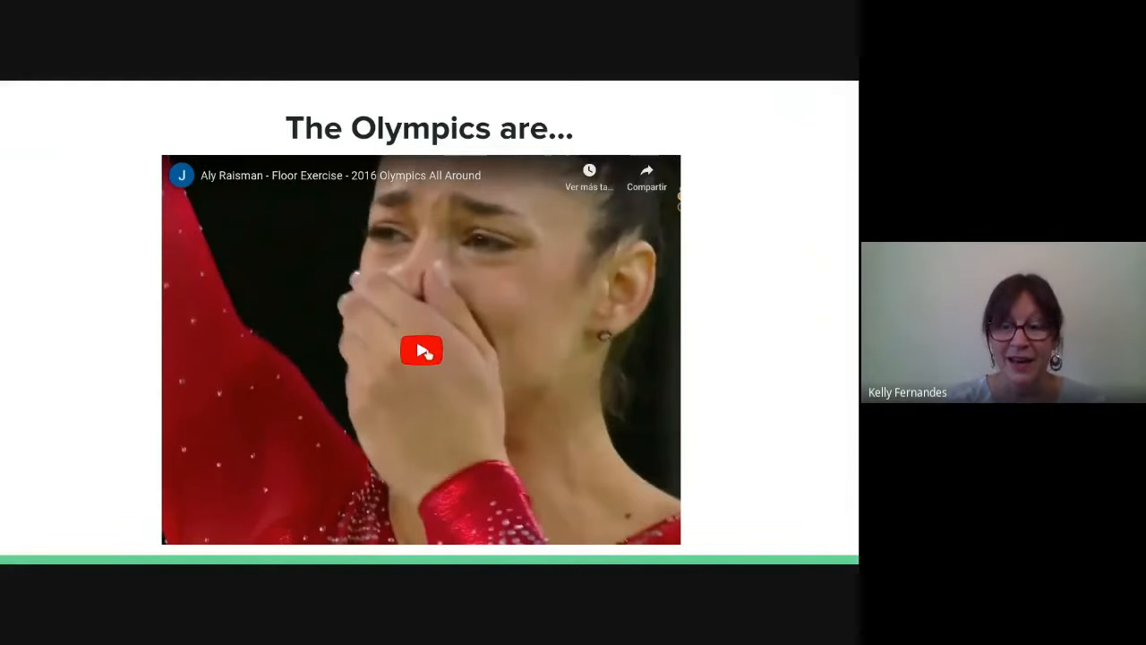
- Play the Olympics floor routine video and lower its volume
left_click(421, 350)
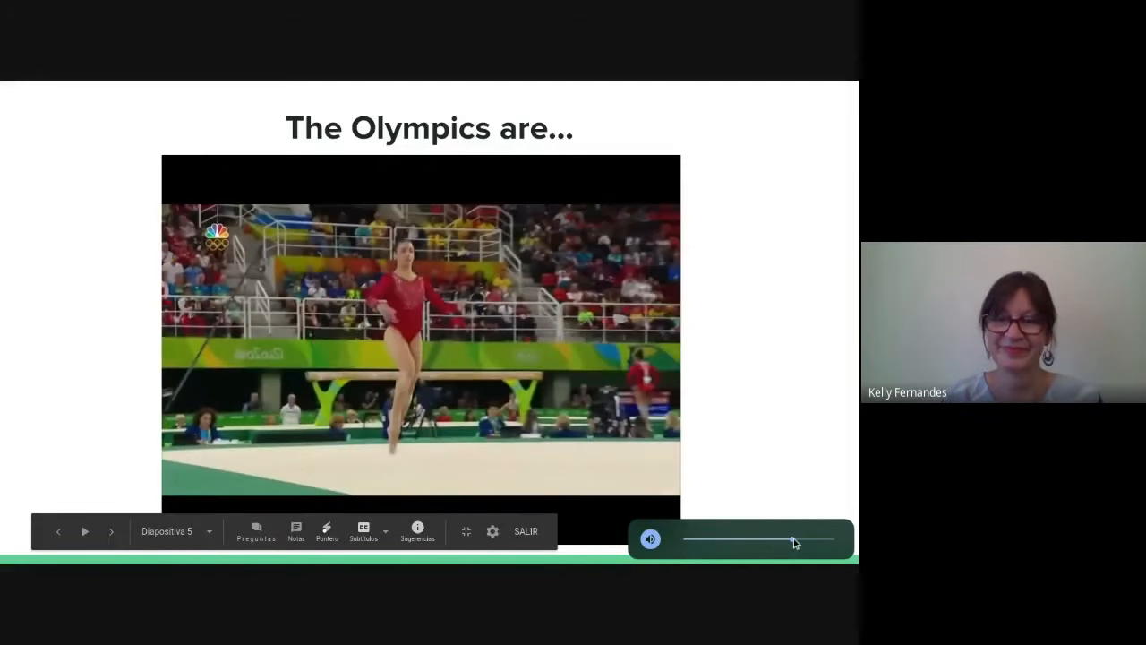
left_click_drag(793, 538, 708, 538)
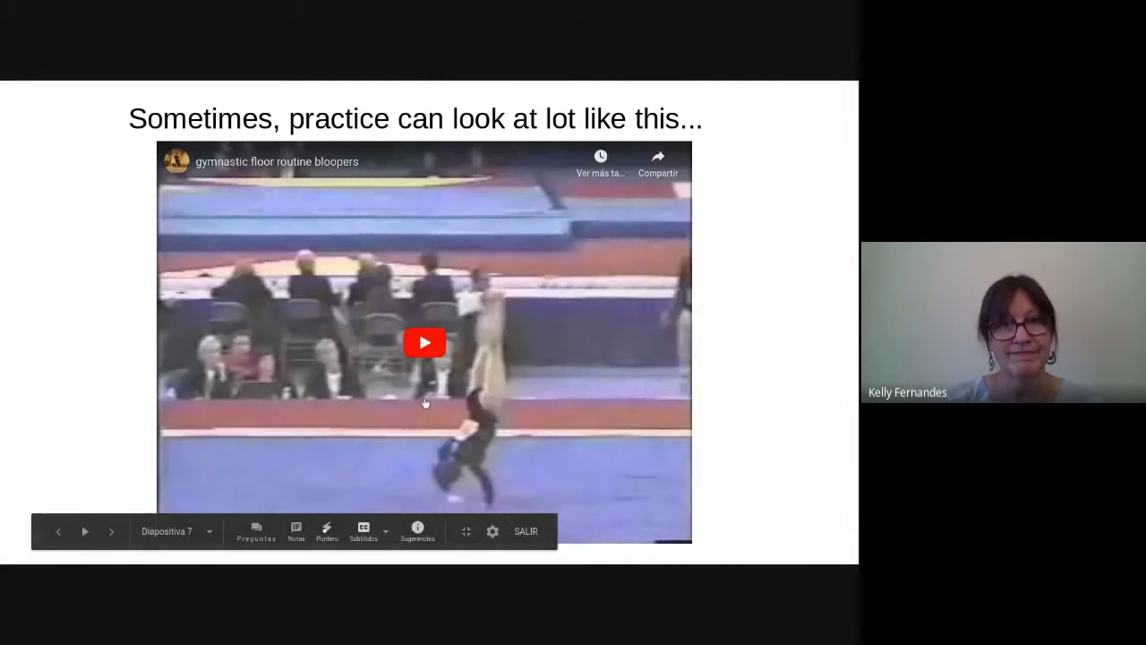
- Play the gymnastics bloopers video on the practice slide
left_click(424, 342)
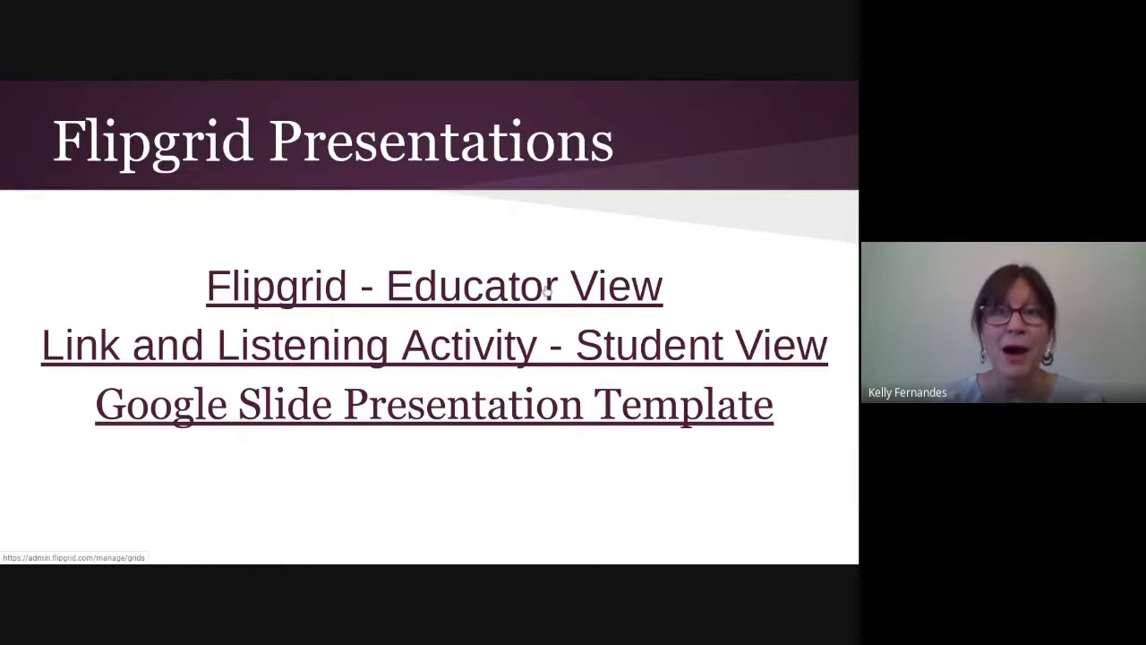
- Open Flipgrid Educator View and browse the '2 Per - Acerca de mis amigos' grid details
left_click(435, 286)
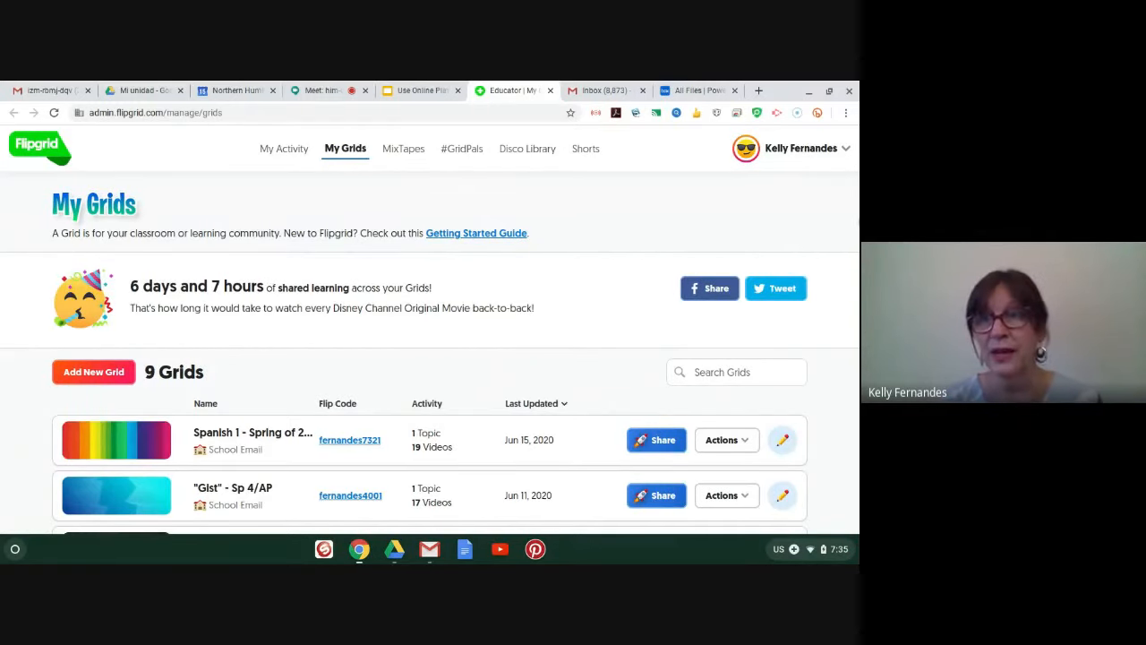
scroll("down", 3)
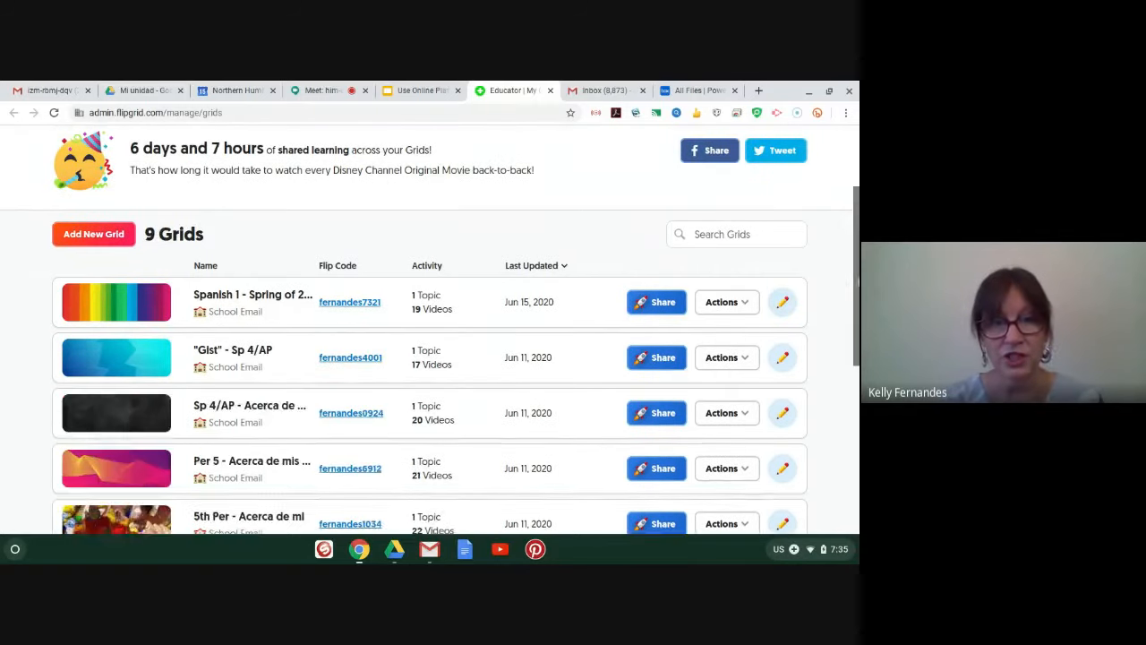
scroll("down", 3)
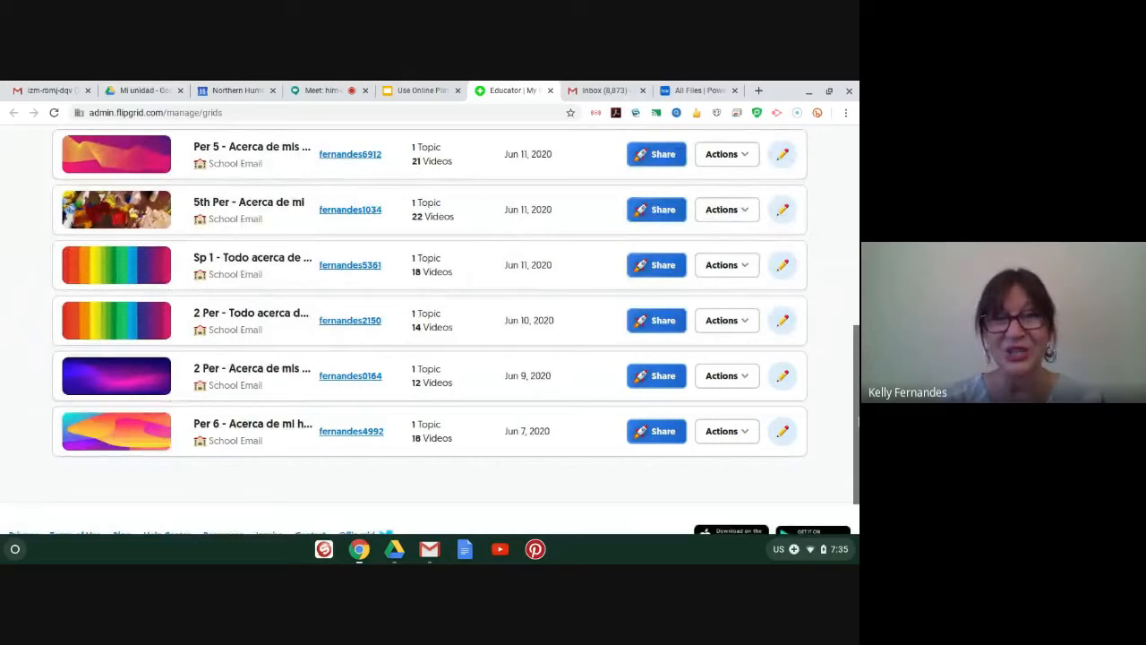
mouse_move(260, 375)
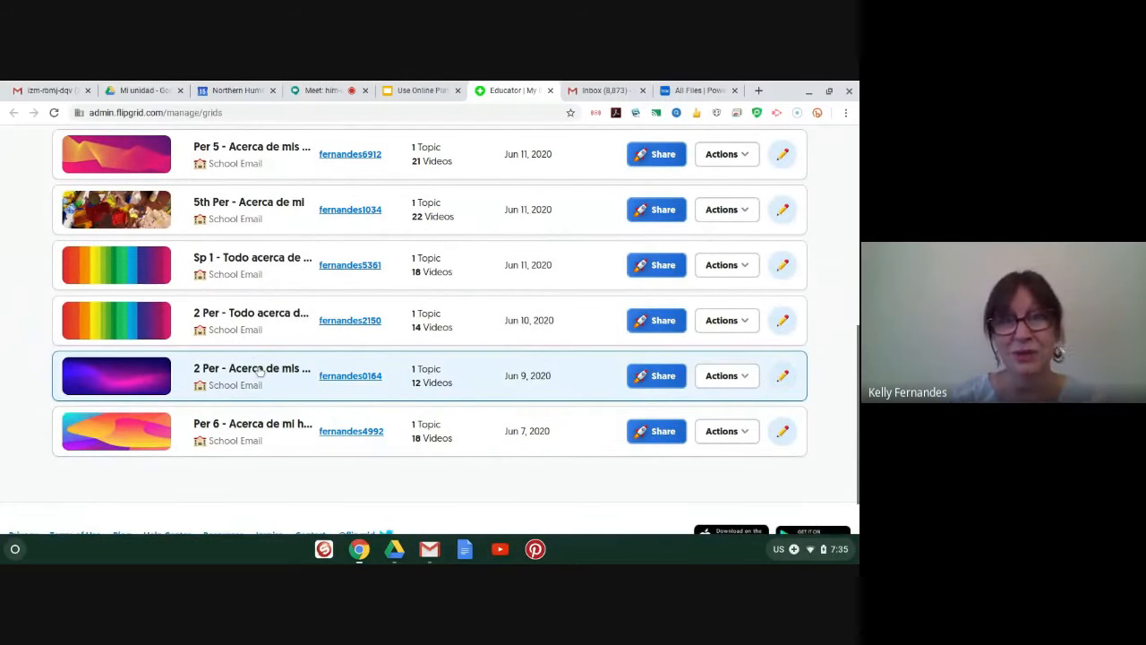
left_click(250, 375)
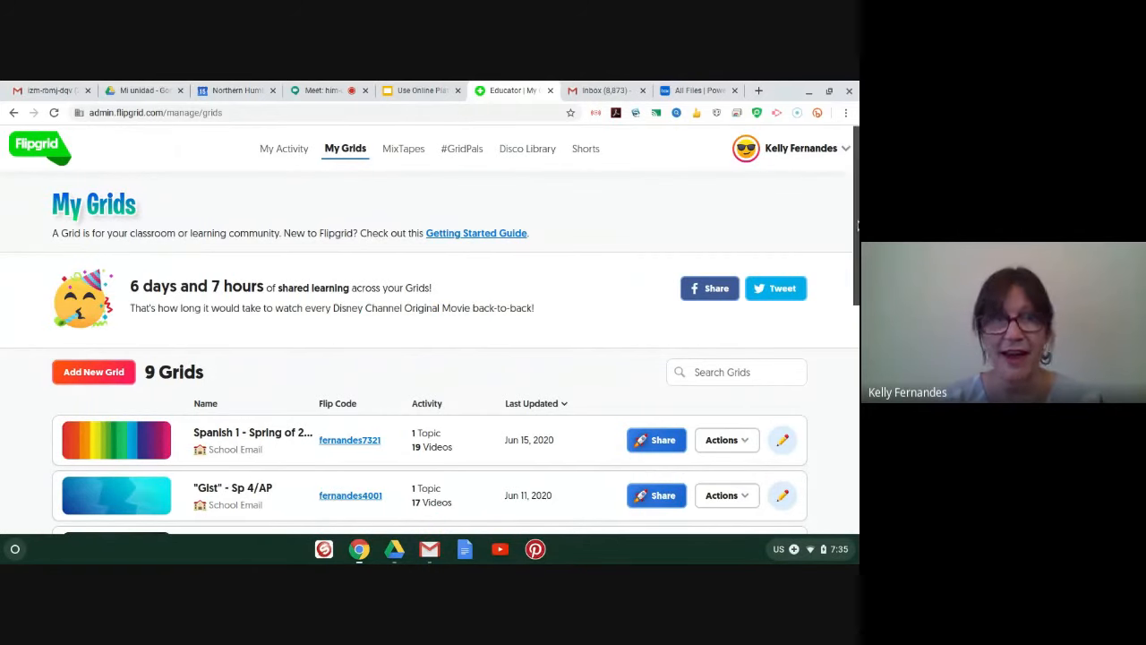
scroll("down", 3)
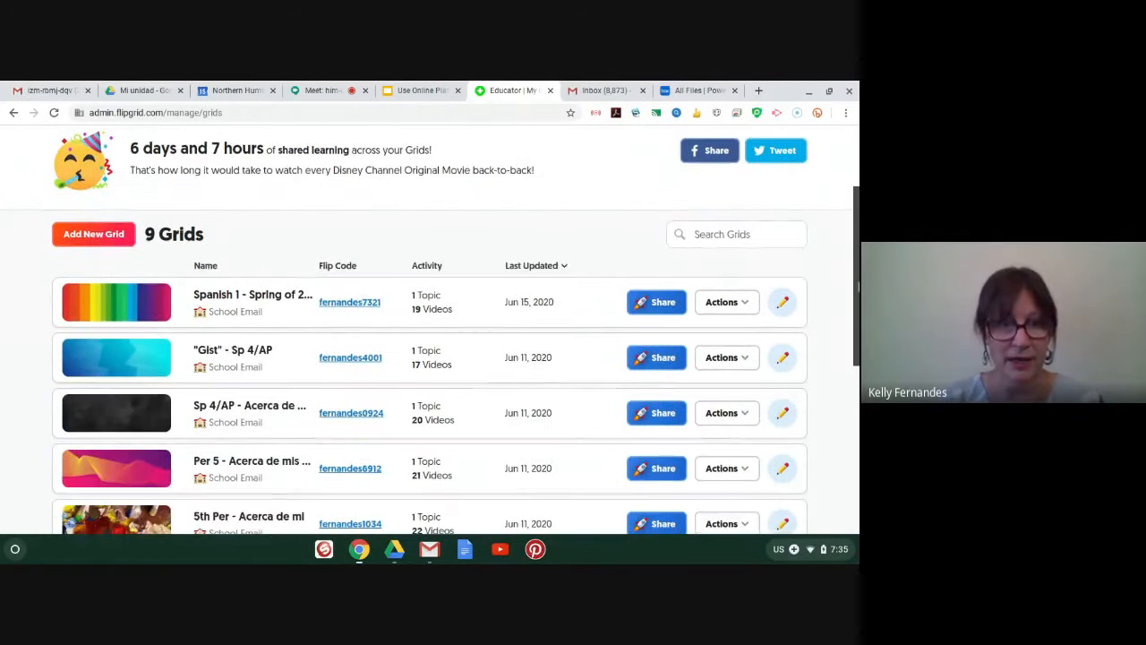
scroll("down", 3)
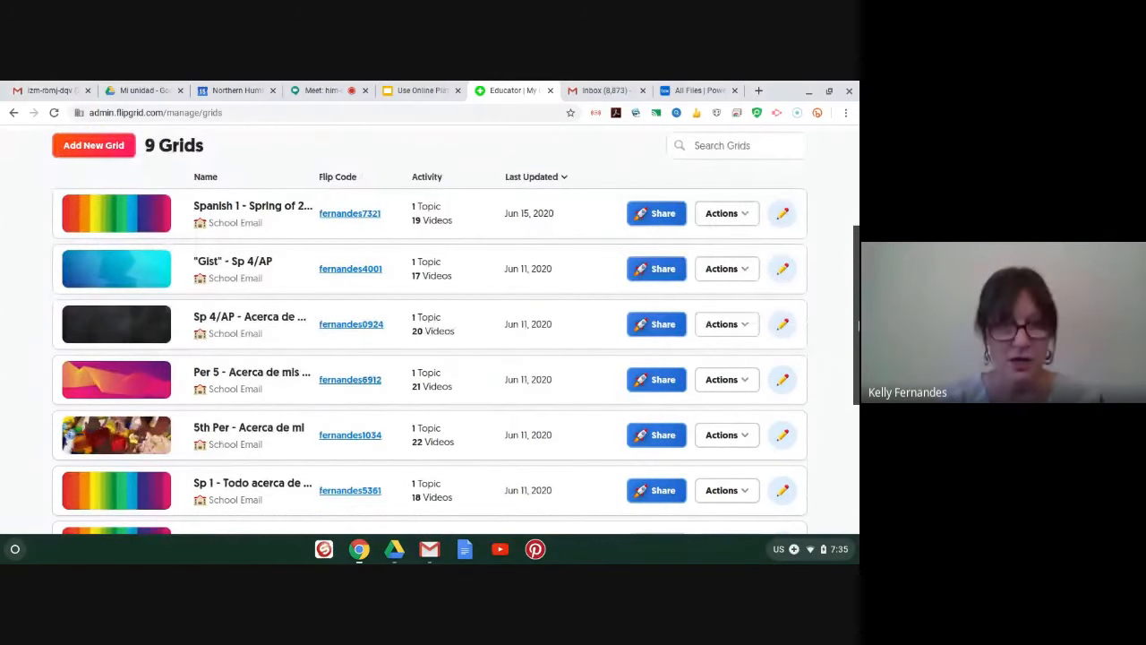
scroll("down", 3)
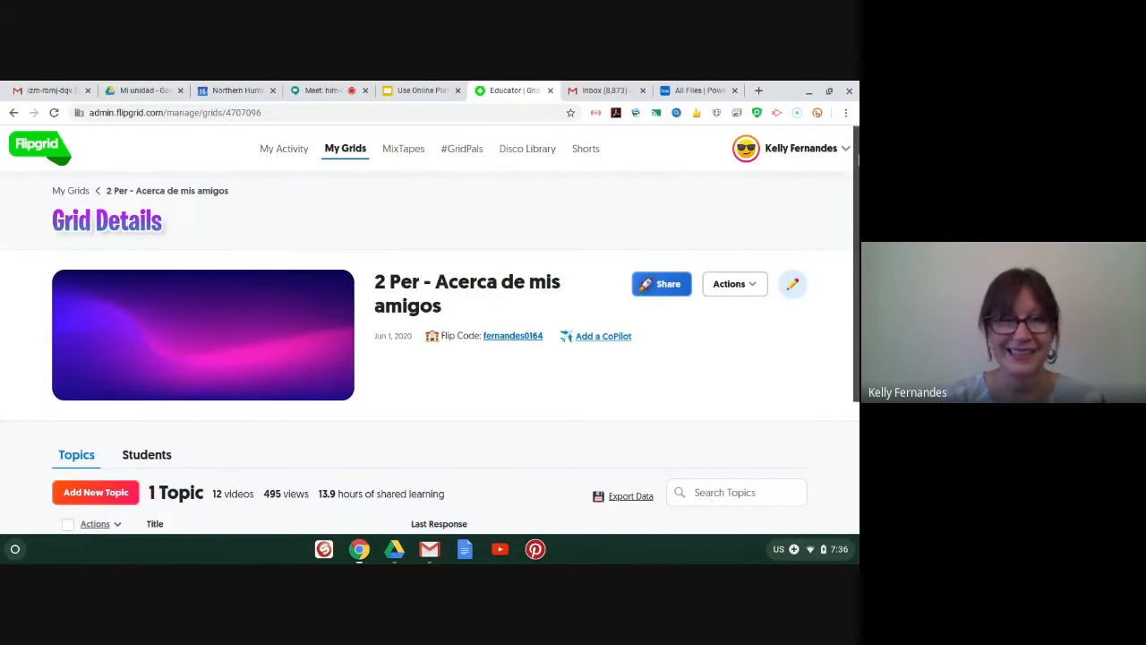
scroll("down", 3)
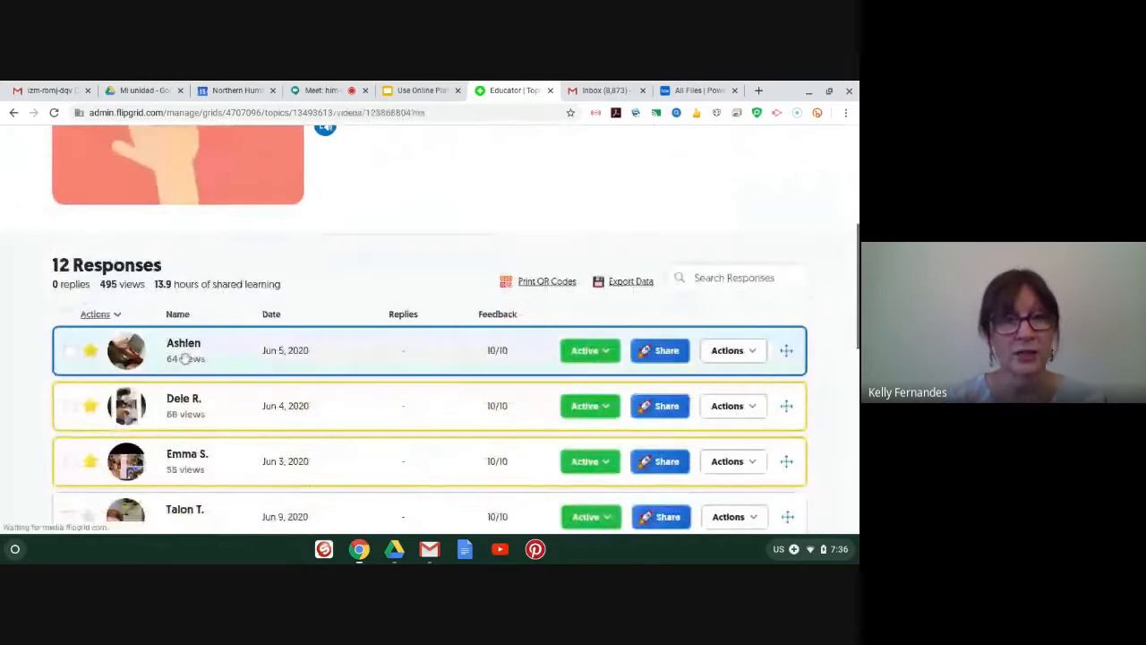
left_click(126, 350)
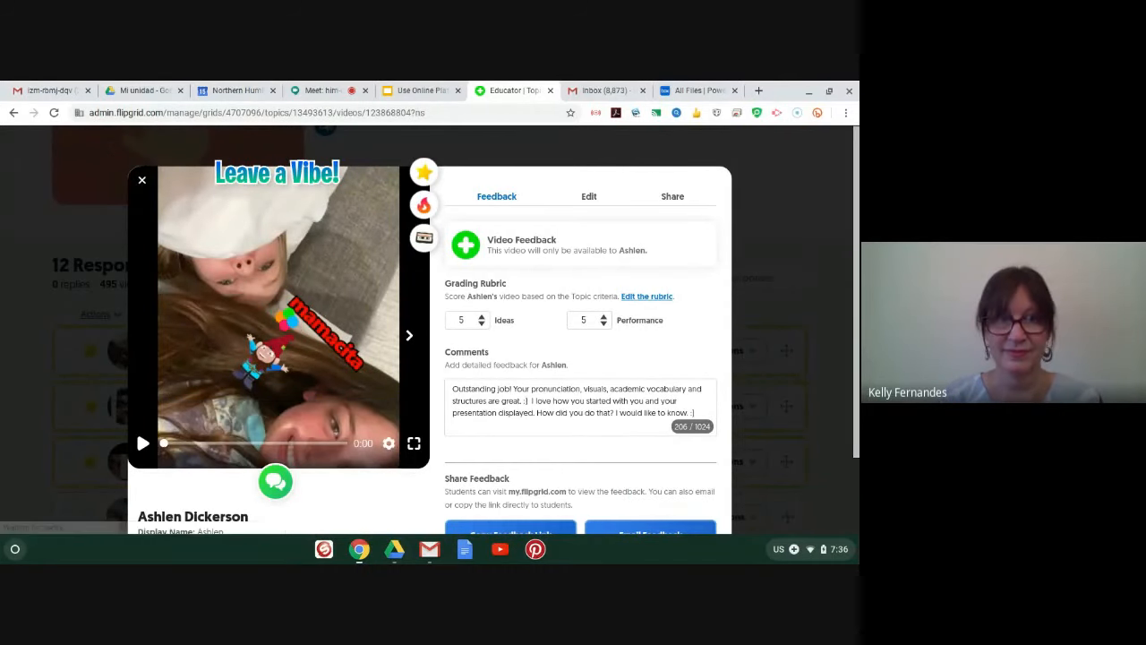
left_click(142, 443)
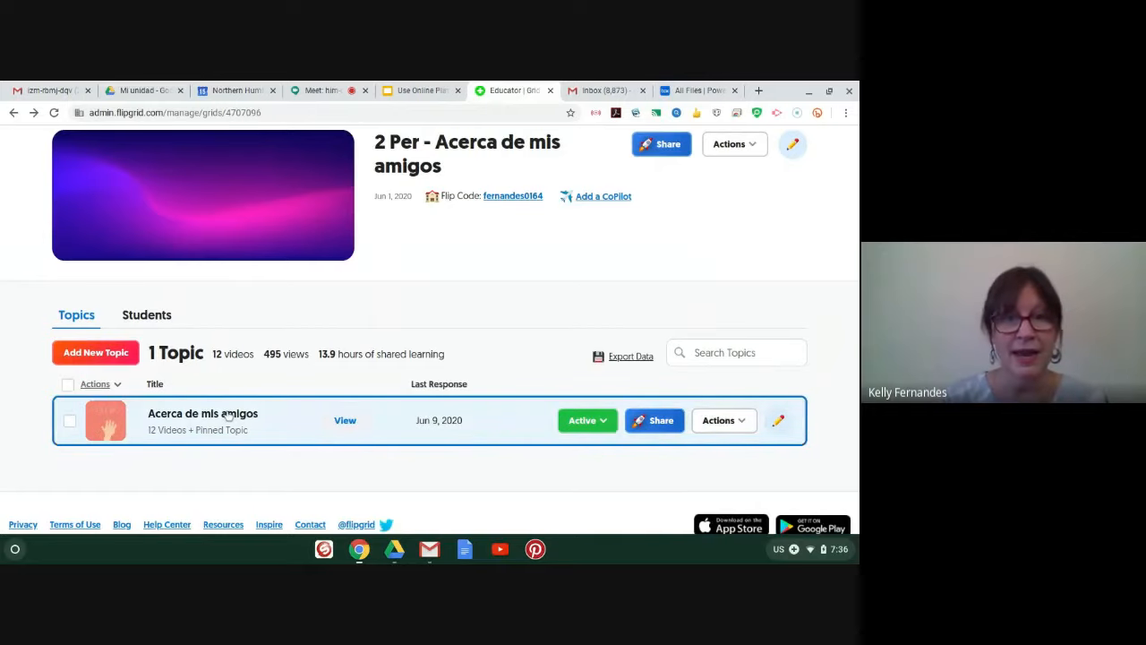
left_click(202, 413)
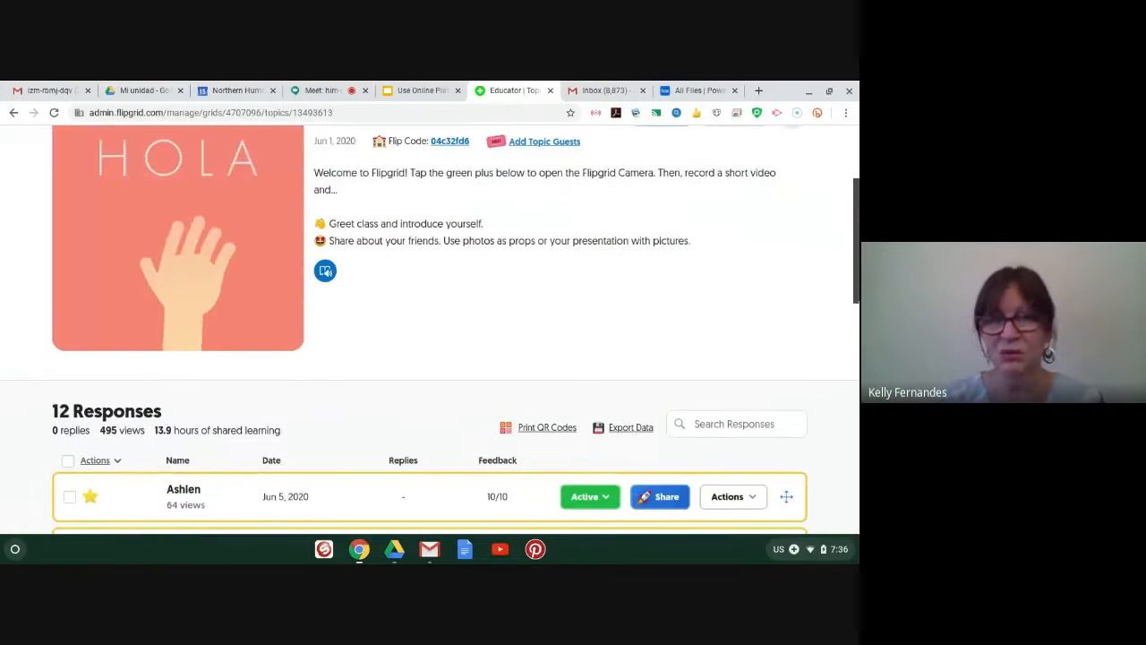
scroll("down", 3)
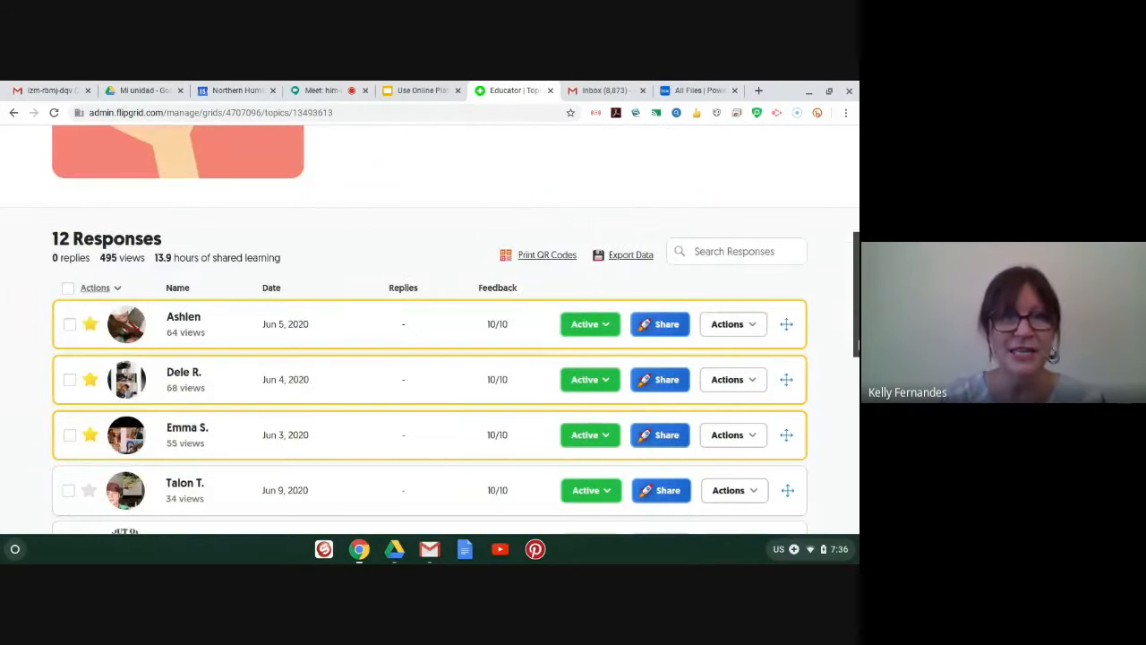
scroll("down", 3)
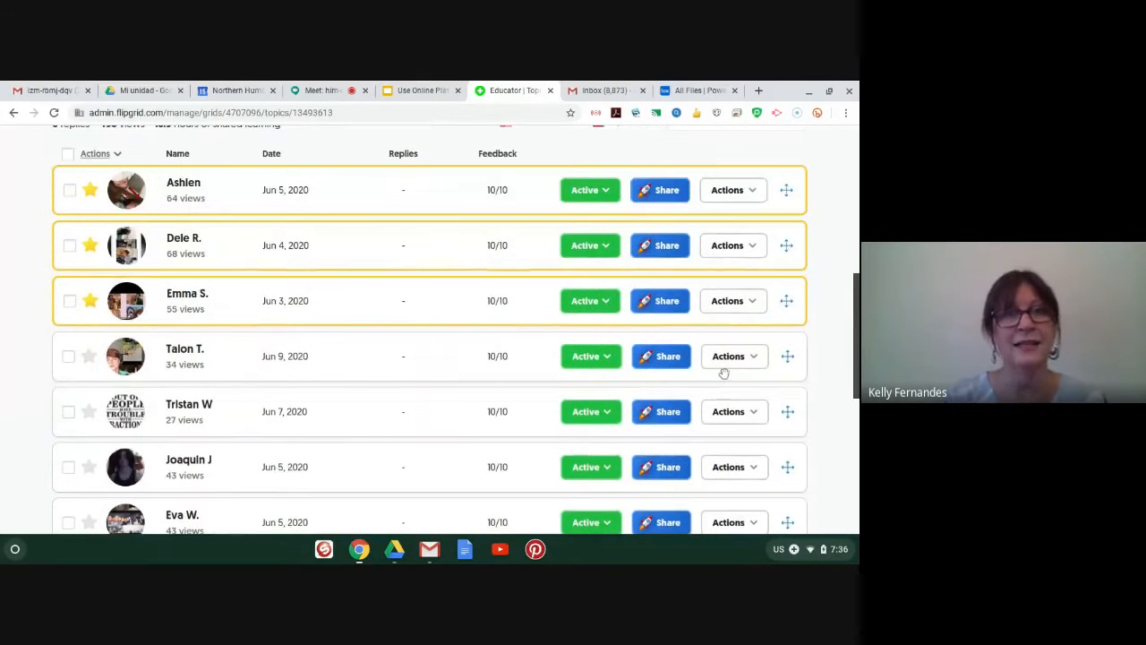
left_click(185, 349)
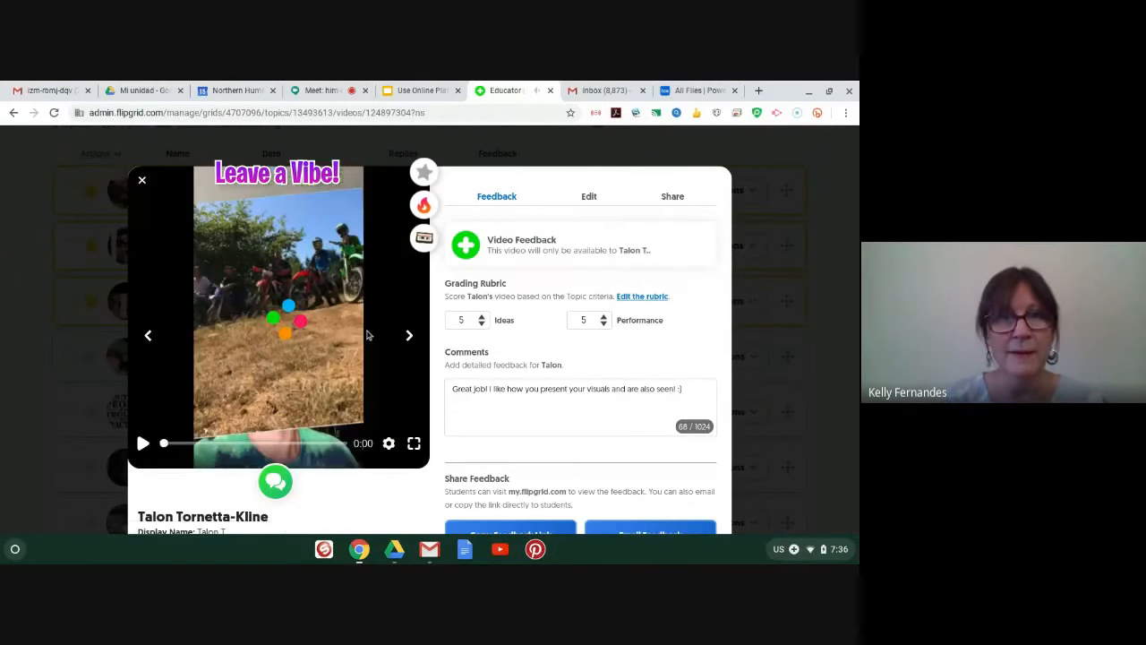
left_click(142, 443)
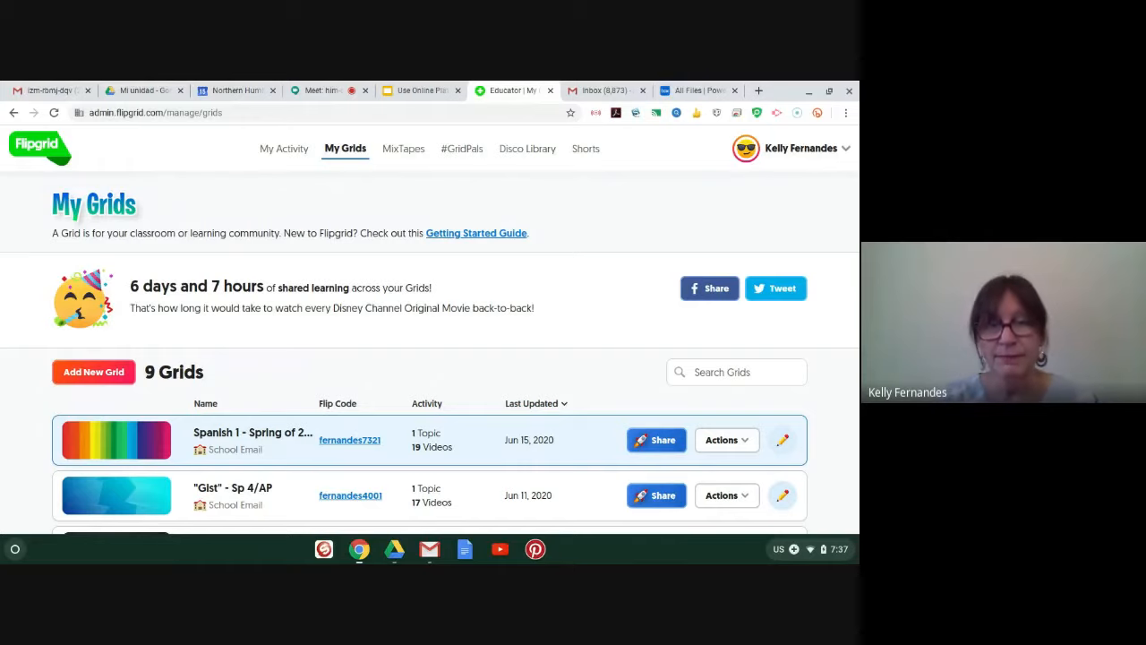
- Open the Spanish 1 - Spring of 2020 grid and its favorite-class topic
left_click(253, 432)
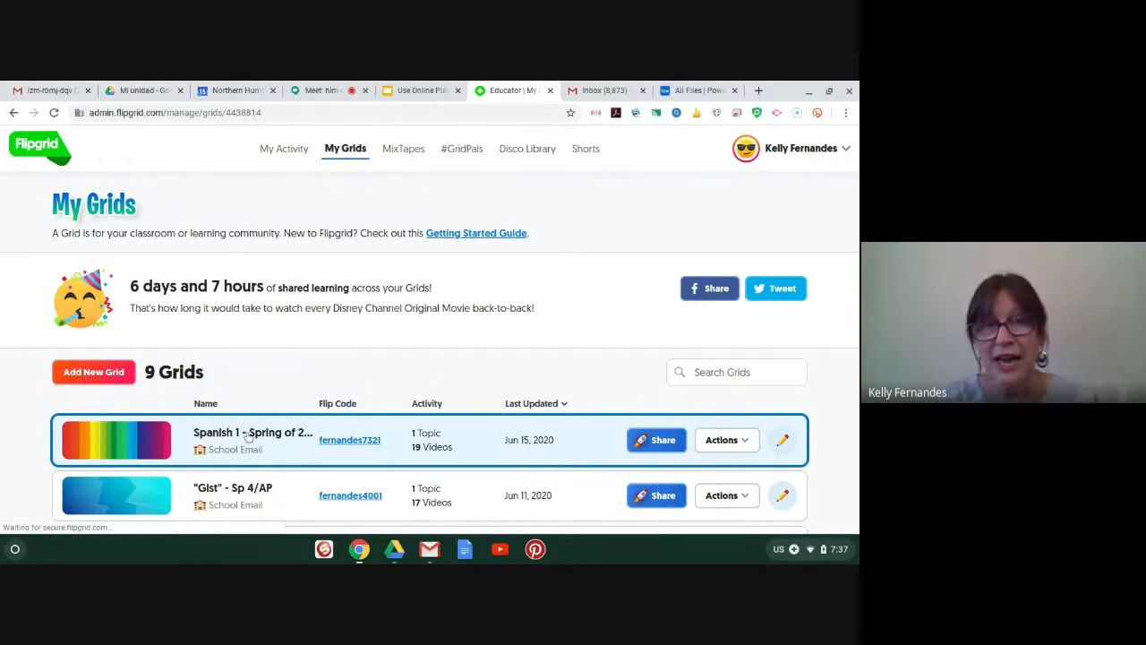
left_click(252, 432)
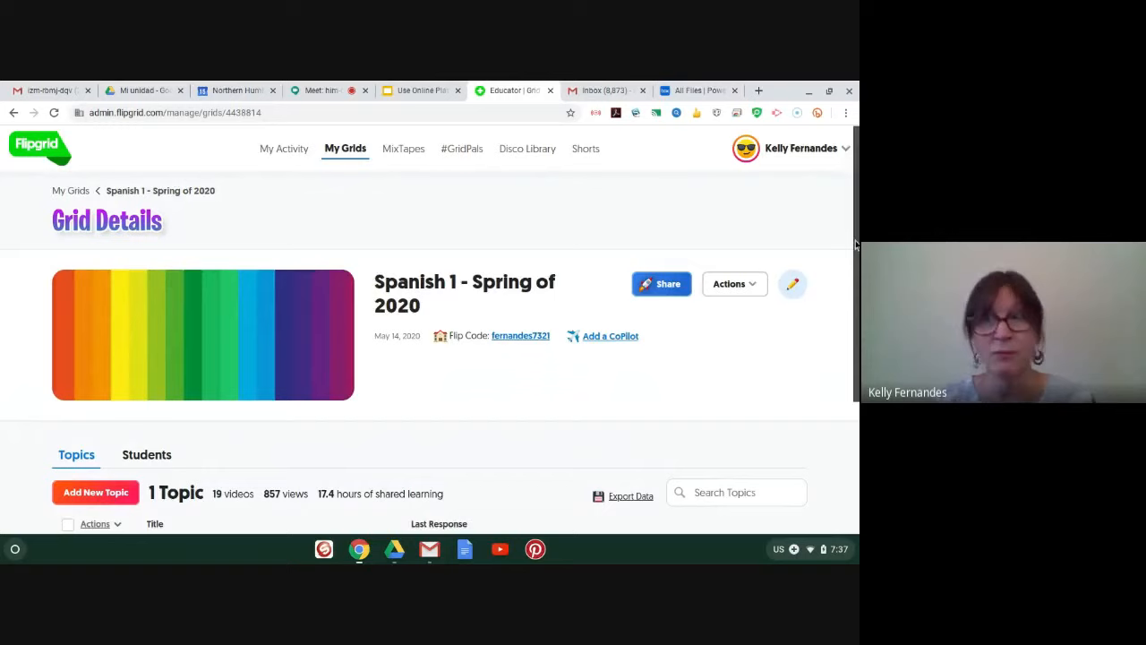
scroll("down", 3)
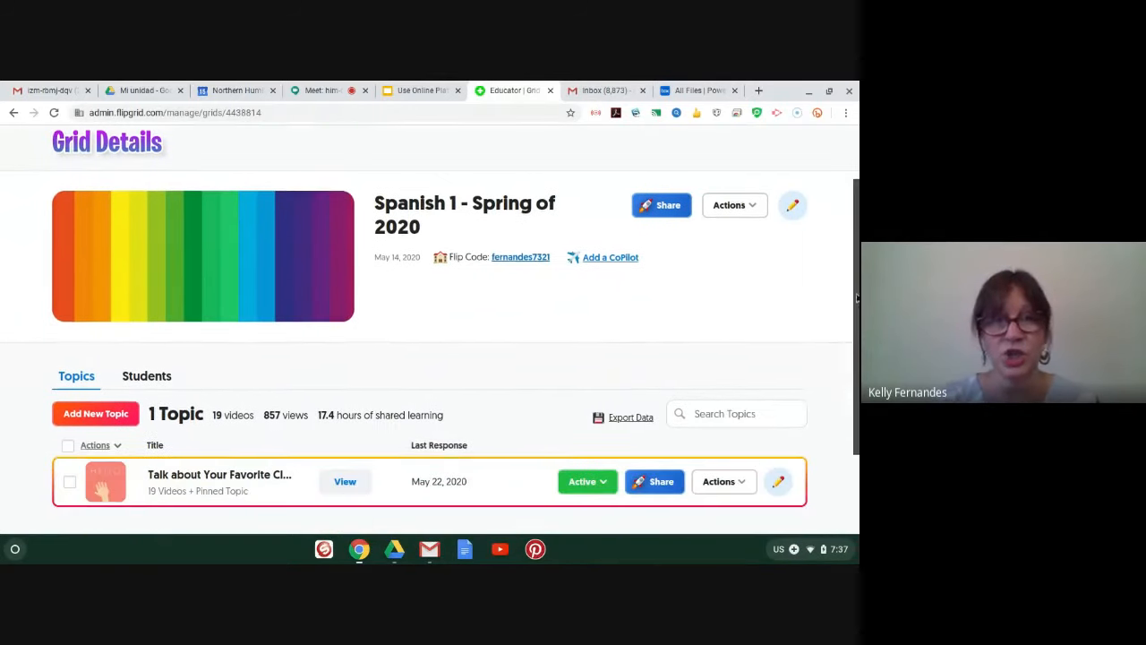
scroll("down", 3)
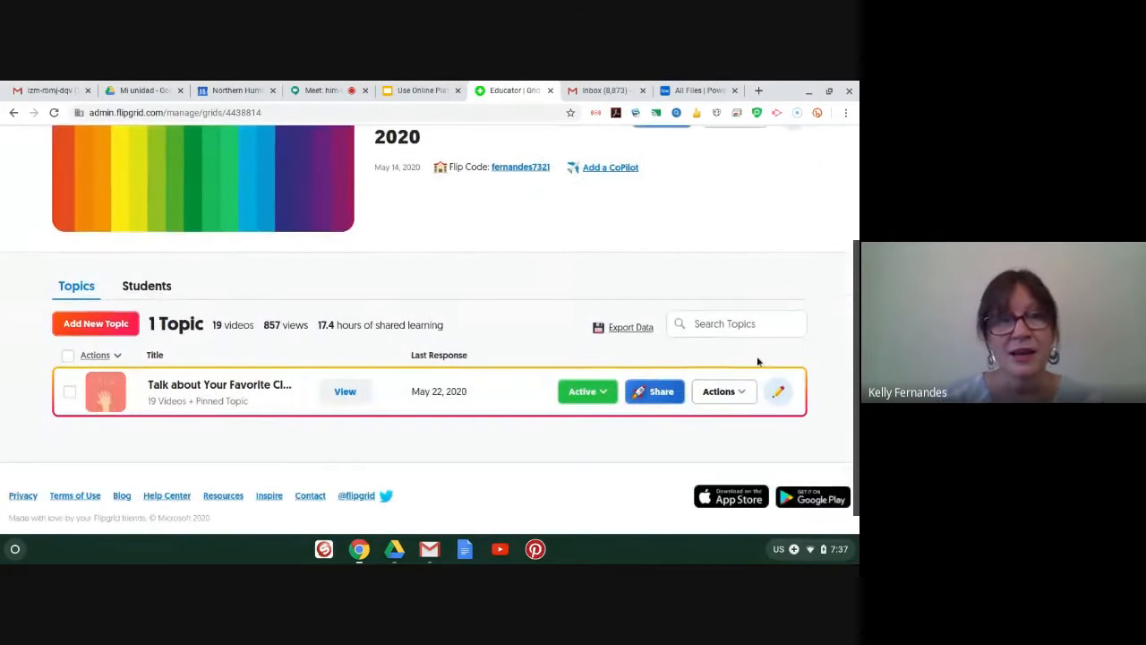
left_click(219, 392)
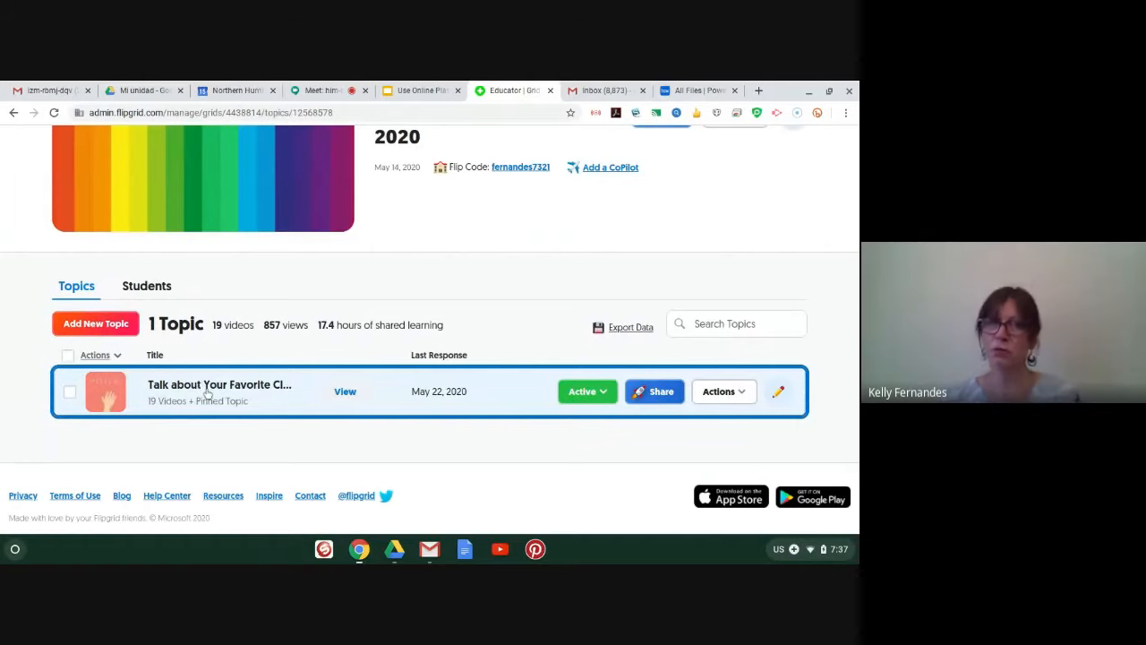
- Open 'Talk about Your Favorite Clothes' and play the first of its 19 responses
left_click(345, 392)
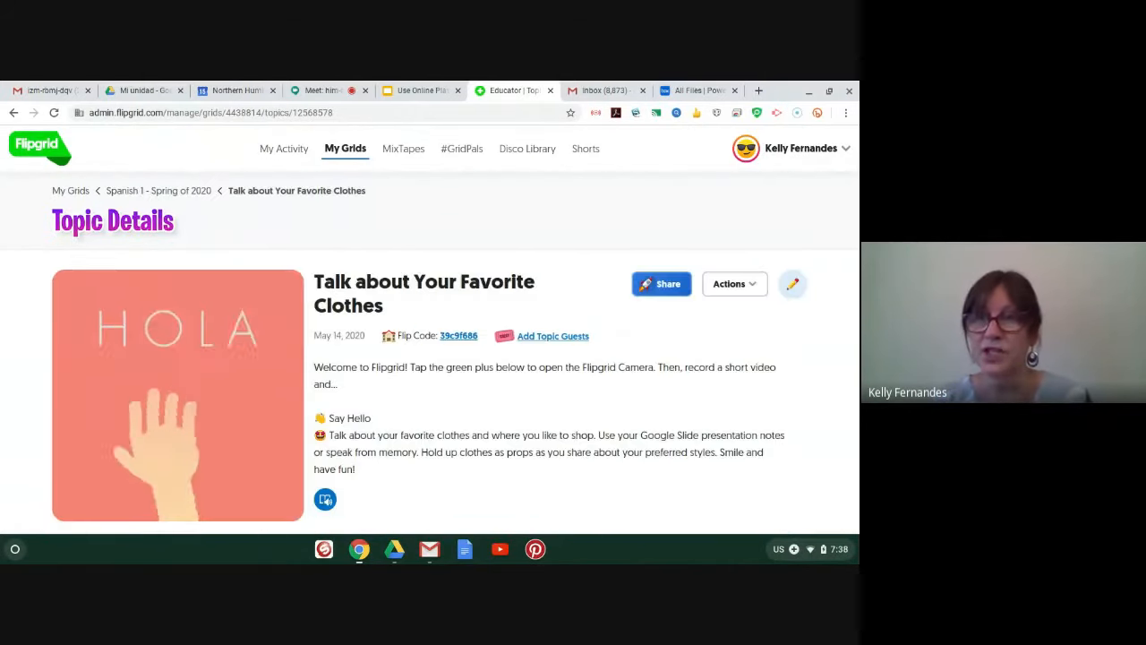
scroll("down", 3)
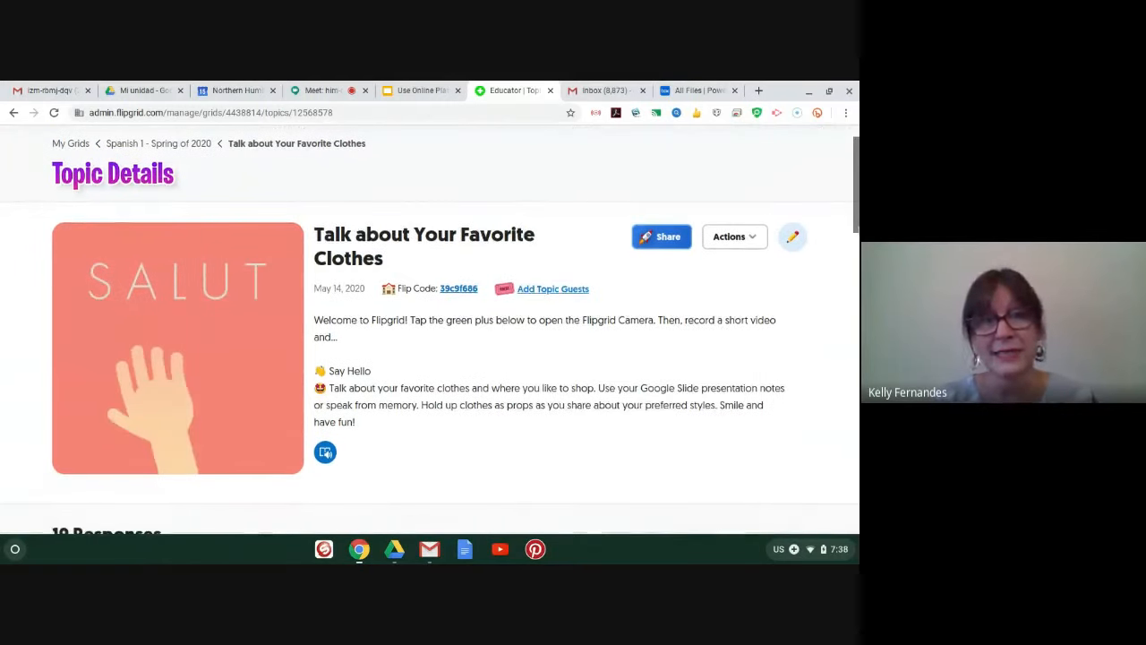
scroll("down", 3)
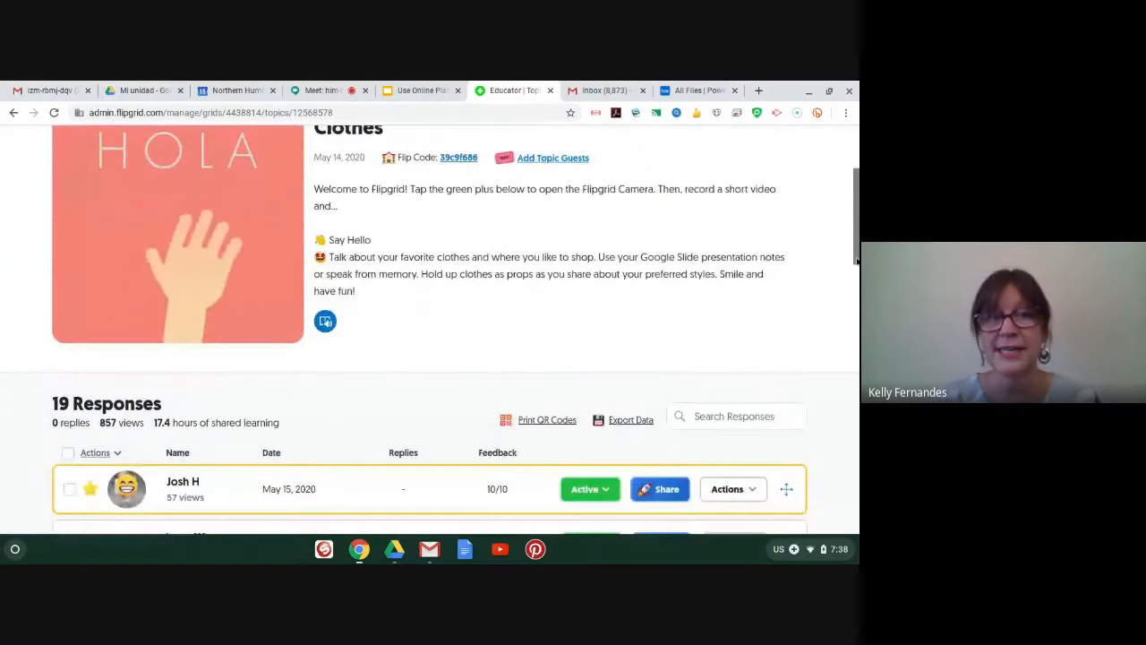
scroll("down", 3)
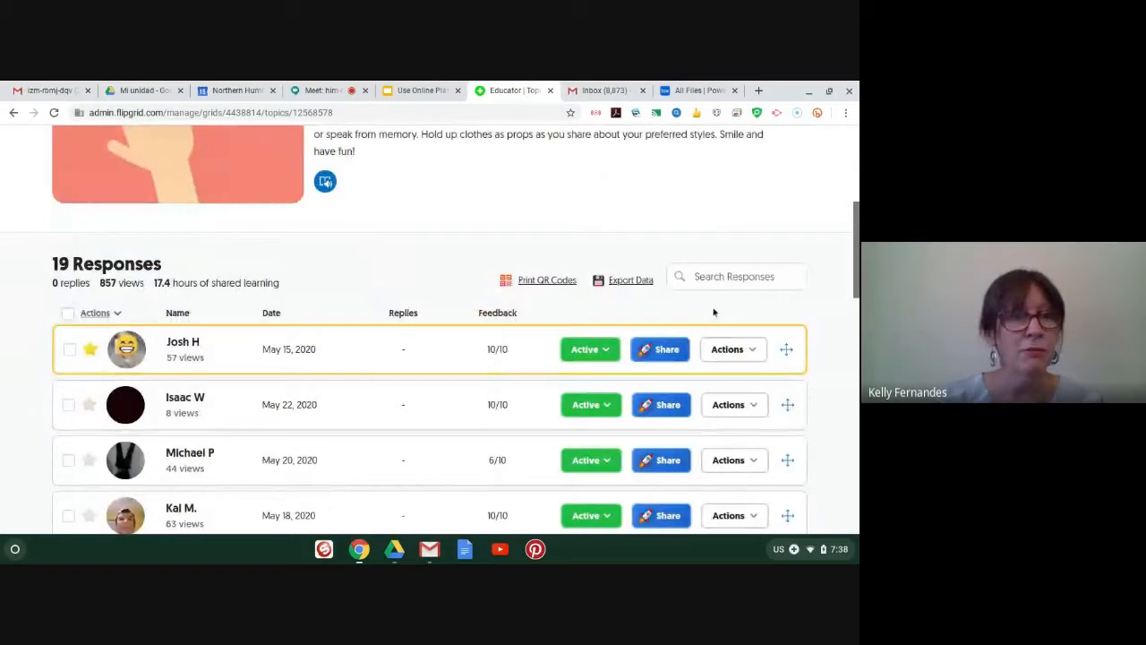
left_click(183, 342)
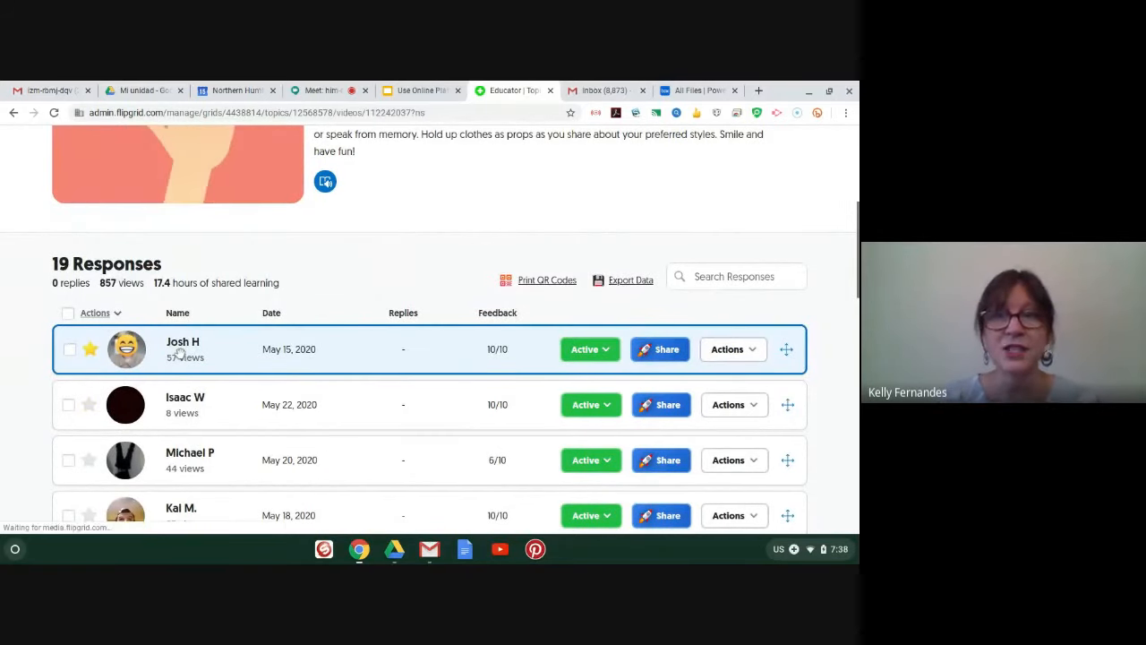
left_click(183, 348)
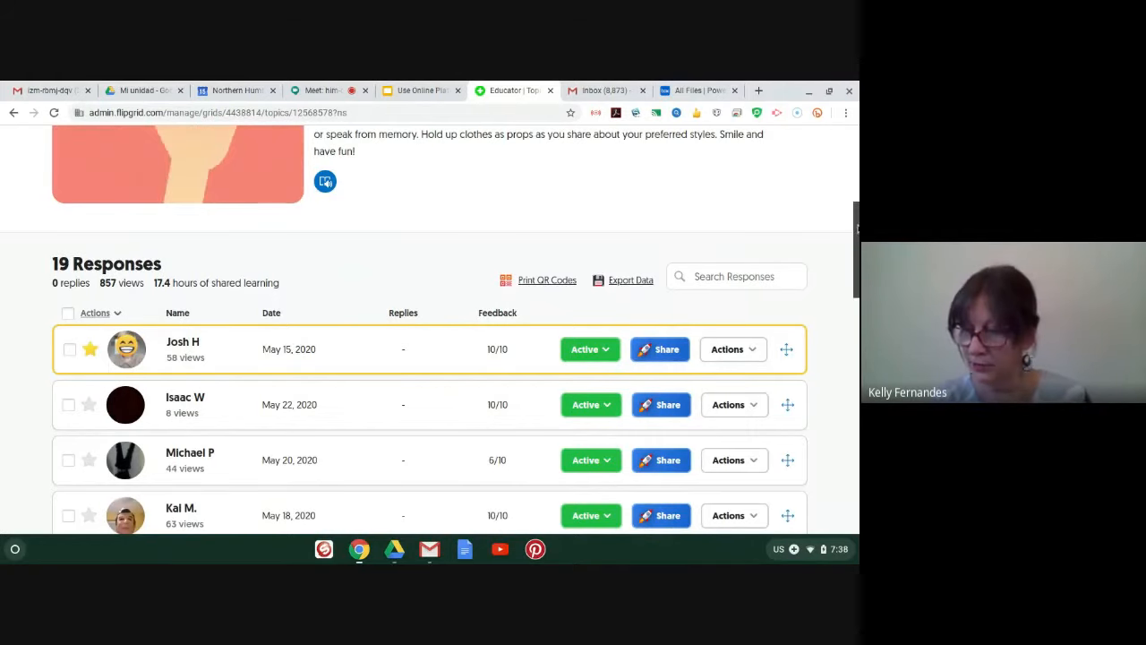
scroll("down", 3)
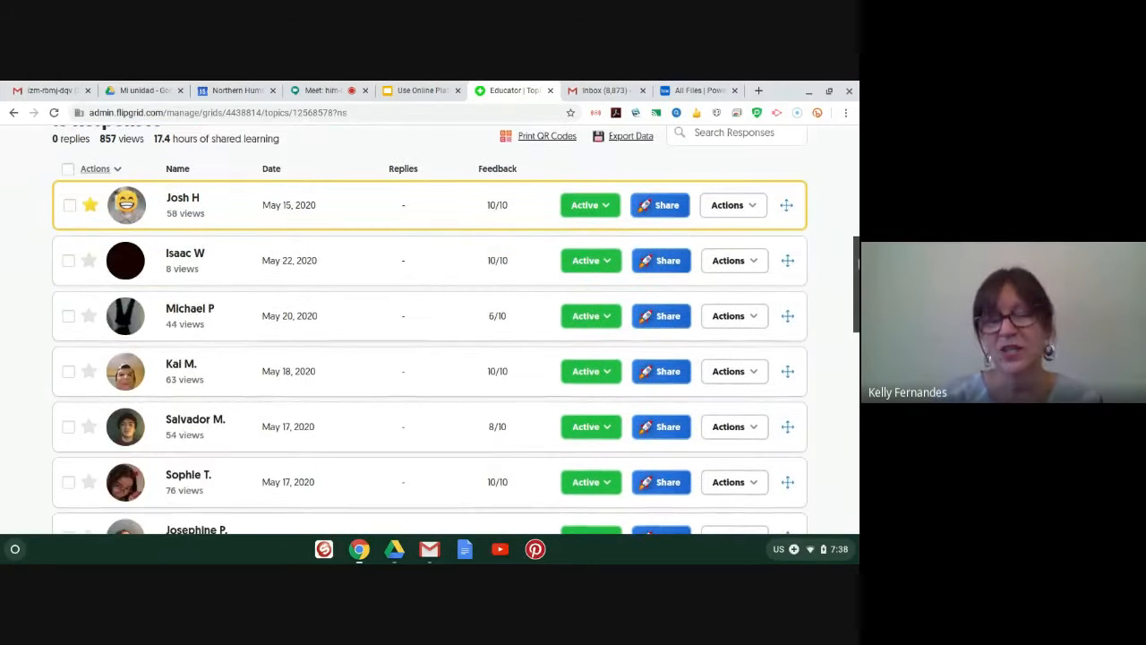
scroll("down", 3)
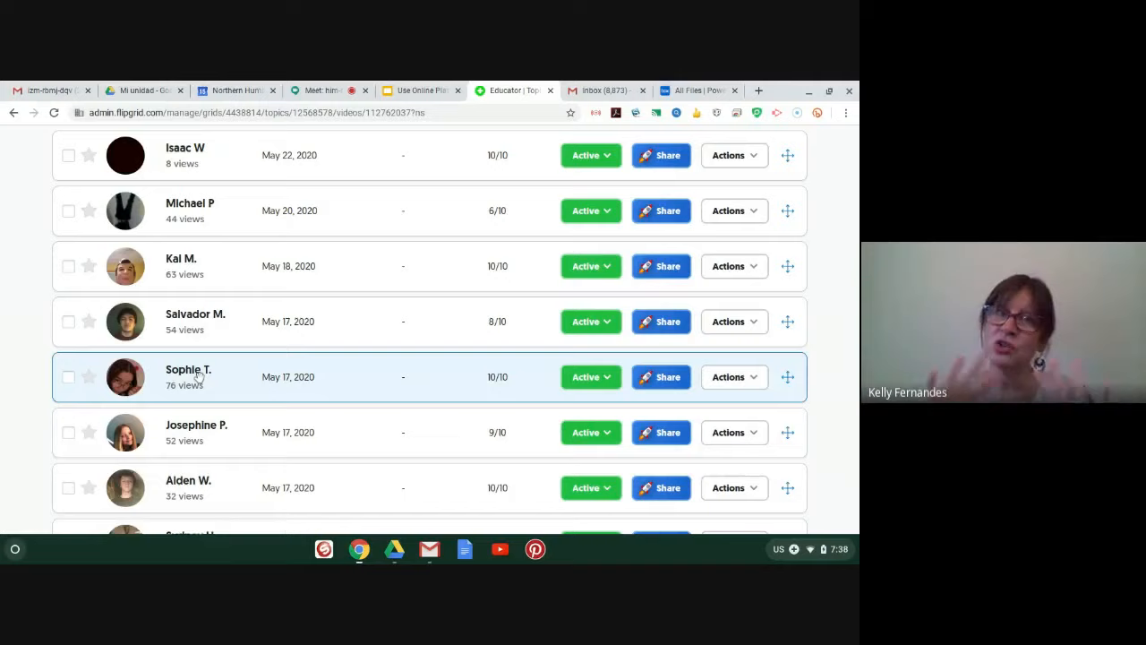
left_click(189, 376)
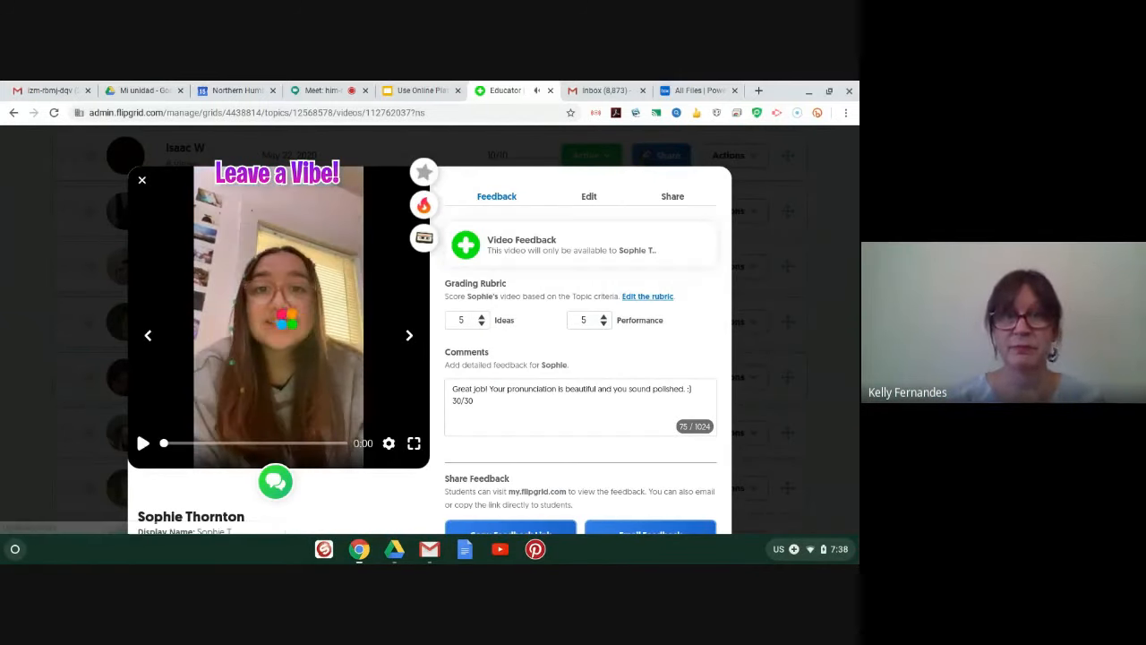
left_click(143, 443)
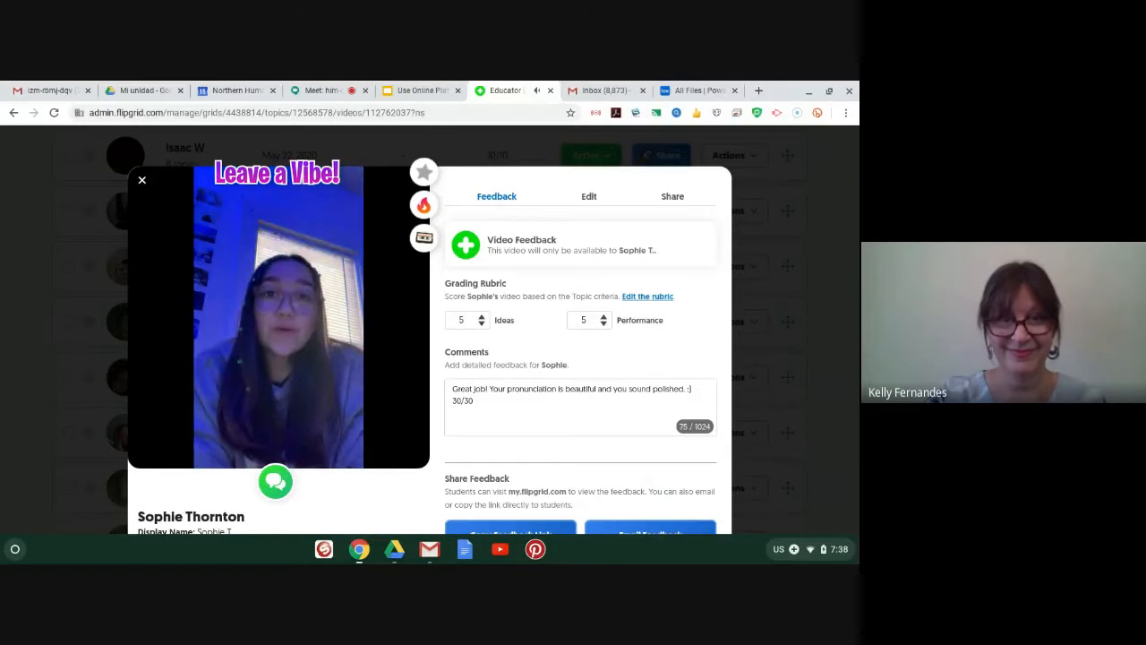
left_click(278, 318)
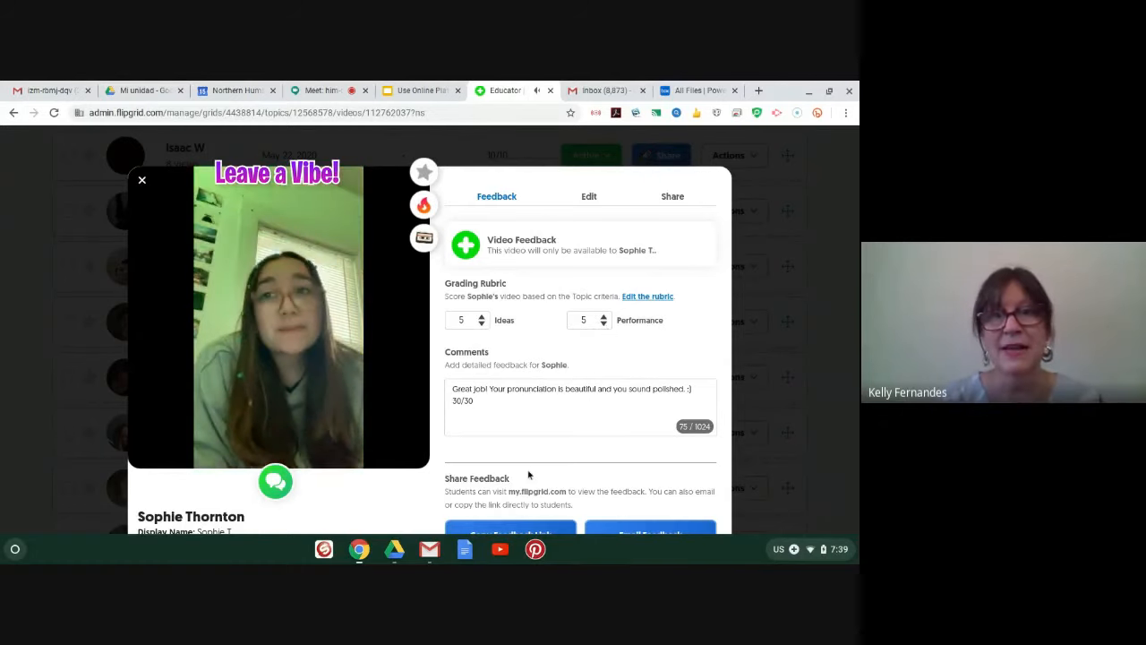
left_click(277, 313)
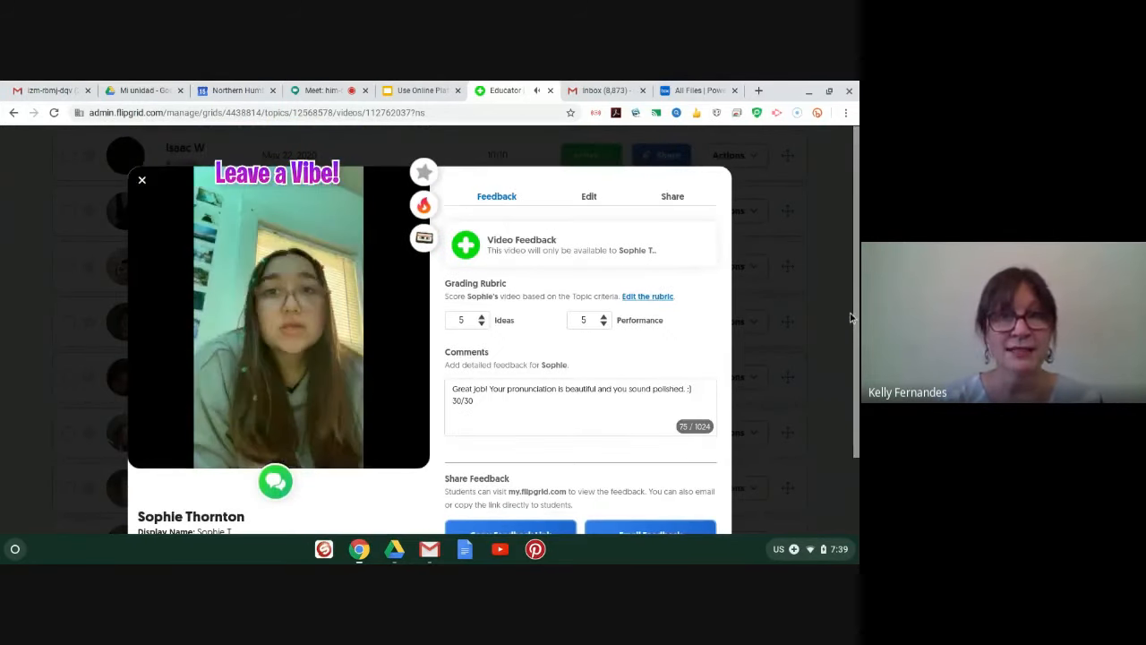
left_click(278, 318)
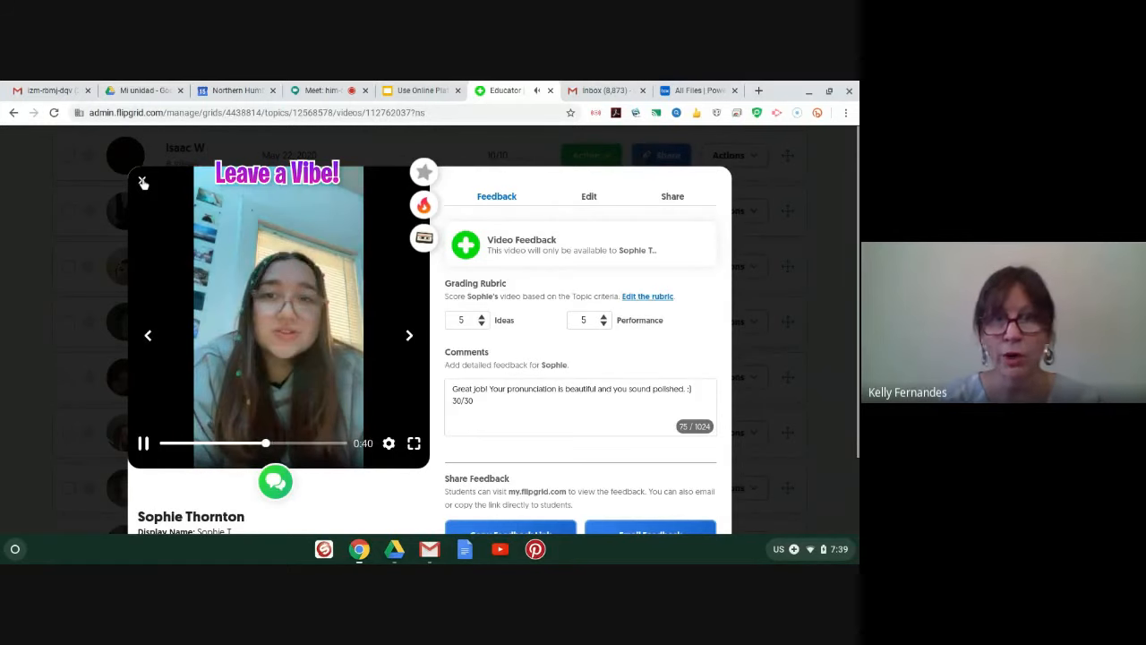
left_click(143, 181)
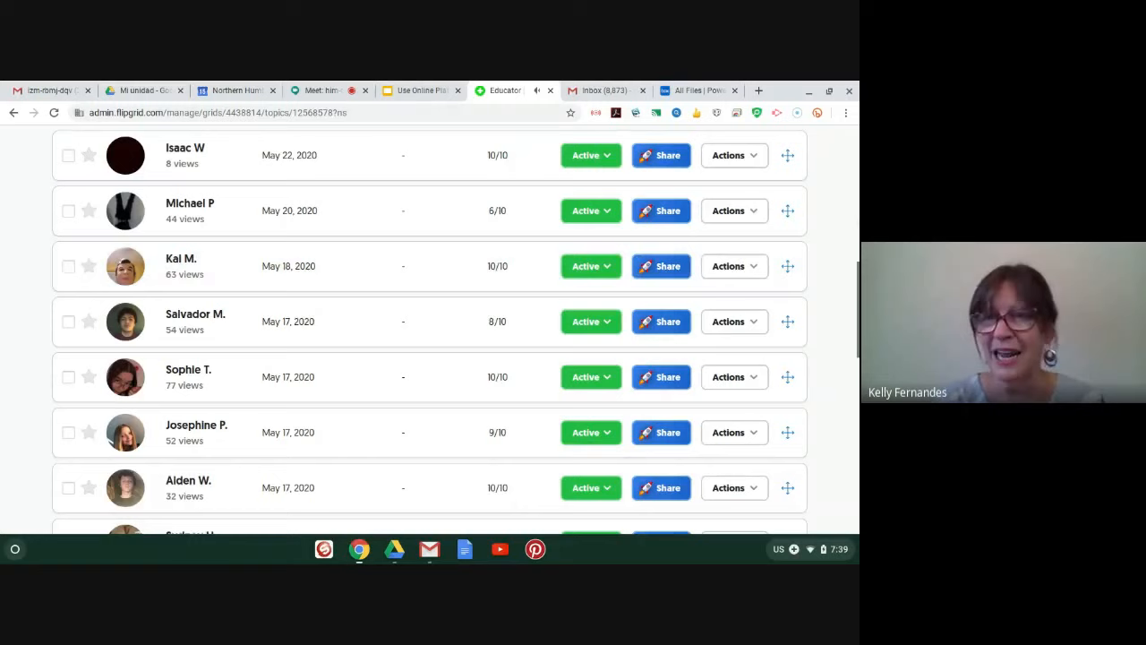
scroll("down", 3)
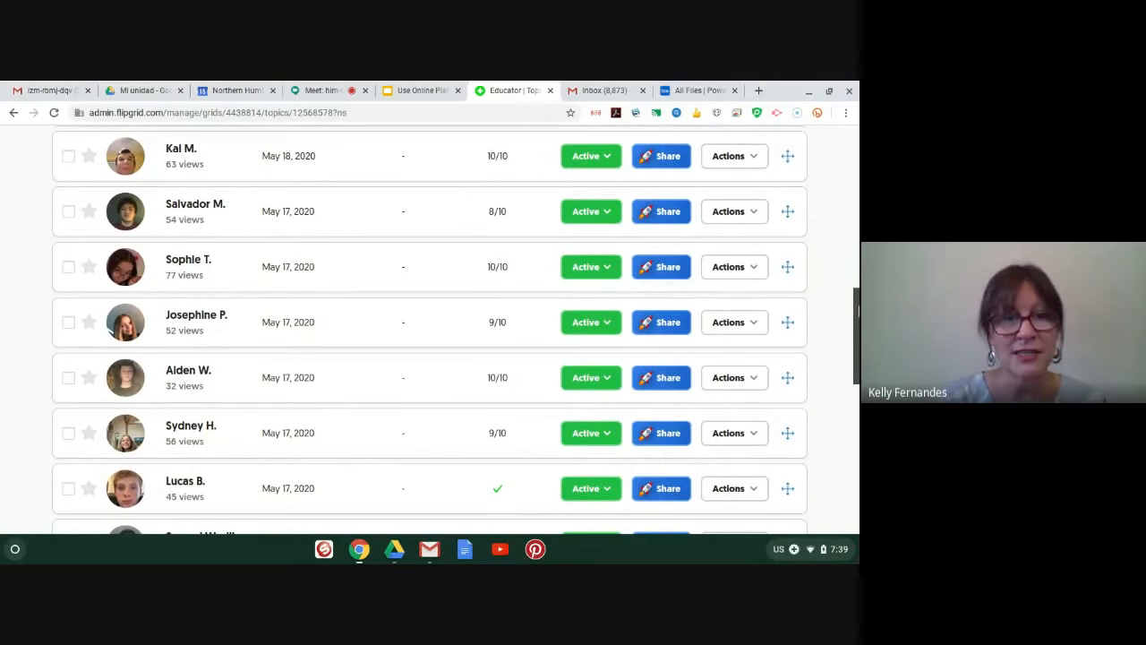
scroll("down", 3)
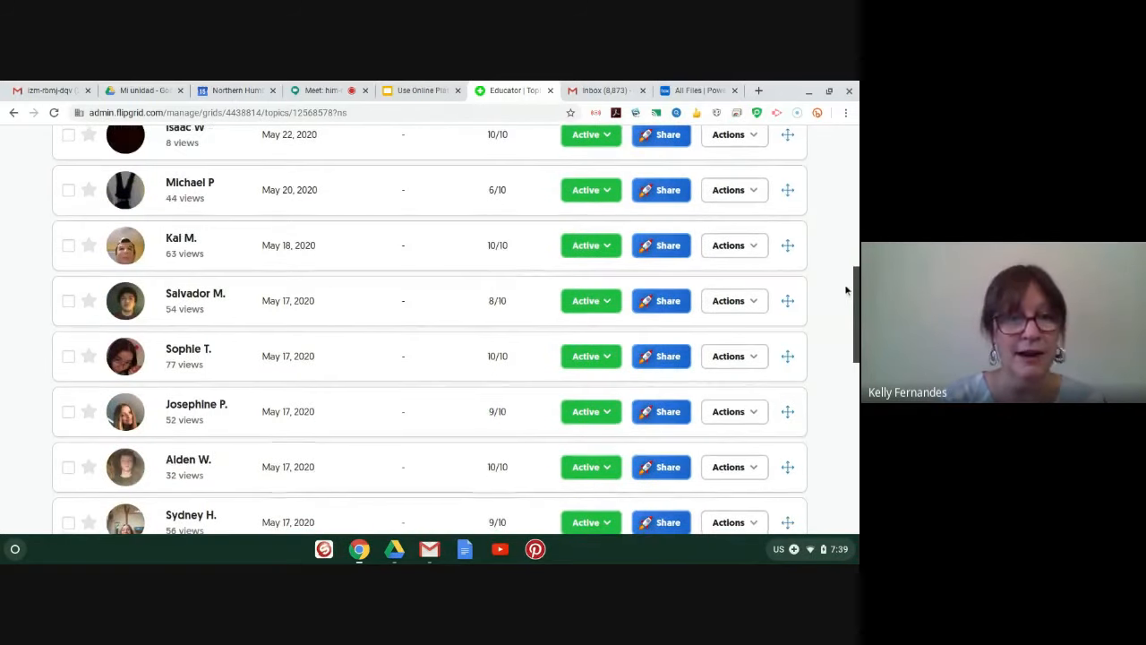
scroll("down", 3)
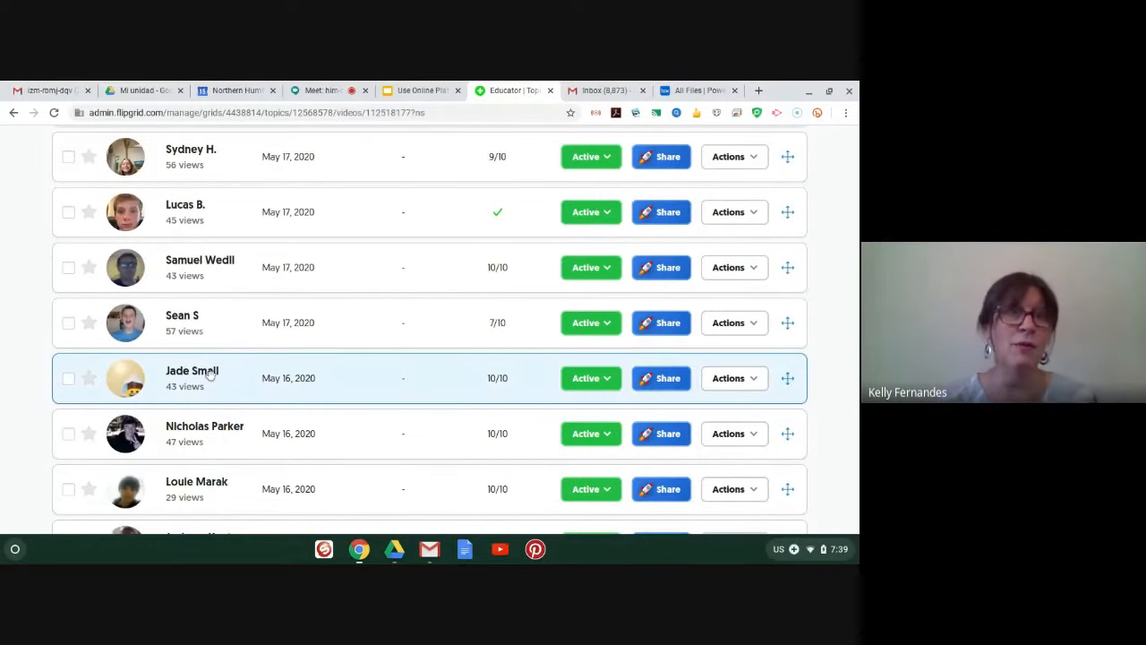
left_click(191, 377)
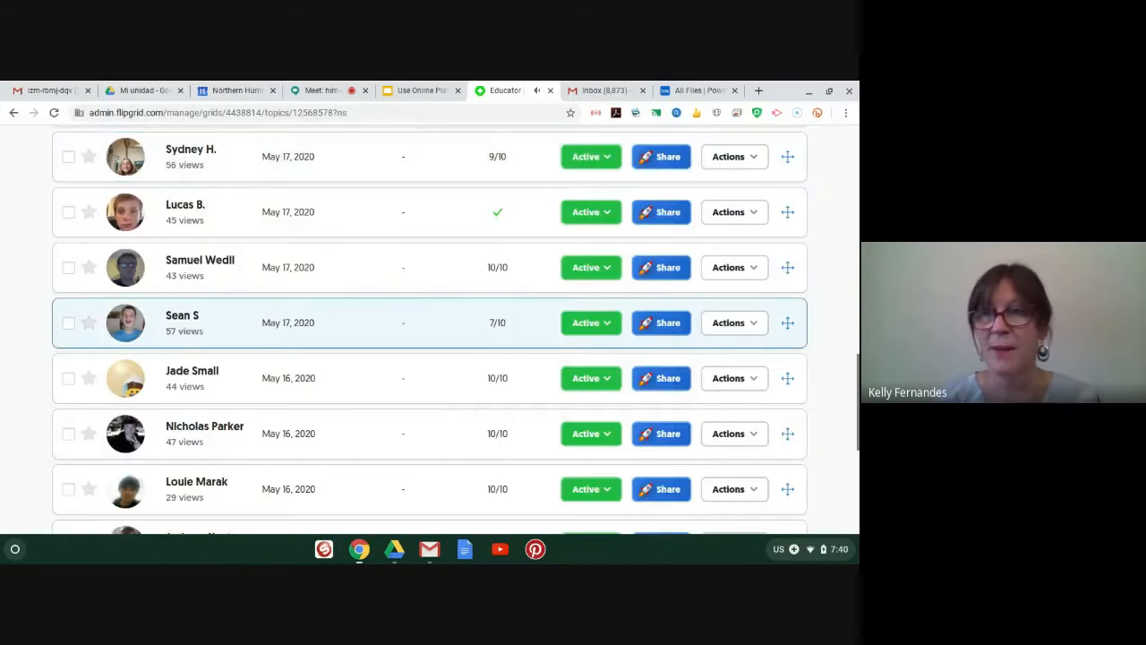
- Scroll to the list's end and close Maestra Fernandes's sample response viewer
scroll("down", 3)
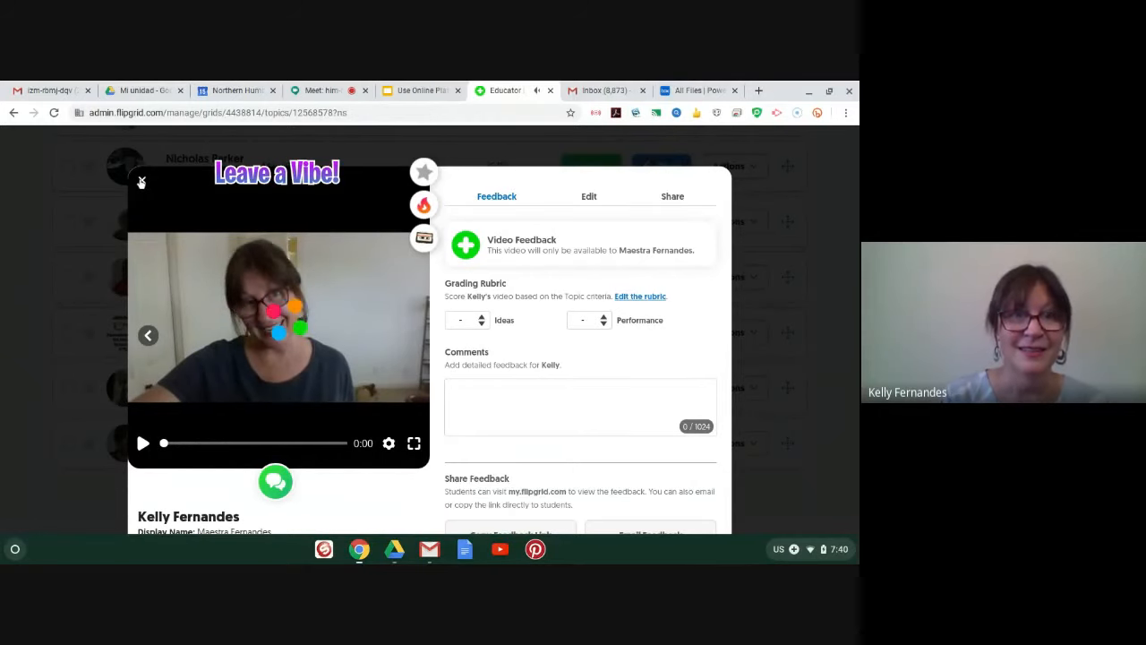
left_click(141, 182)
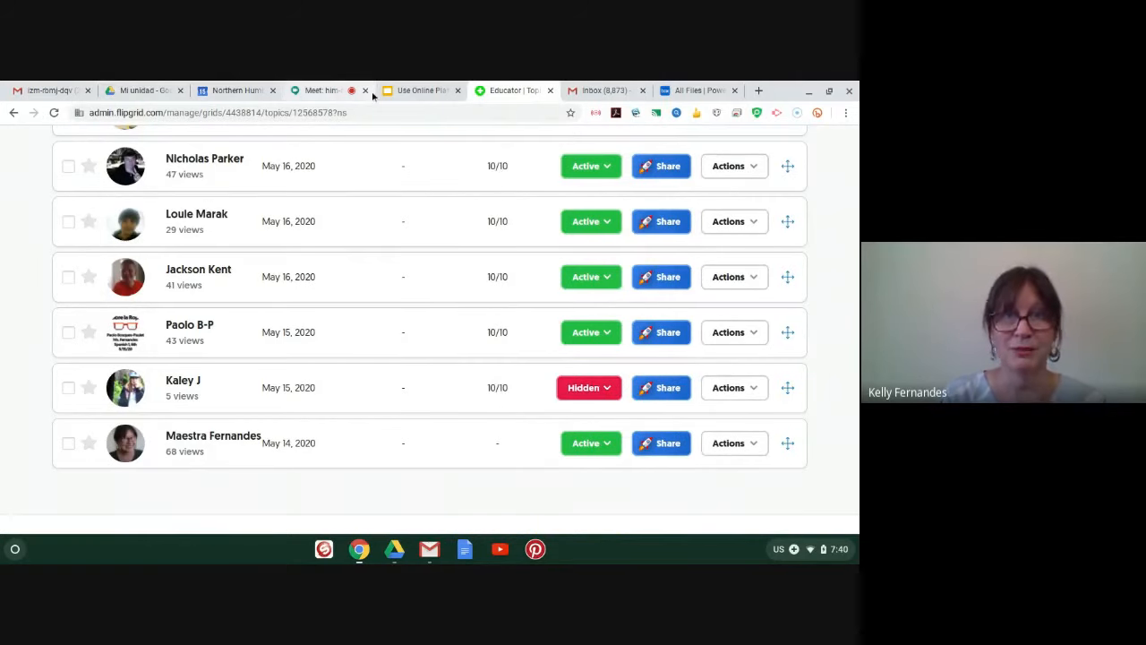
- In Classroom, expand the FINAL PART 1 assignment and open its attached Flipgrid link
left_click(421, 91)
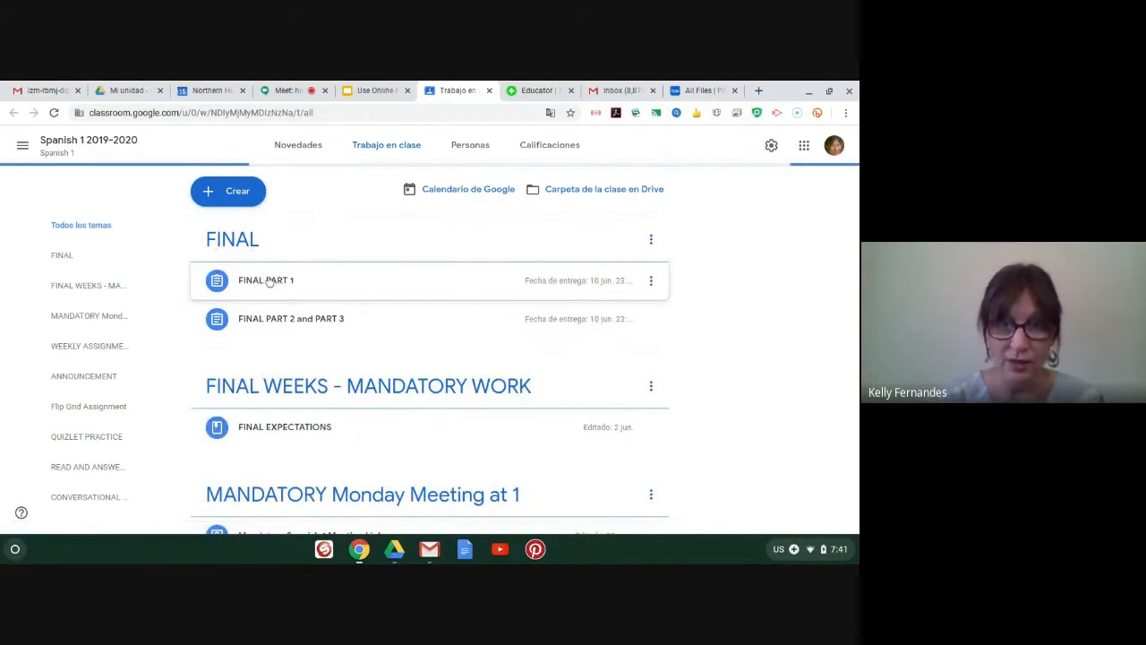
left_click(266, 280)
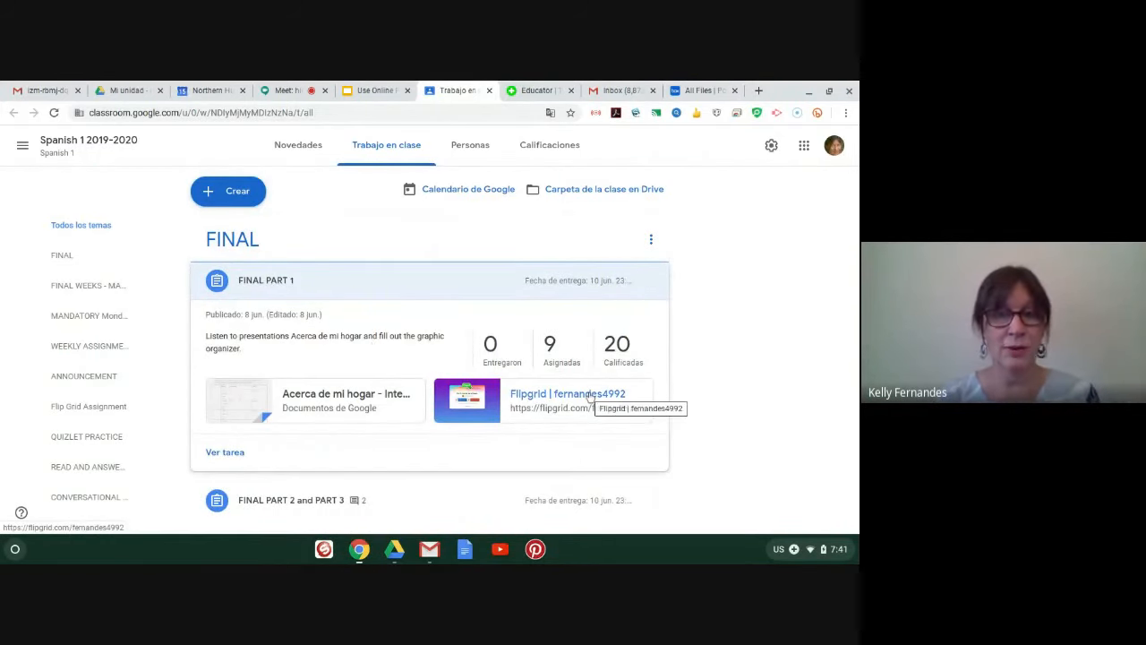
left_click(567, 393)
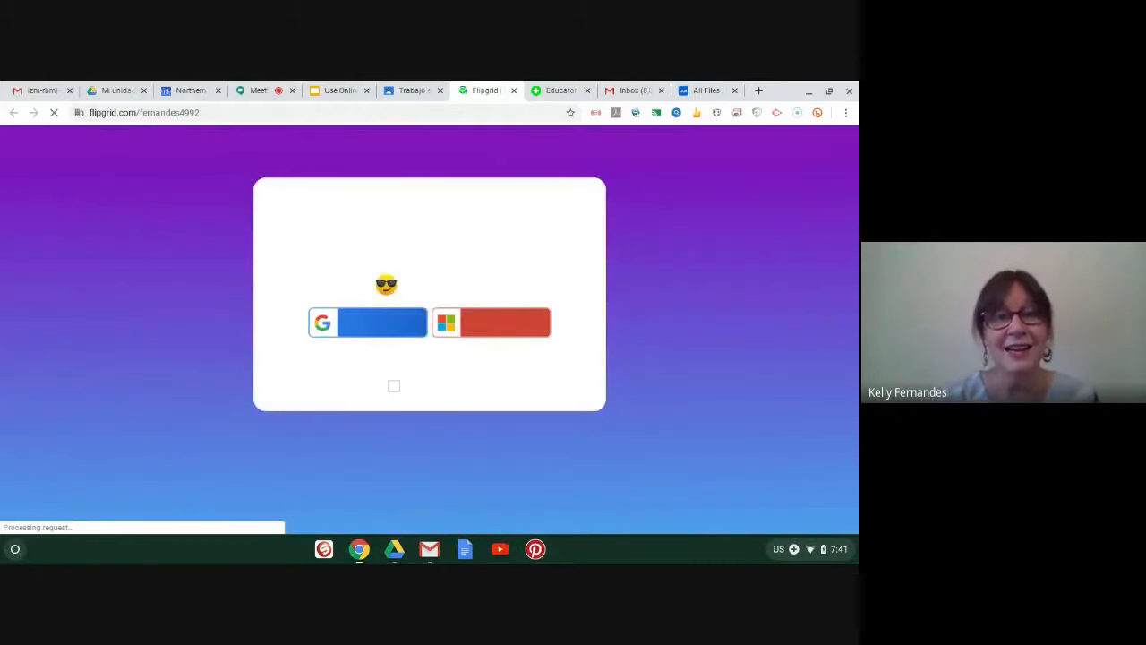
- Sign in to Flipgrid with the school Google account to reach the Per 6 - Acerca de mi hogar grid
left_click(367, 322)
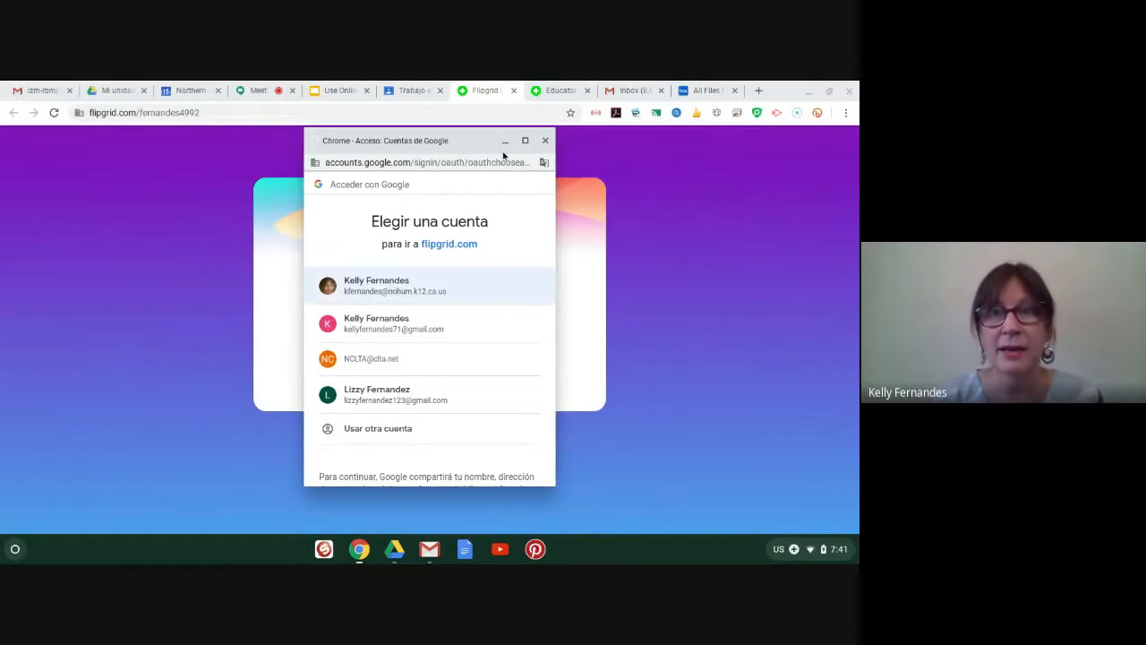
left_click(394, 285)
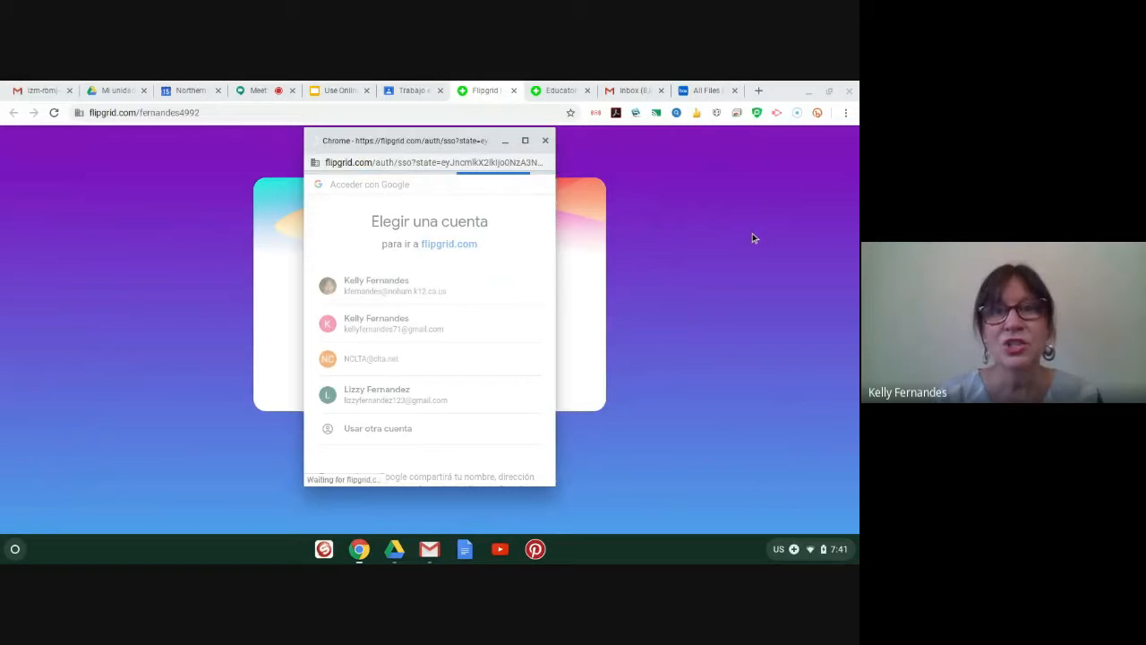
left_click(376, 285)
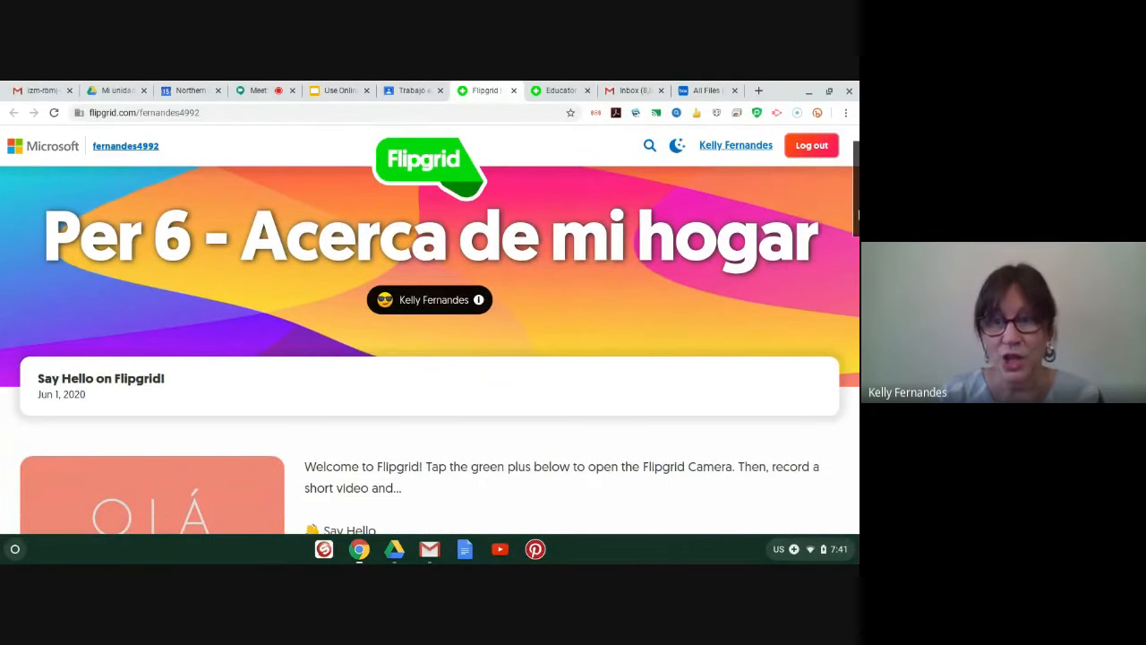
scroll("down", 3)
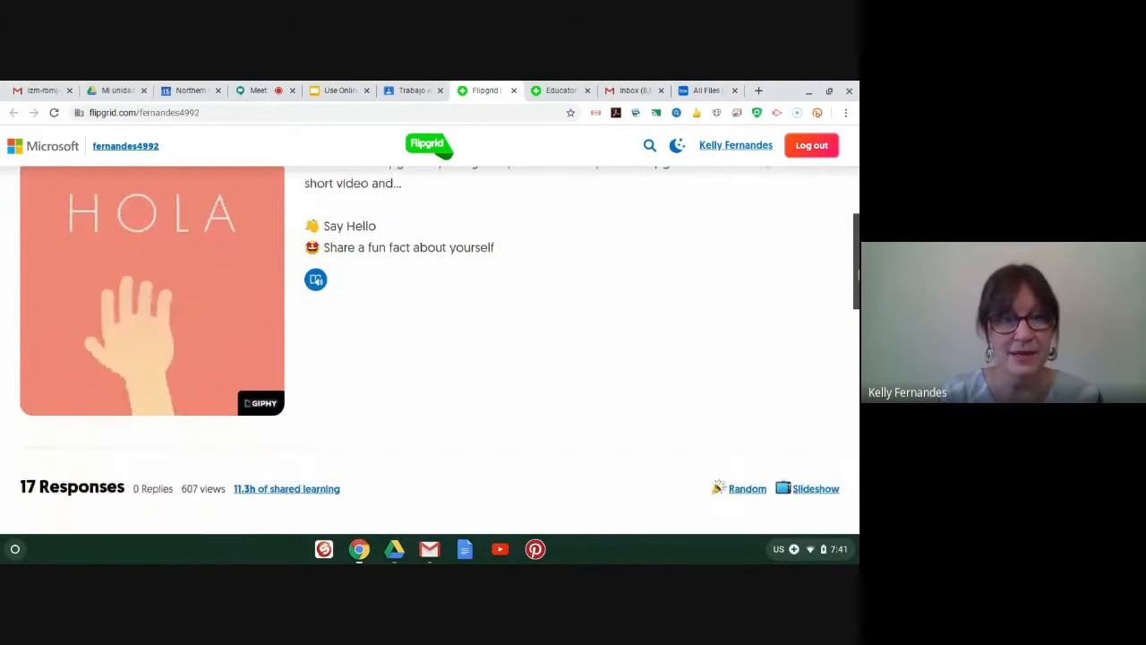
scroll("down", 3)
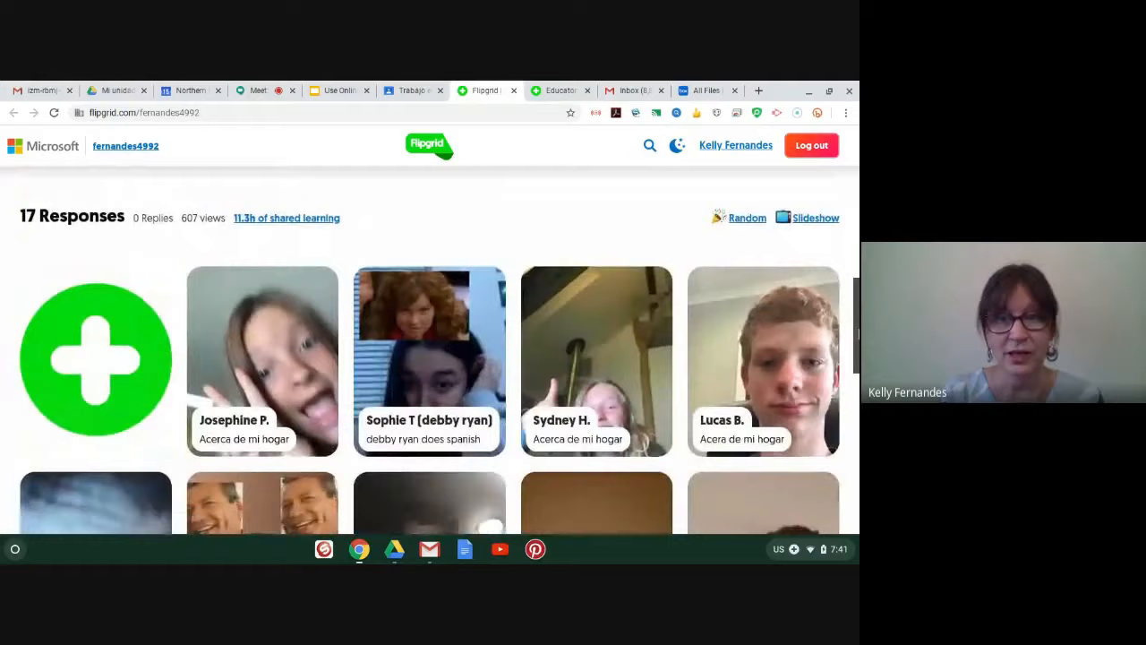
scroll("down", 3)
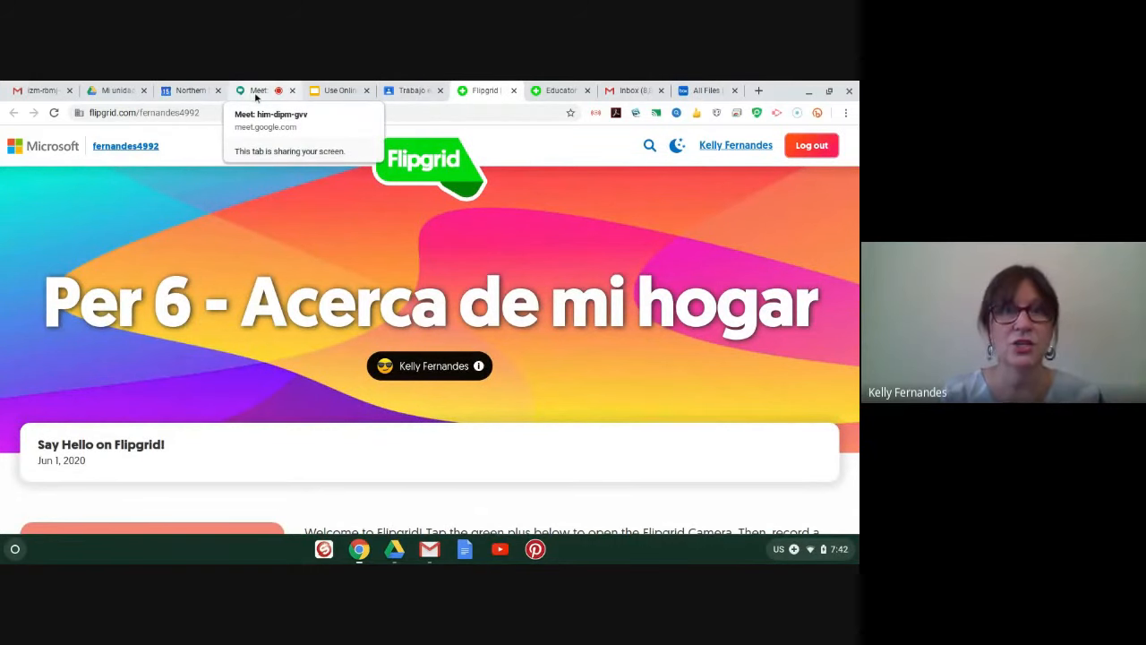
- Return to the Flipgrid presentation and bring up the Sobre mi ropa speaking template
left_click(339, 89)
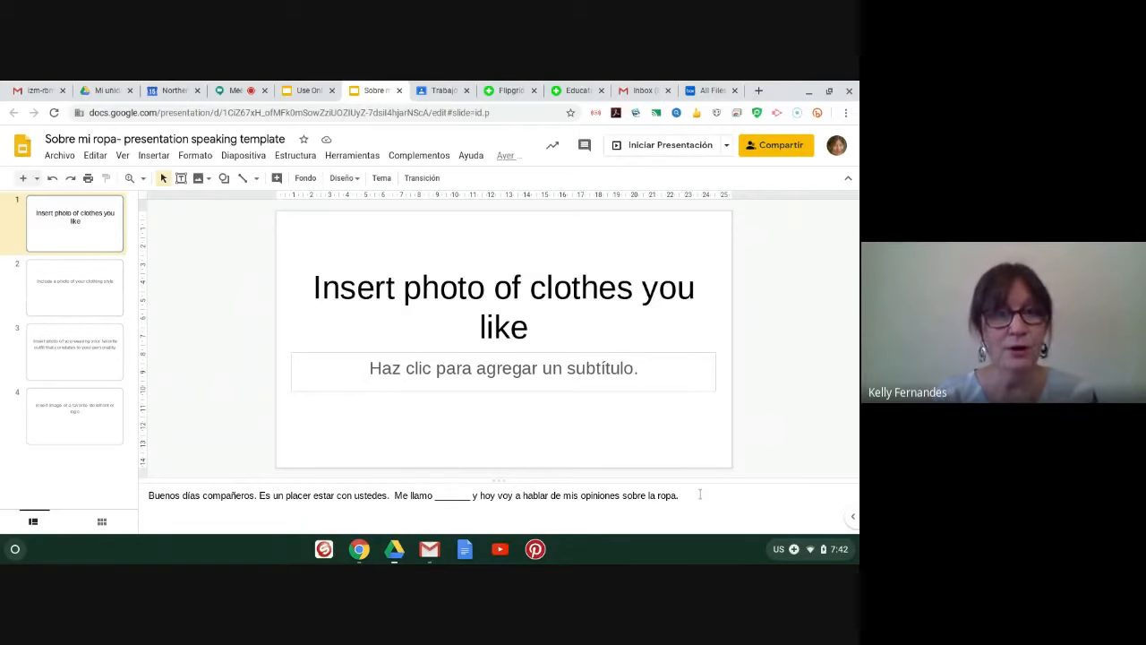
- Review template slides 2 and 3 with their fill-in-the-blank Spanish speaker notes
left_click(680, 496)
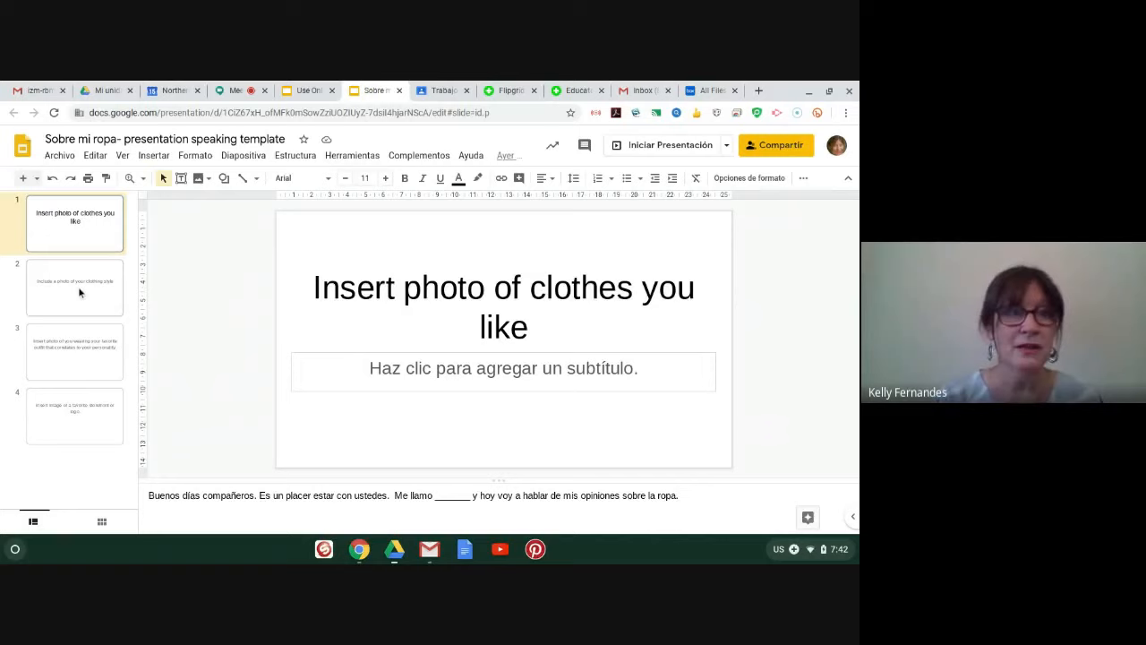
left_click(75, 286)
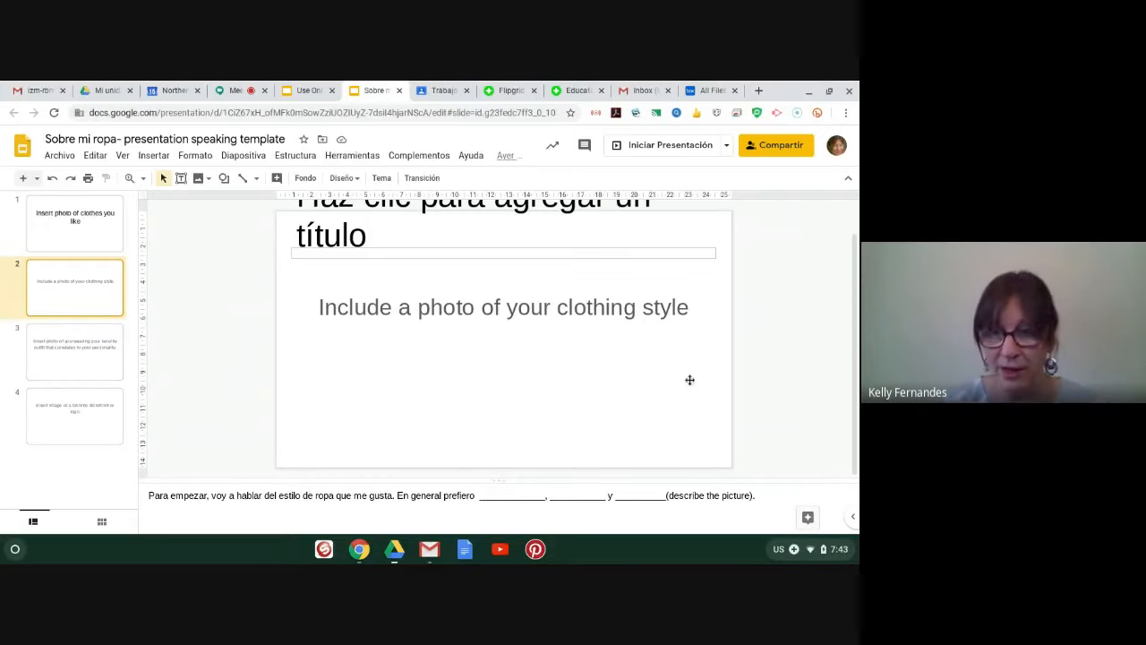
mouse_move(493, 298)
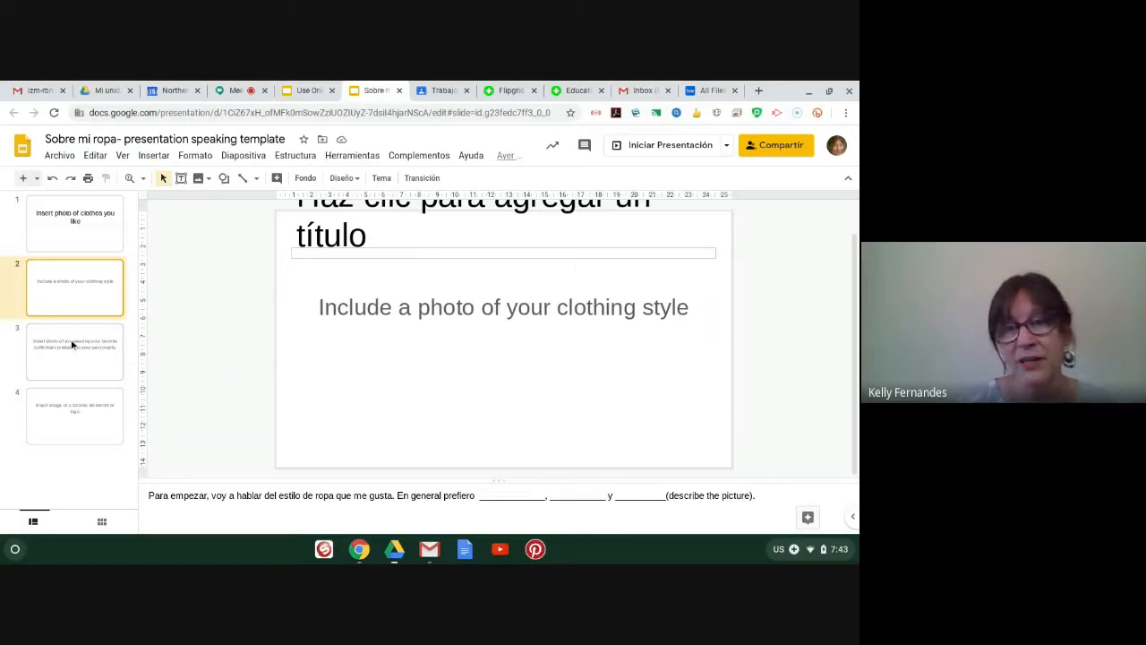
left_click(74, 352)
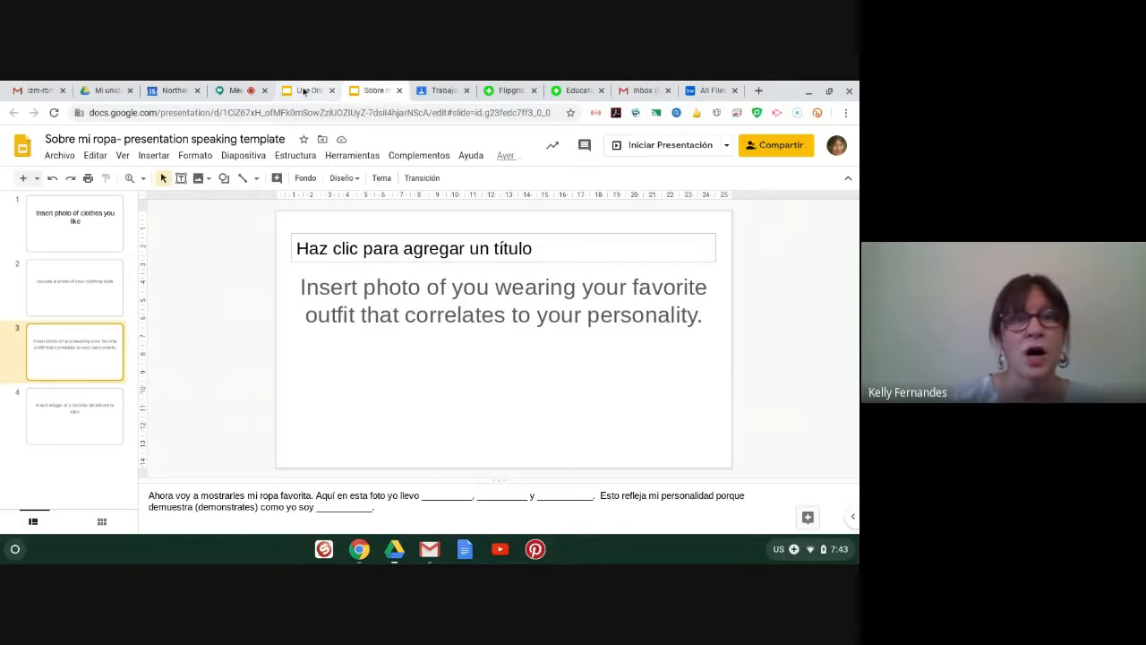
left_click(307, 91)
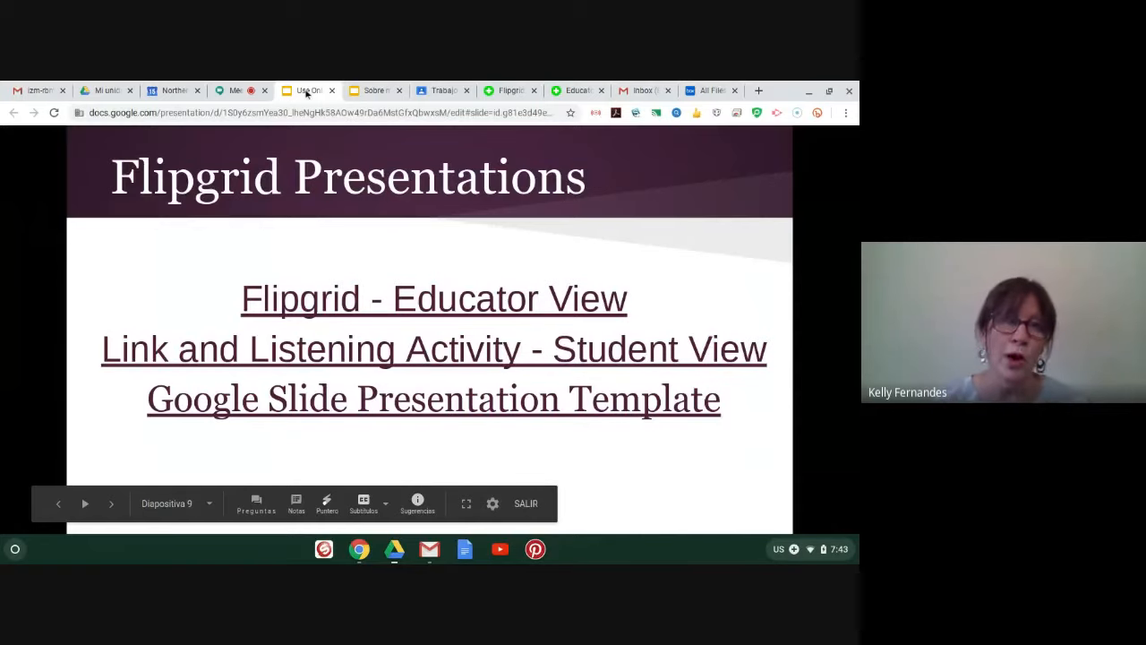
- Follow the Quizlet link to the Sobre mi ropa flashcard set
left_click(466, 504)
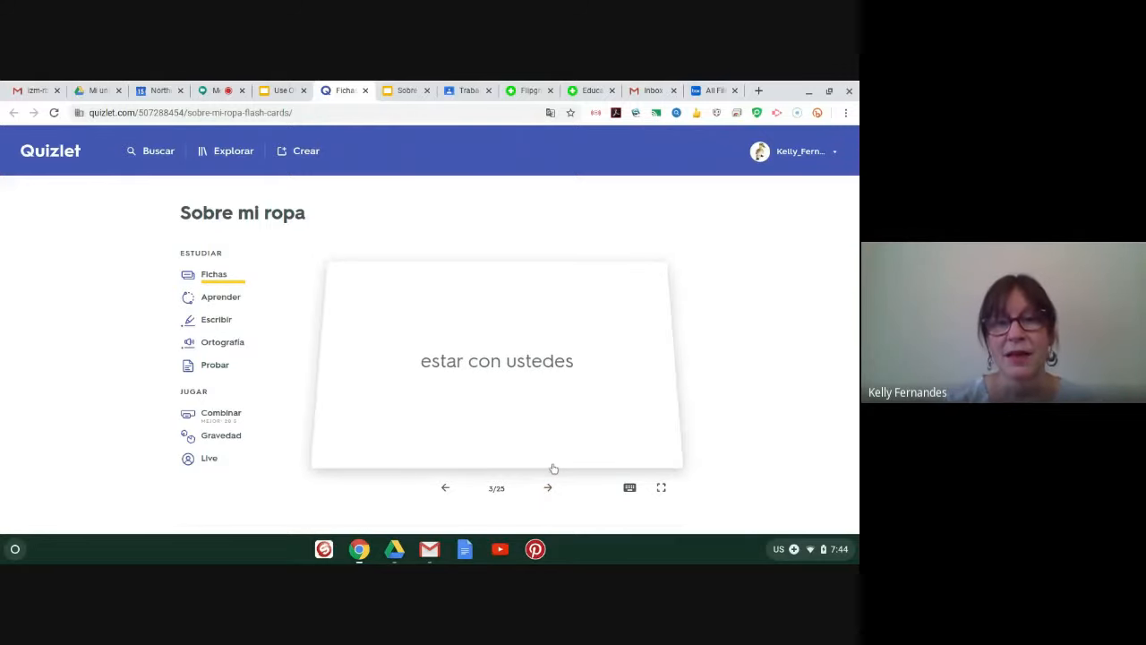
- Step through the Sobre mi ropa flashcards in full Flashcards mode, flipping a card to Spanish
left_click(548, 487)
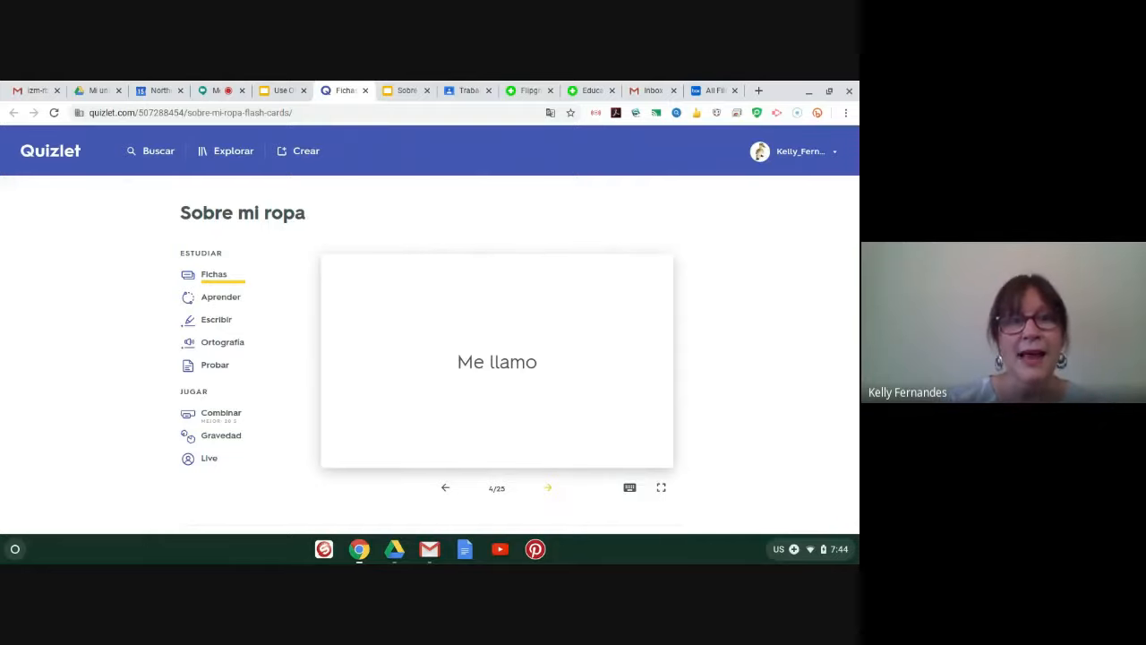
mouse_move(213, 274)
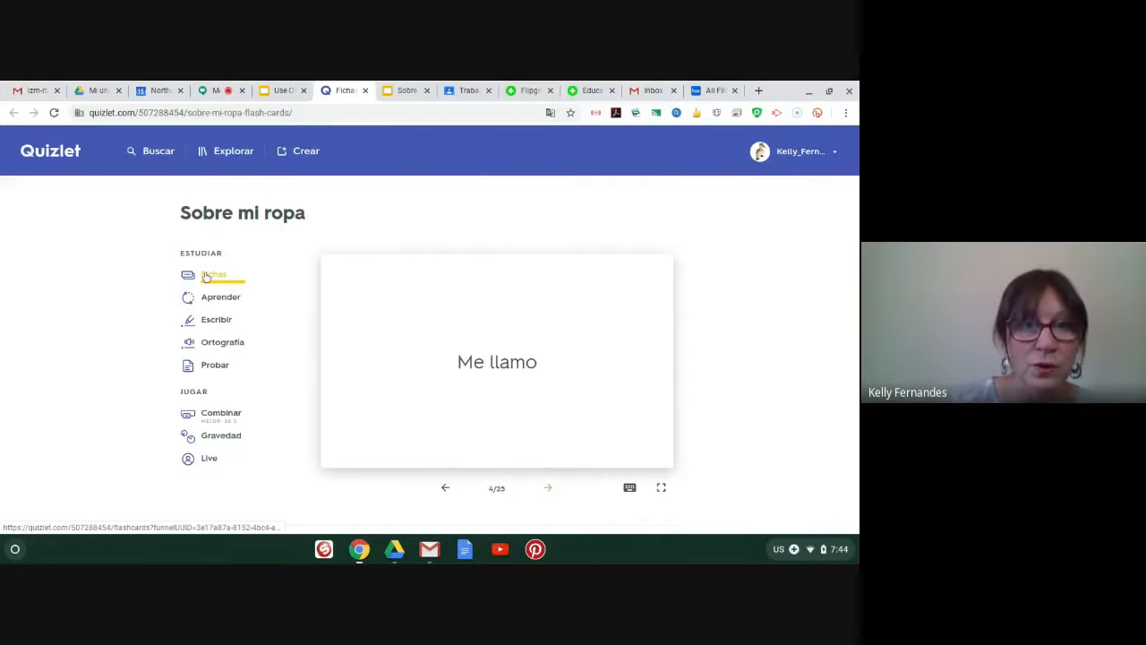
left_click(213, 274)
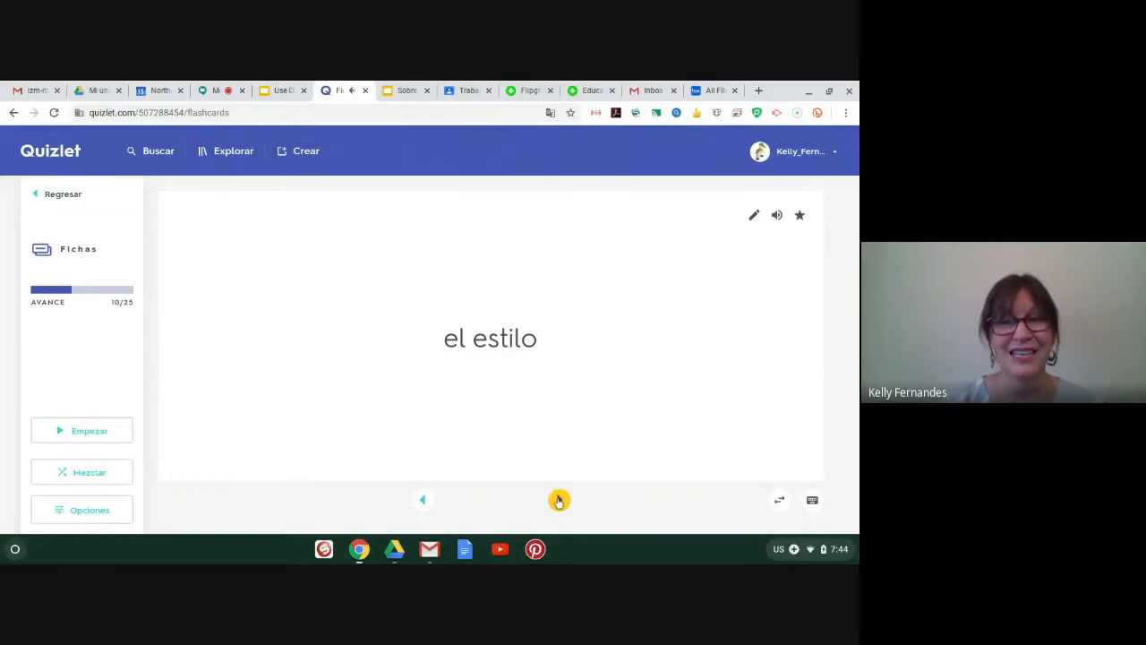
left_click(559, 500)
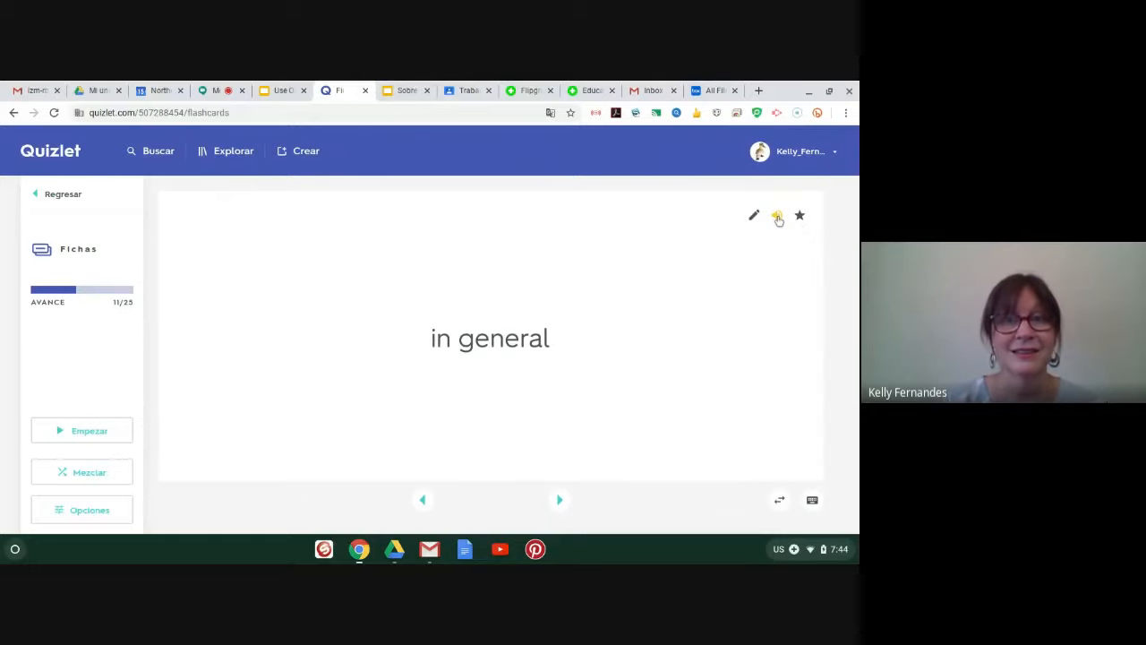
left_click(490, 338)
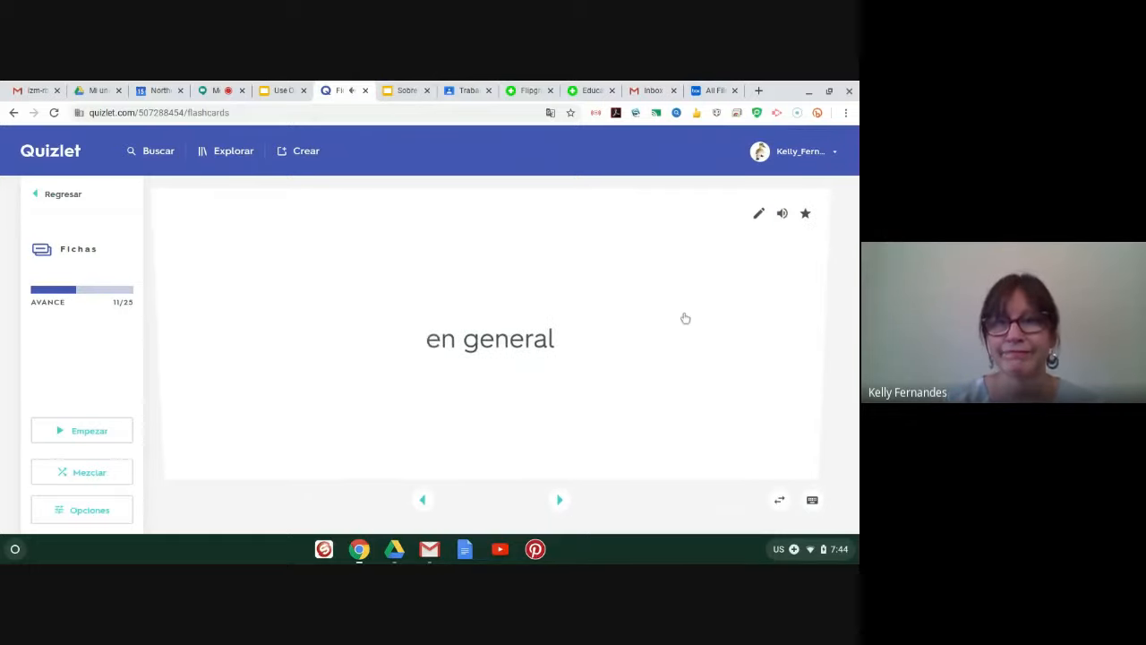
mouse_move(775, 215)
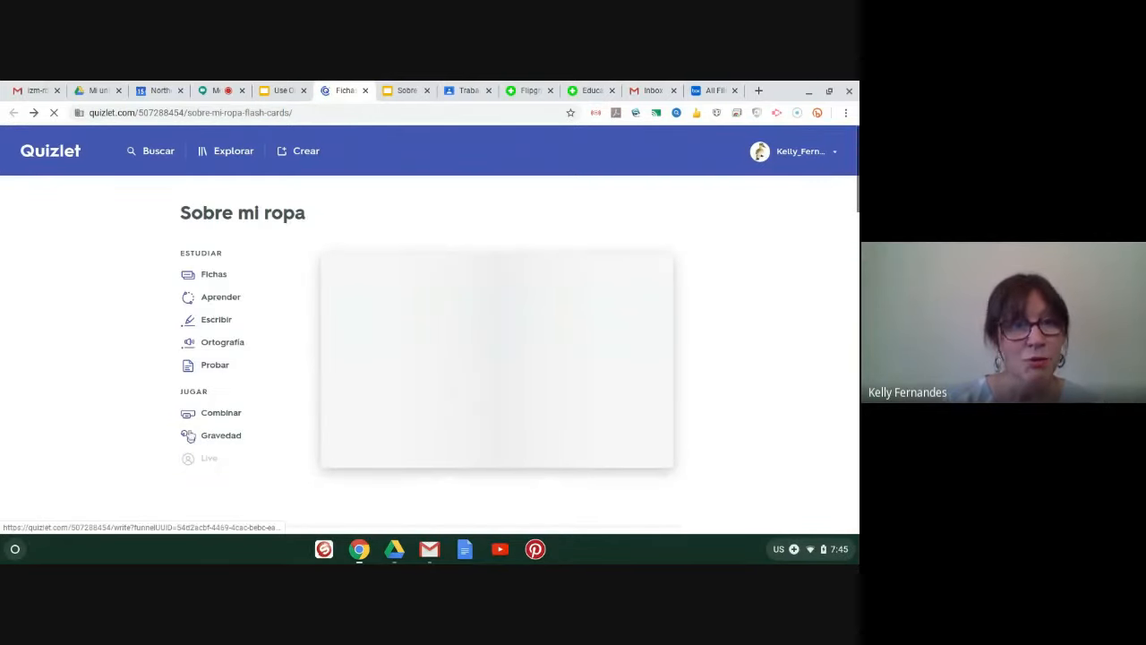
- Launch the Combinar Match game and begin the matching round
left_click(214, 274)
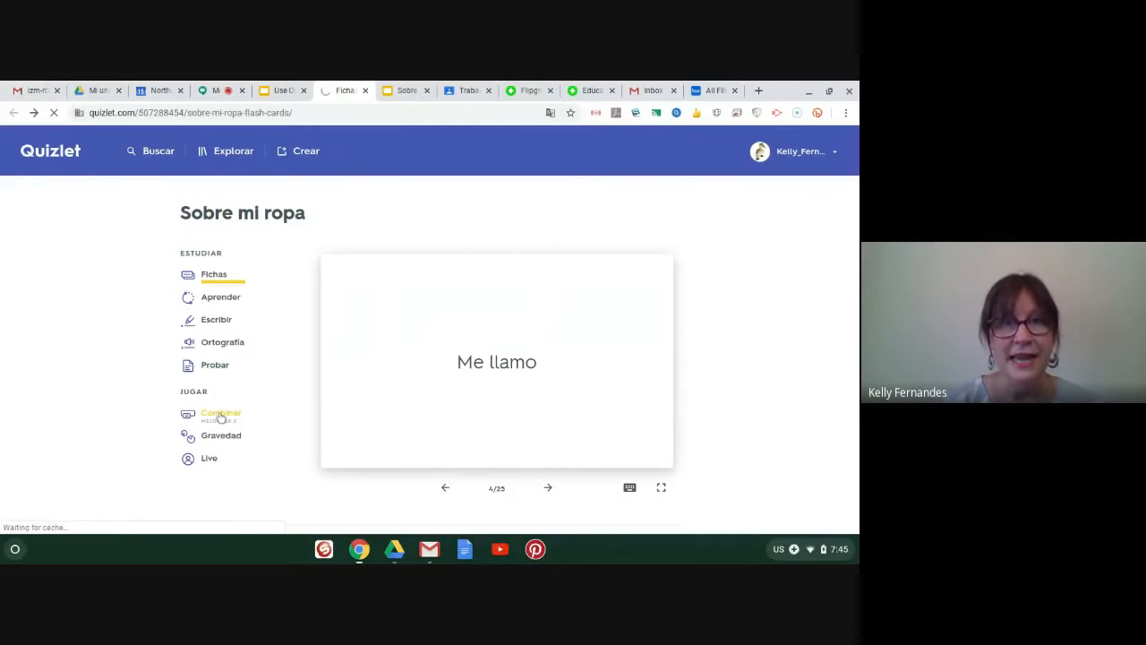
left_click(221, 413)
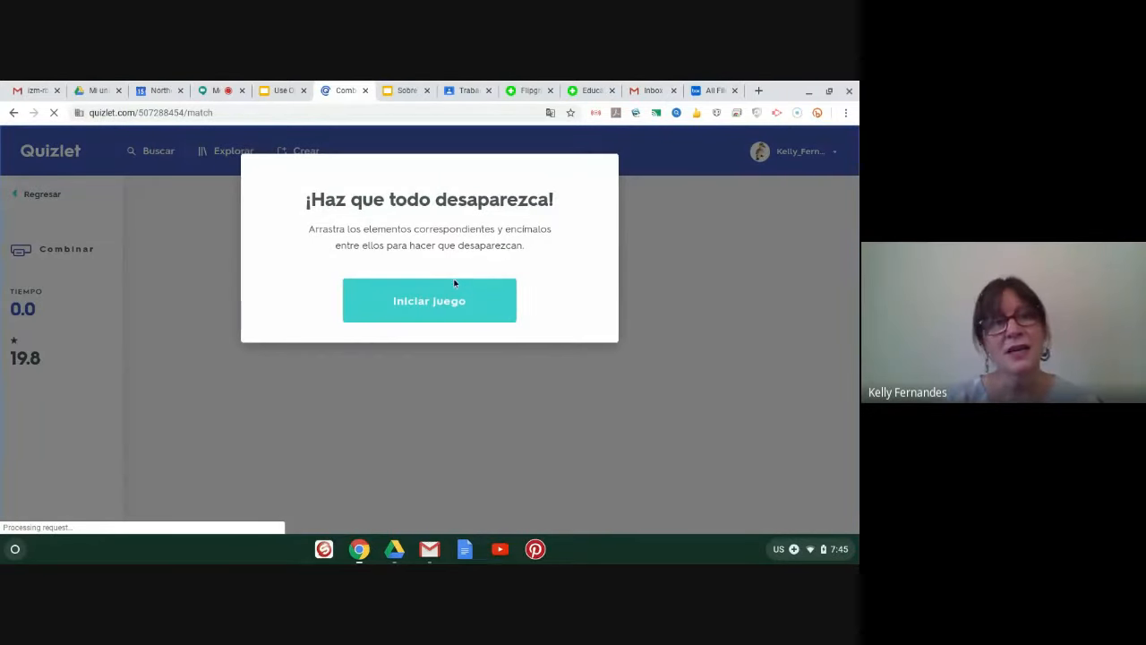
left_click(429, 300)
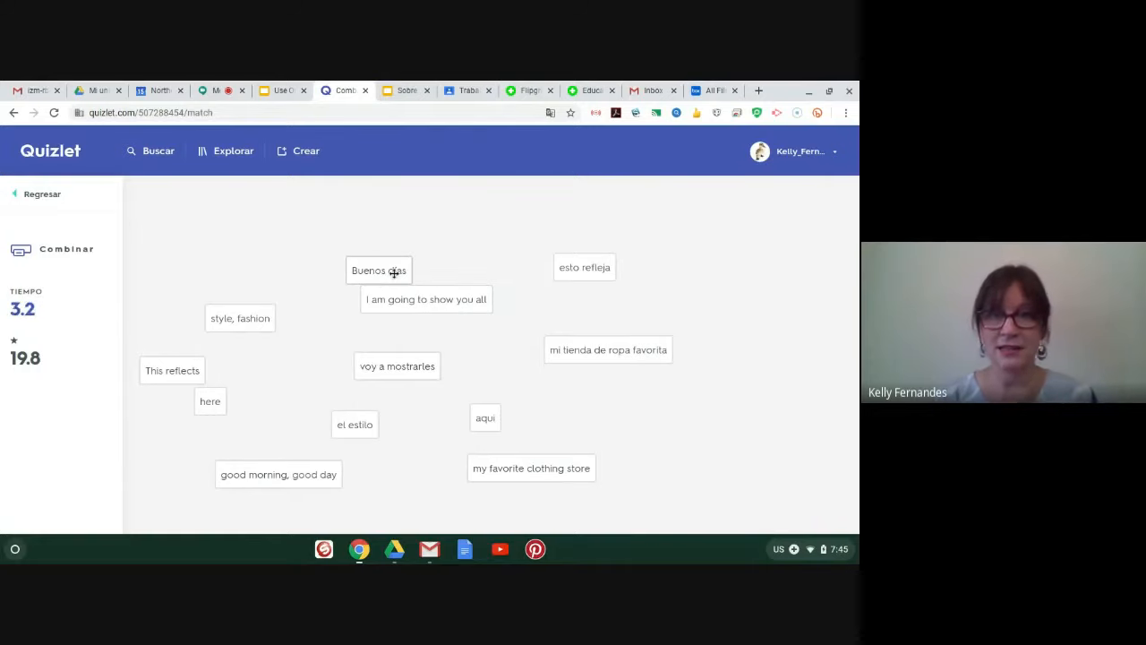
- Match Buenos días and el estilo with their English meanings, then return to the set
left_click_drag(378, 270, 275, 341)
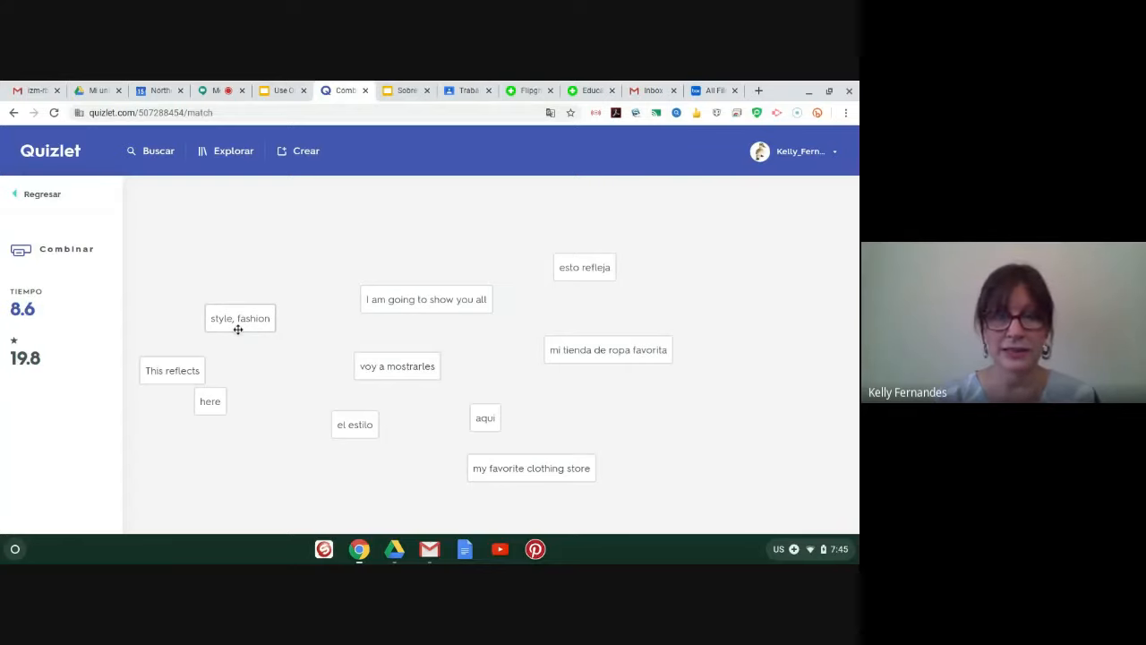
left_click_drag(240, 318, 356, 423)
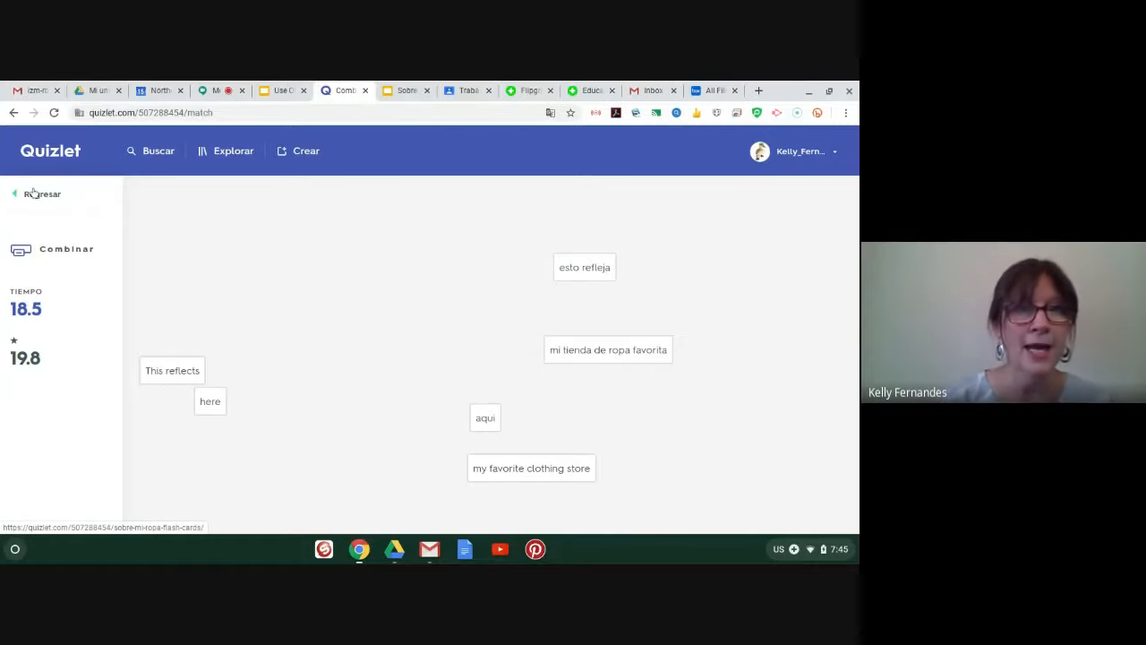
left_click(42, 193)
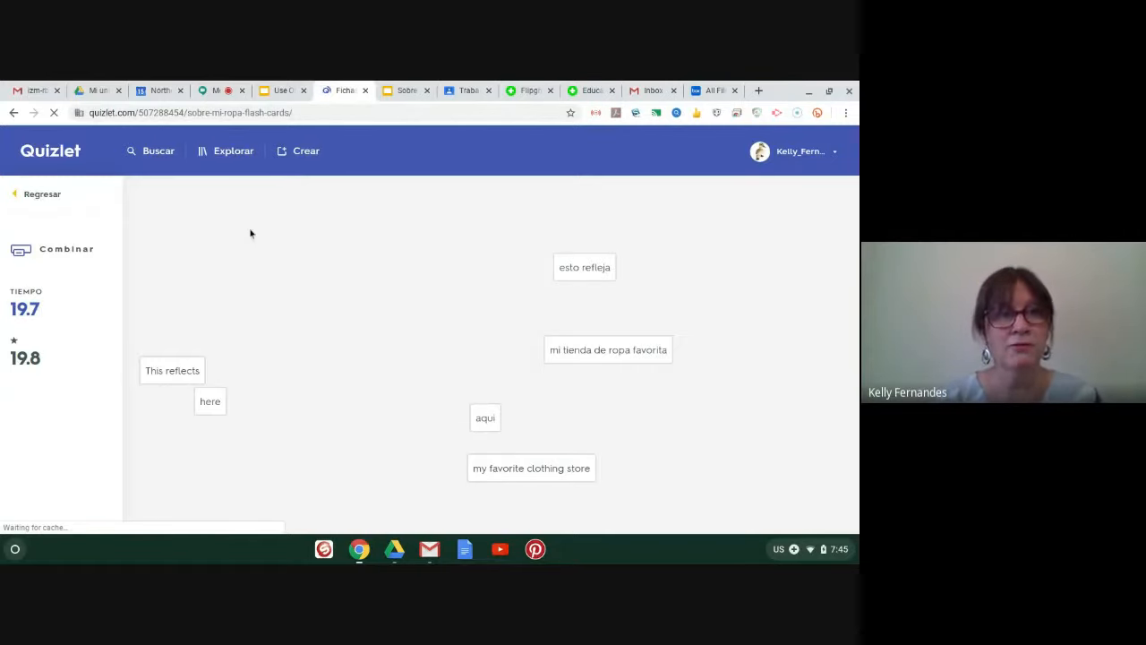
left_click(42, 194)
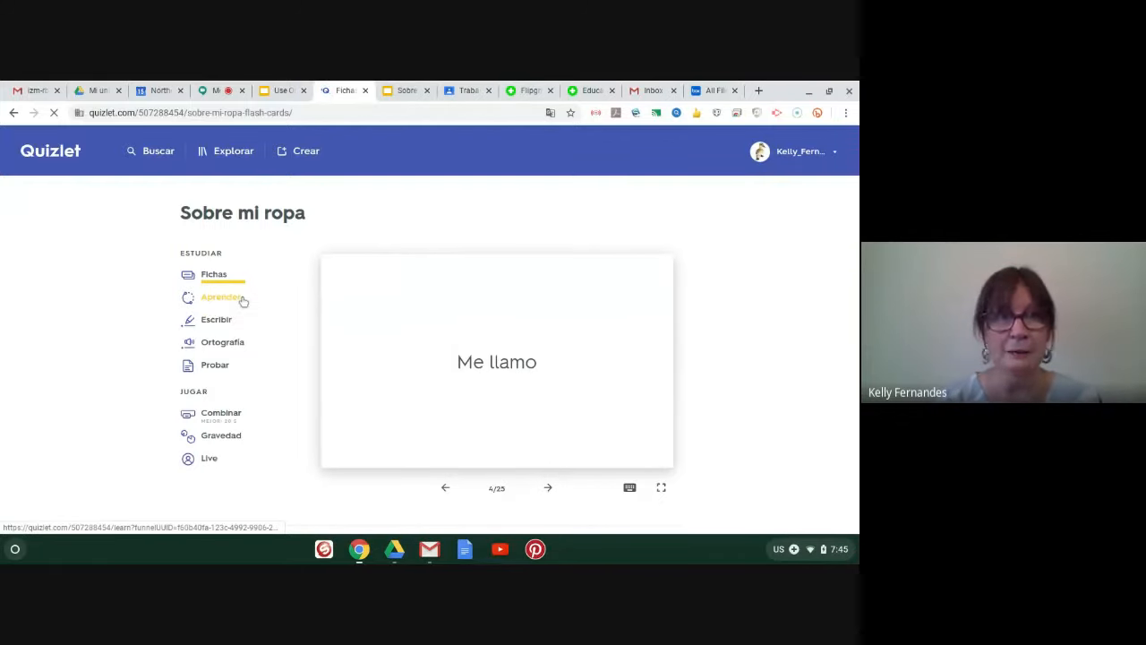
left_click(221, 296)
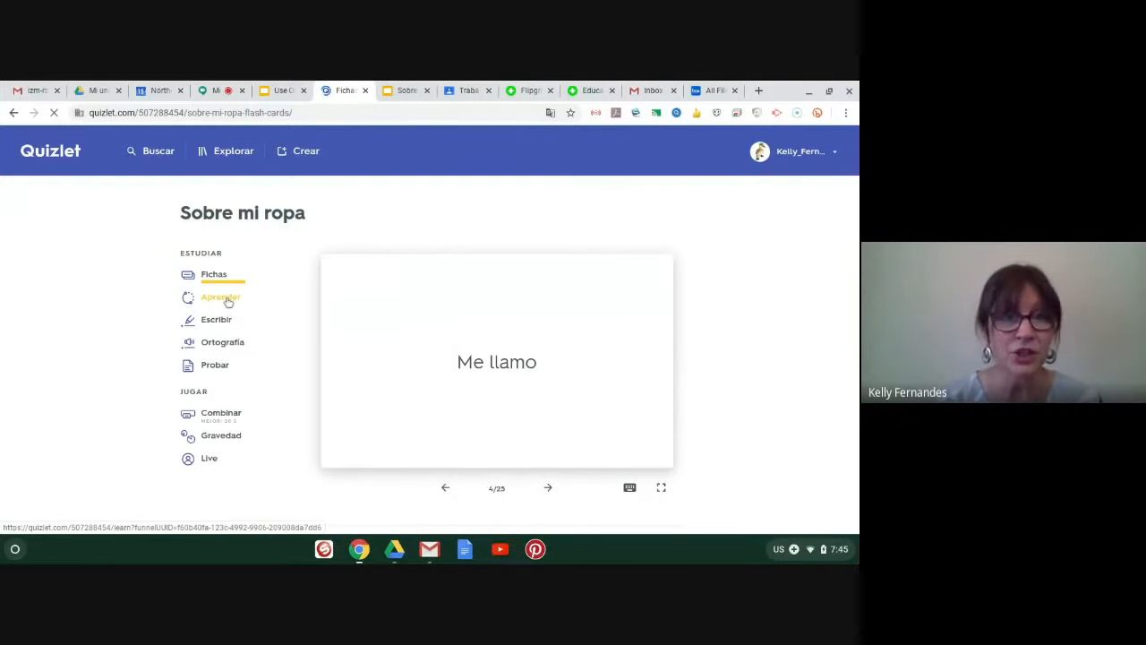
left_click(220, 296)
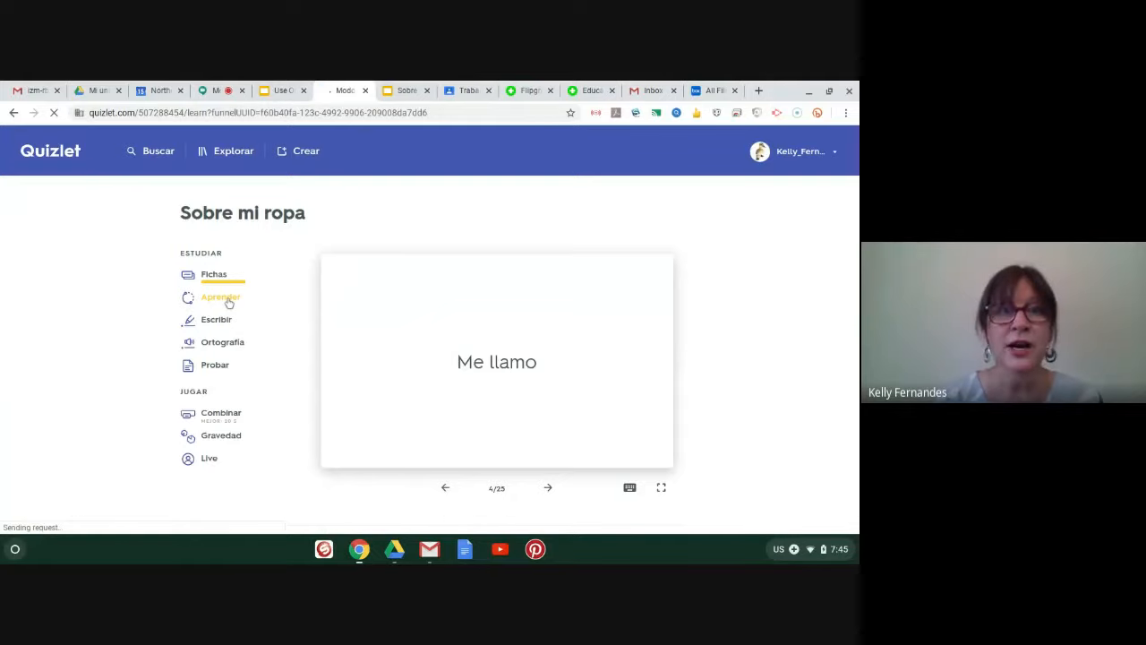
left_click(221, 296)
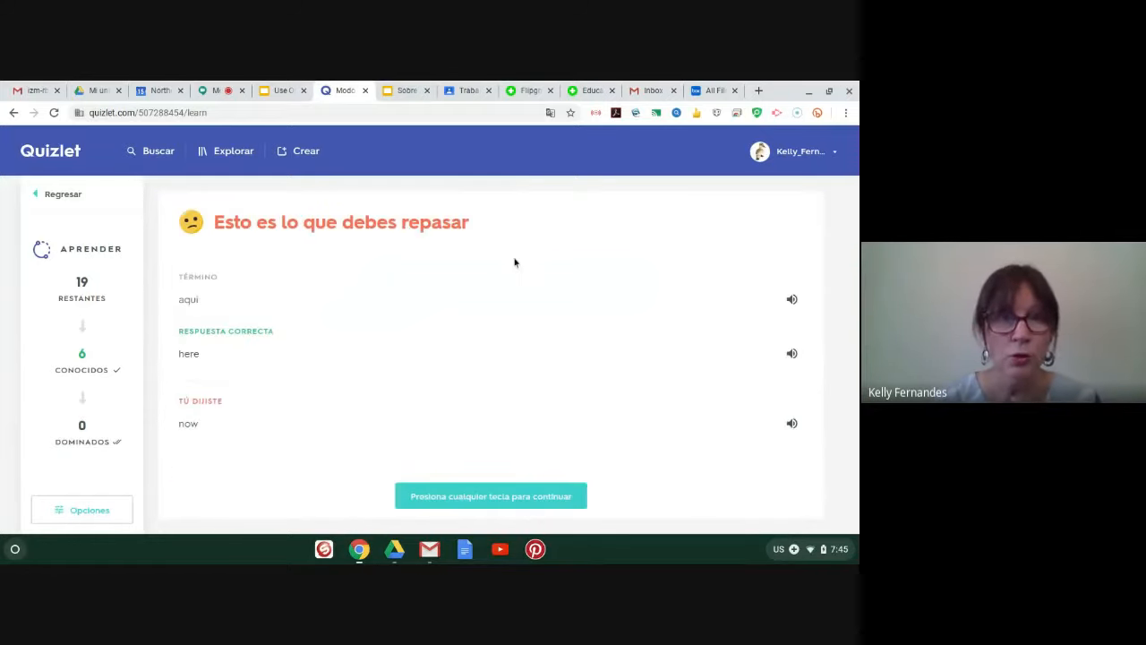
mouse_move(394, 370)
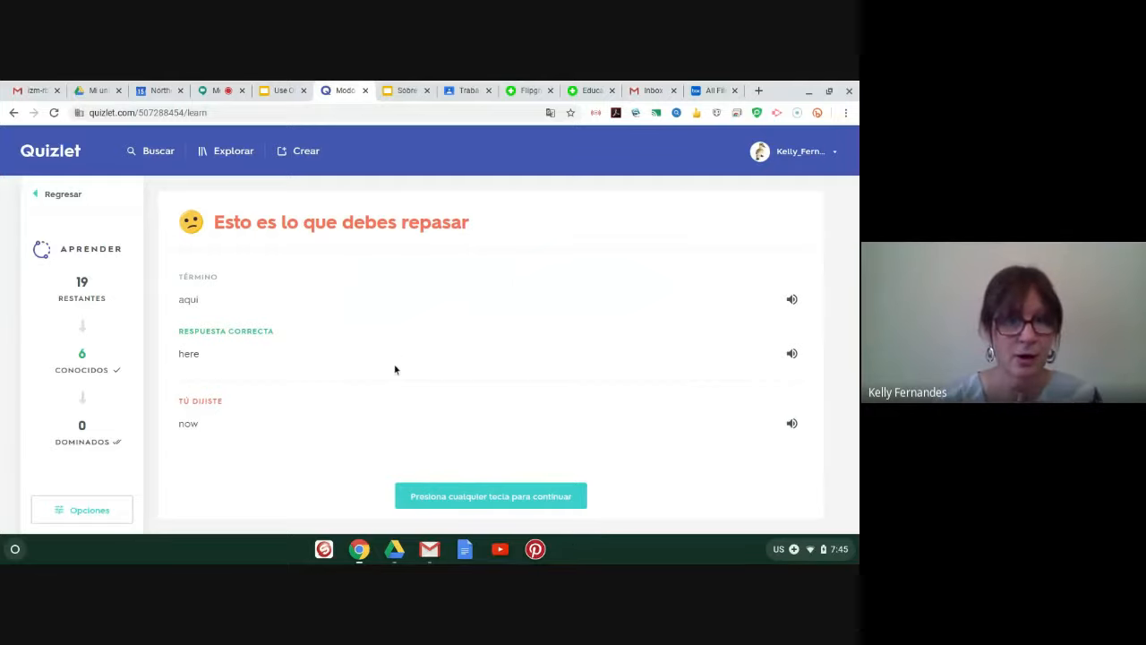
mouse_move(269, 357)
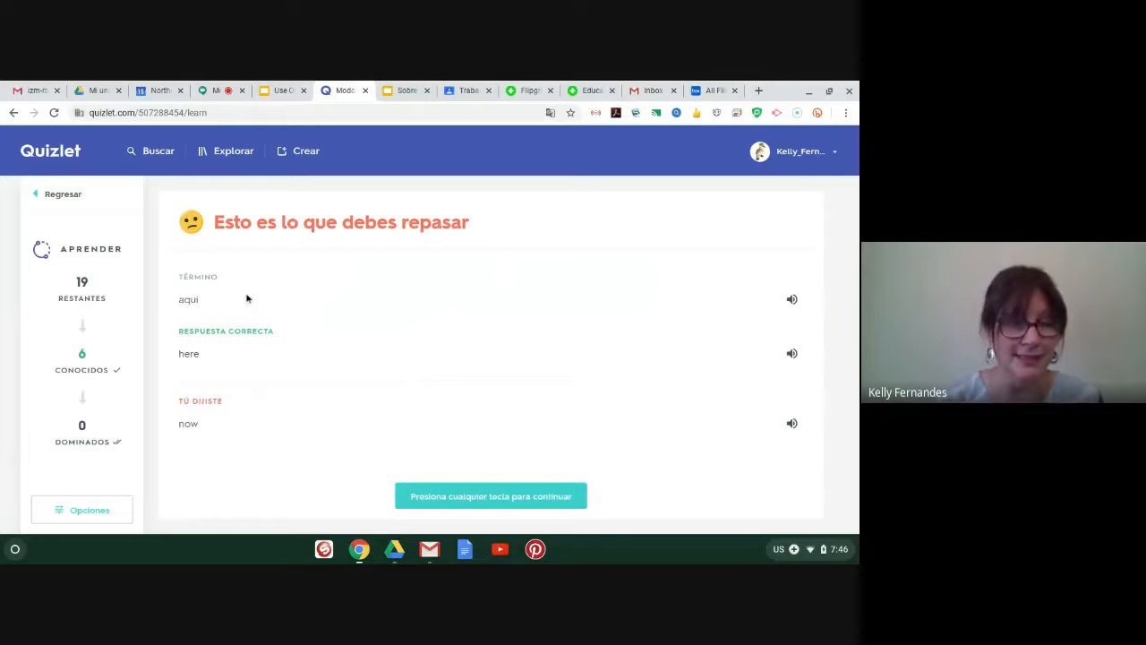
mouse_move(121, 265)
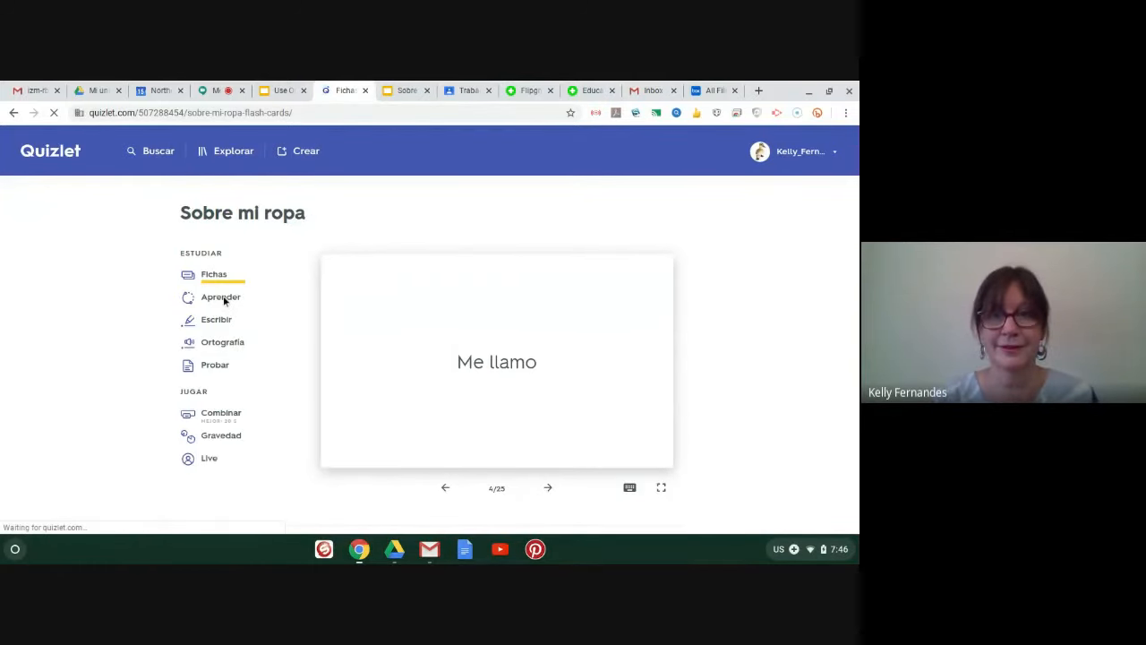
- In Learn mode, answer 'mi tienda de ropa favorita' with 'My favorite clothing store'
left_click(220, 296)
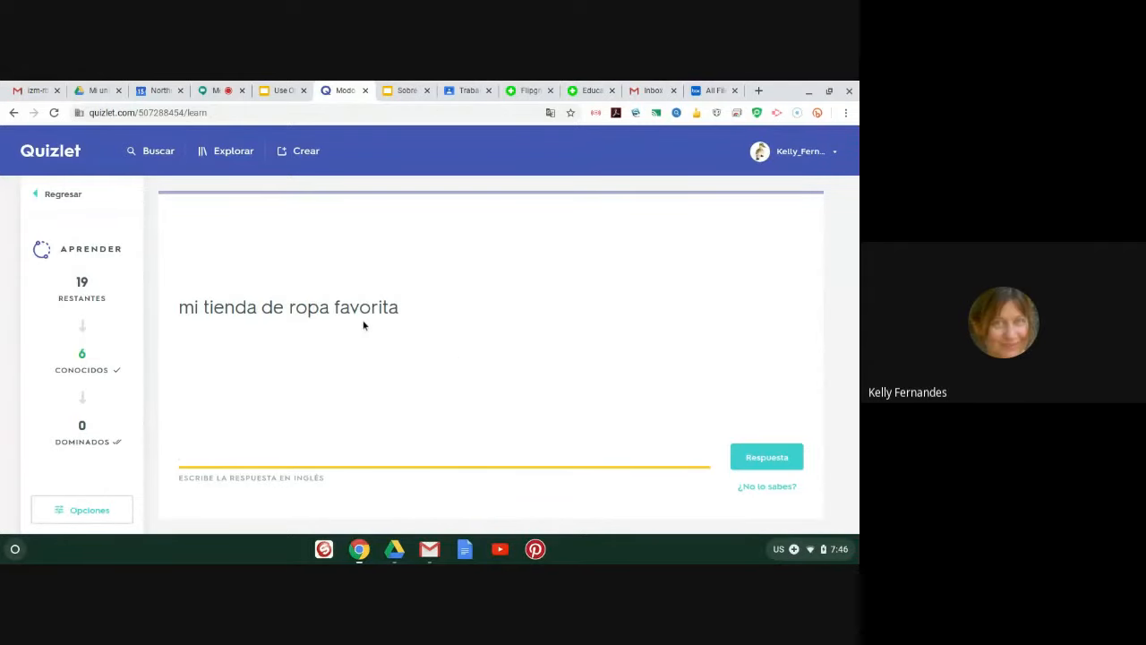
left_click(251, 455)
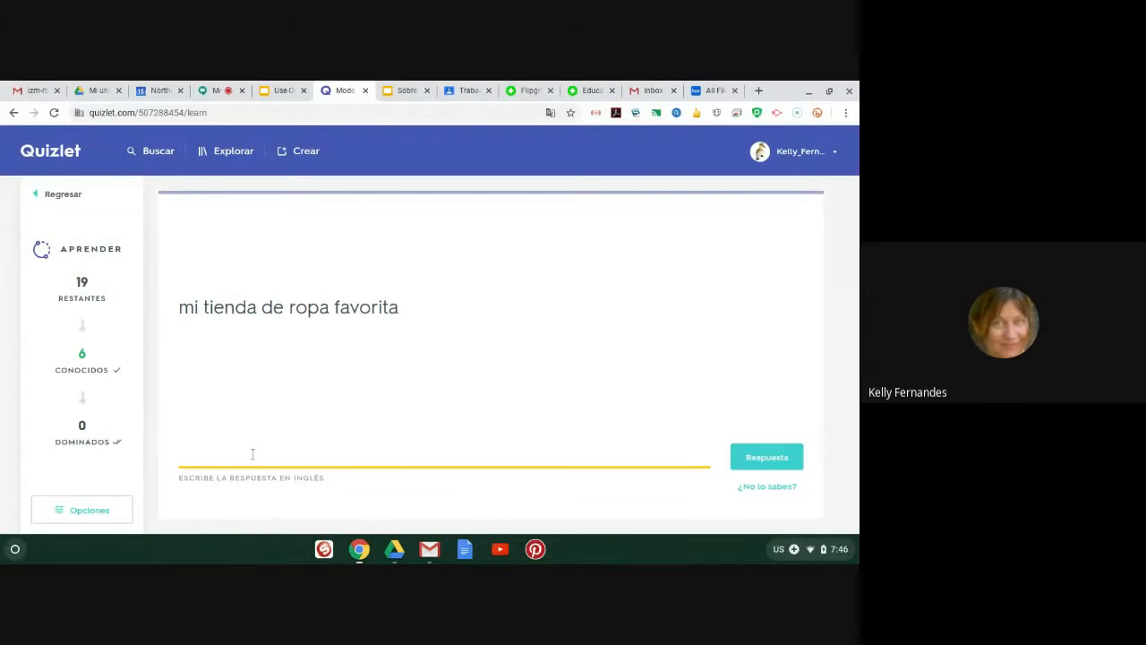
type("My favorite clot")
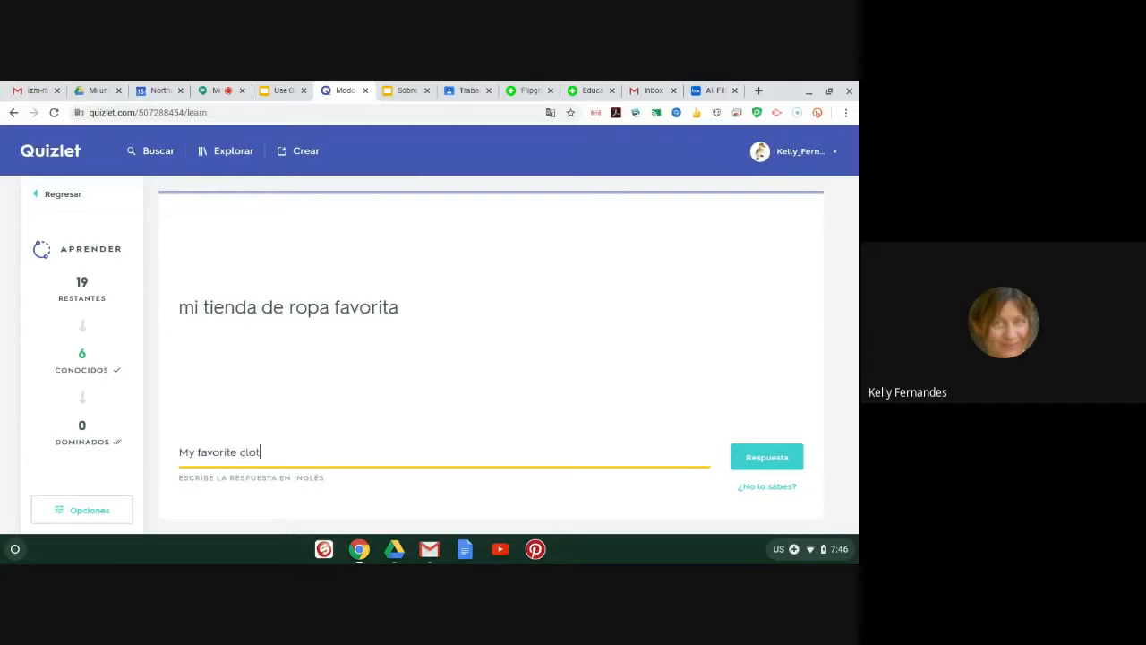
type("hing store")
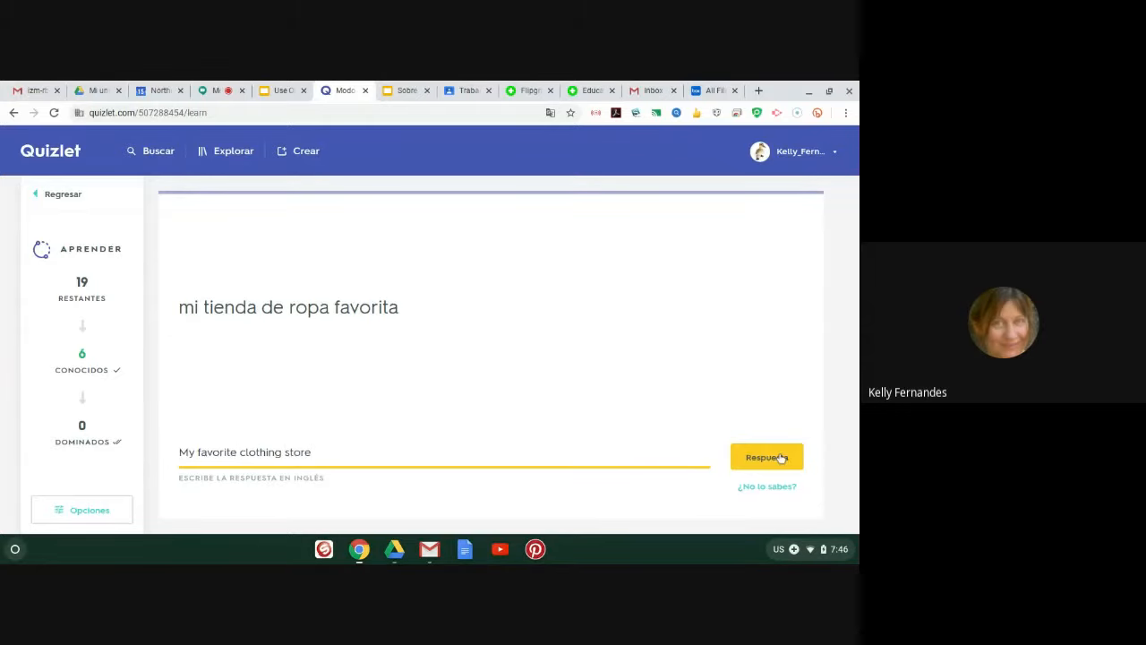
left_click(766, 457)
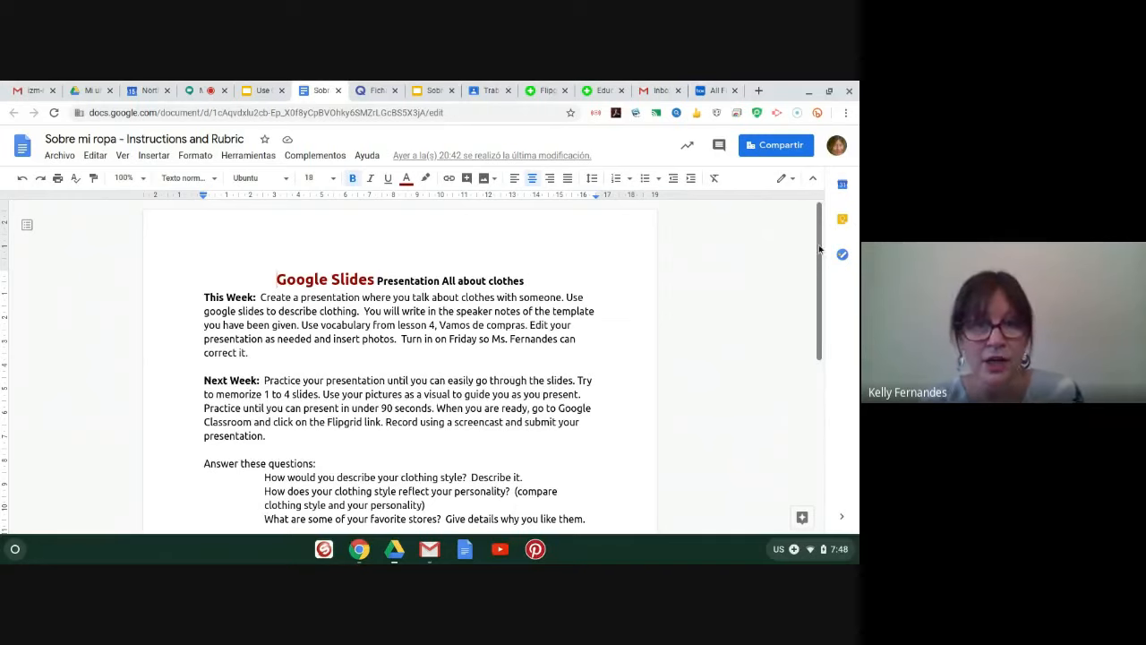
scroll("down", 3)
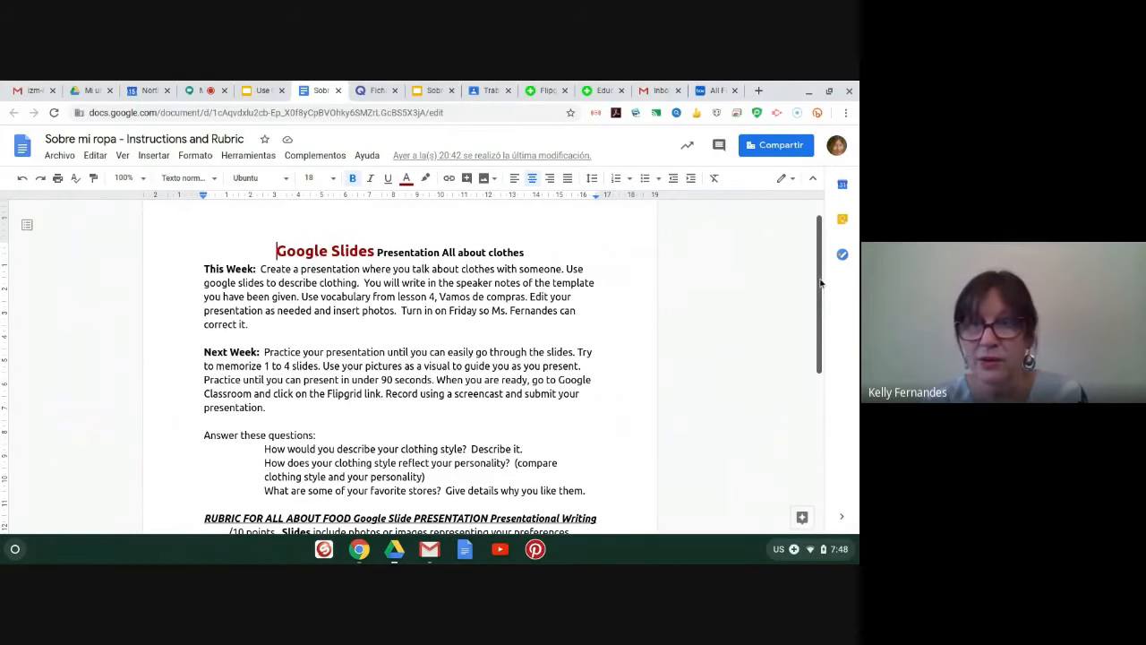
scroll("down", 3)
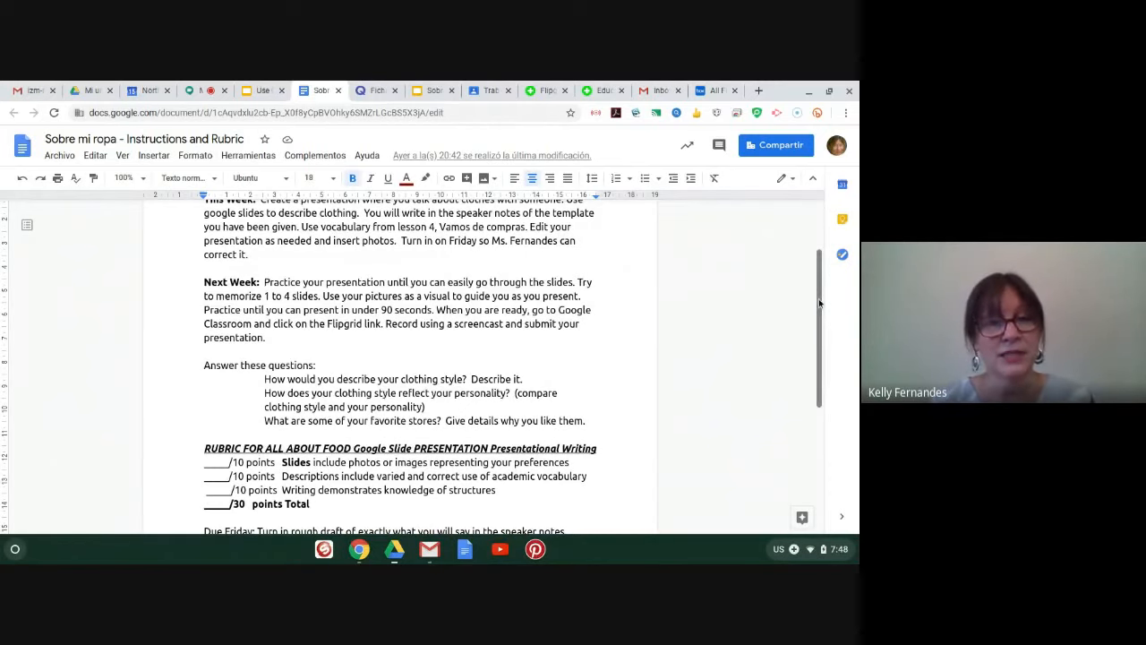
scroll("down", 3)
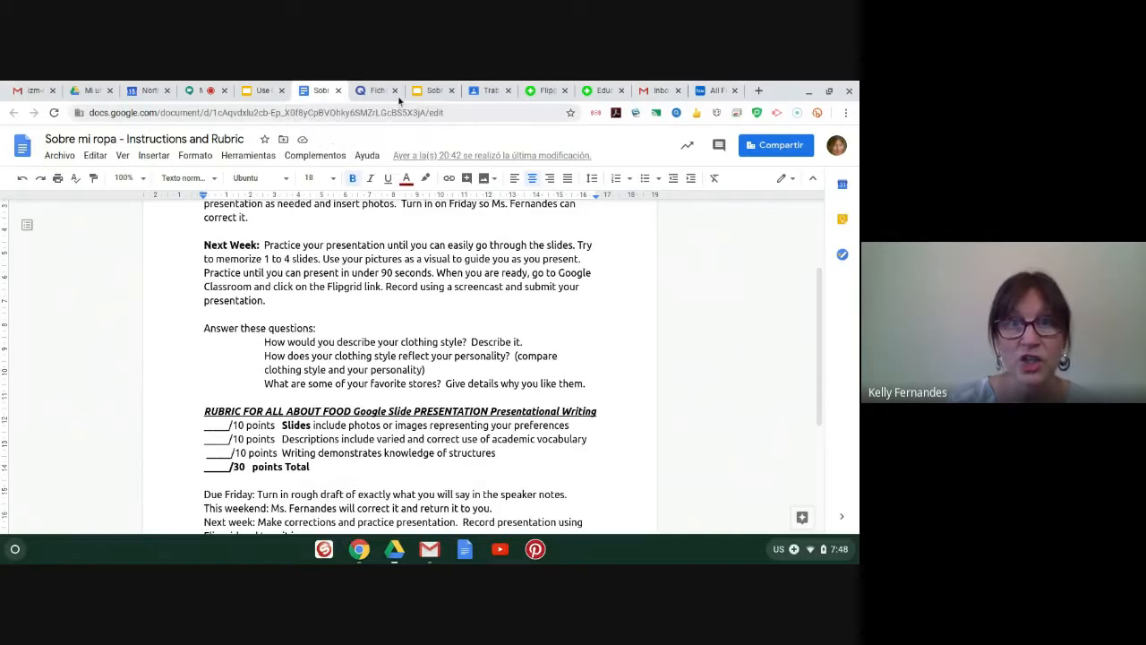
- Return to the Slides presentation showing the Post Speaking Rubric slide for step 3
left_click(435, 90)
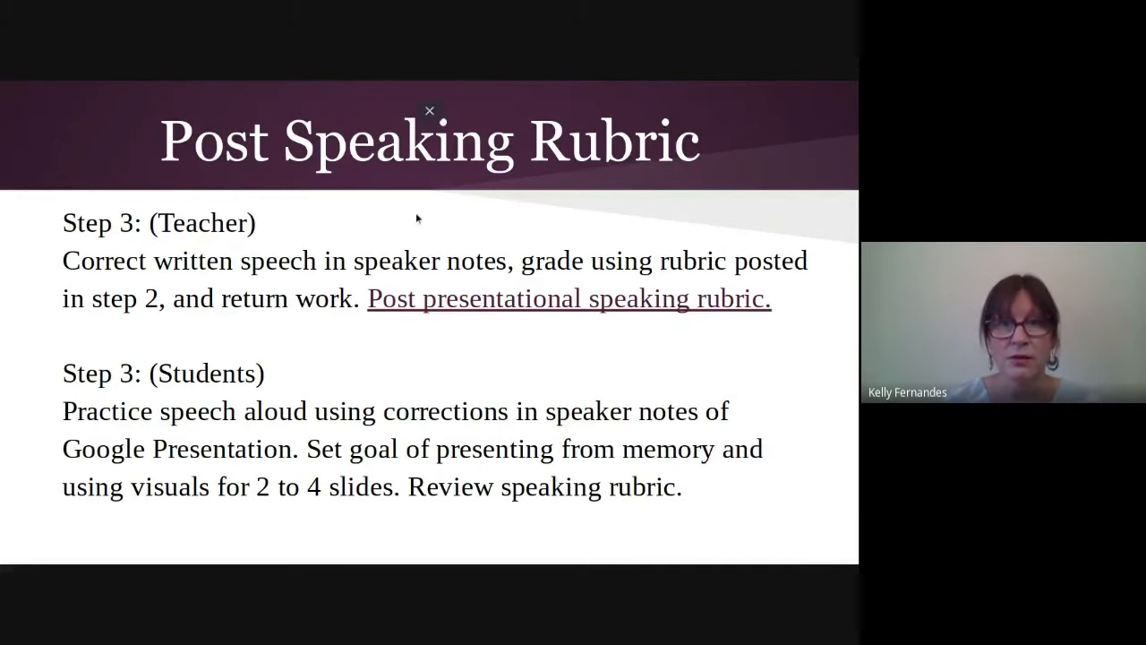
- Open the Acerca de mis amigos speaking rubric and scroll through its visuals and pace tables
left_click(569, 298)
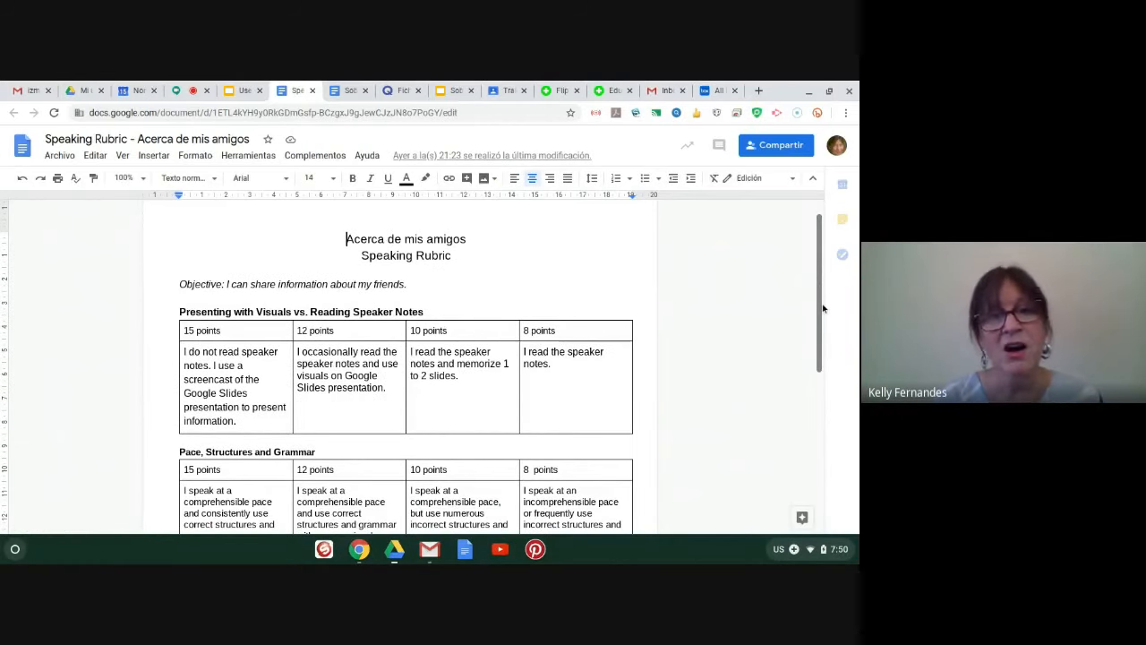
scroll("down", 3)
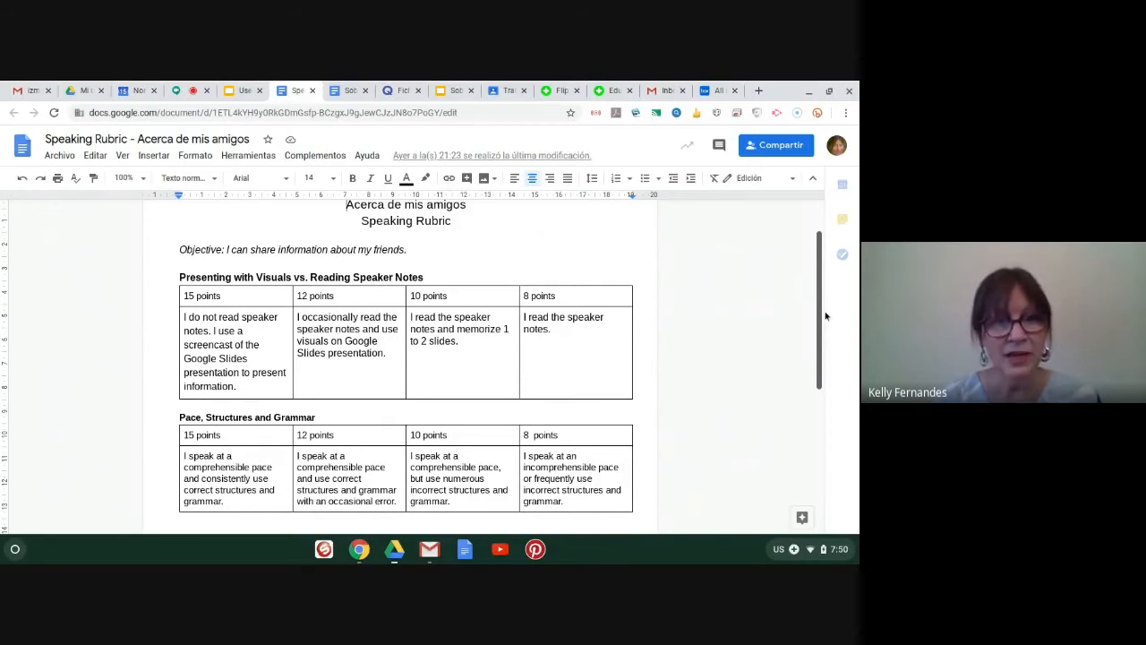
scroll("down", 3)
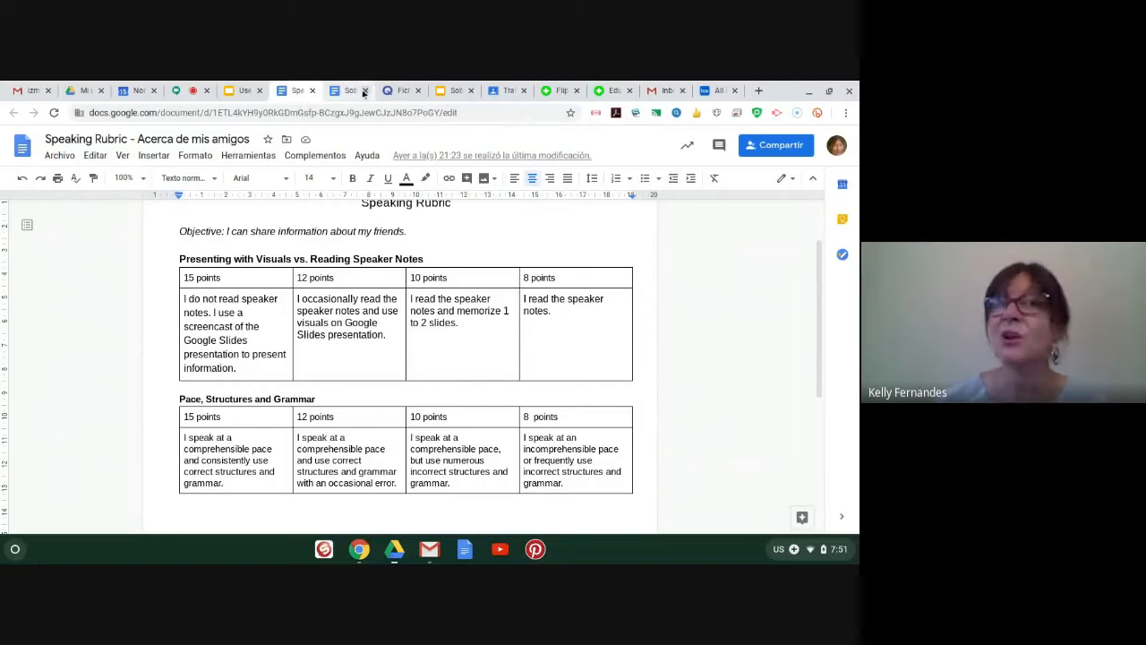
mouse_move(242, 91)
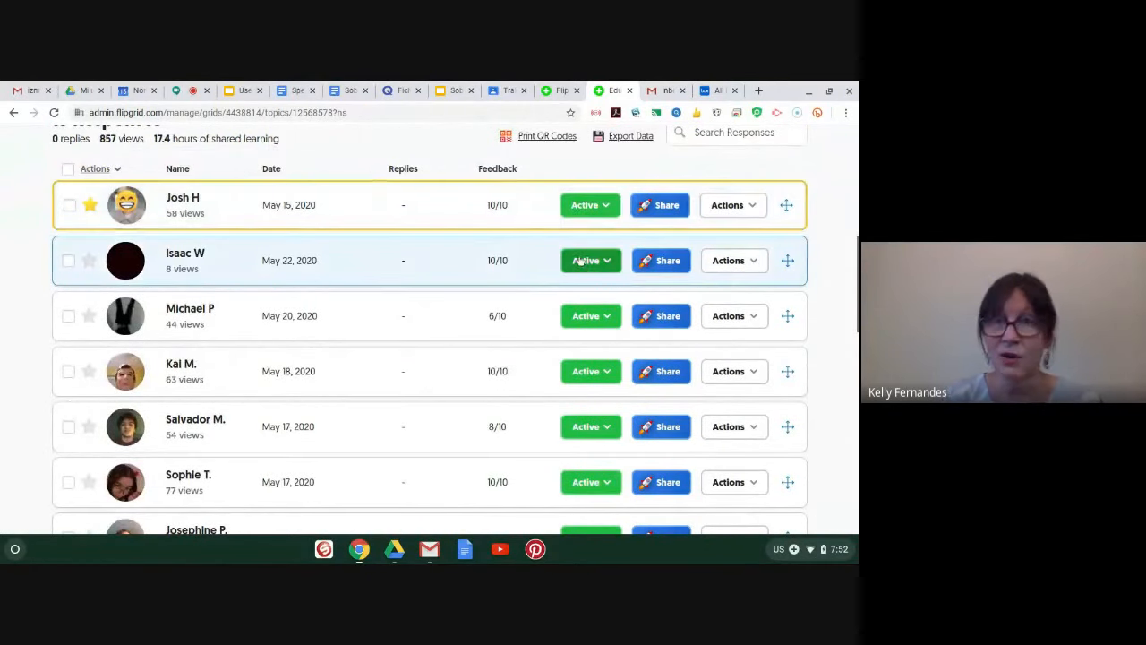
mouse_move(618, 414)
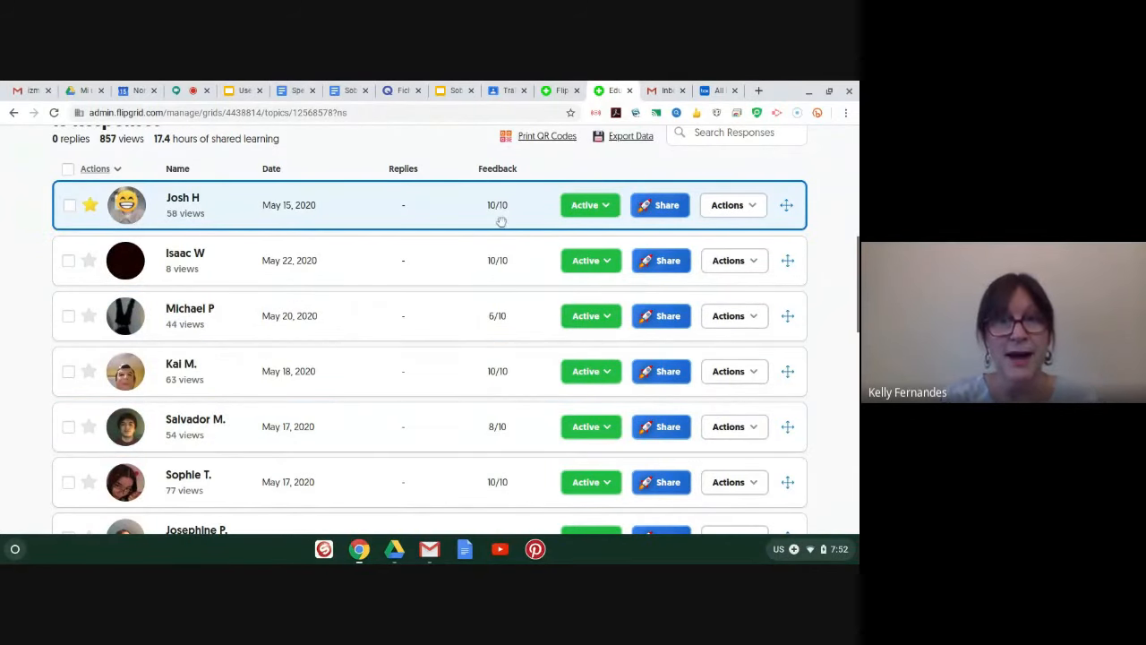
mouse_move(506, 334)
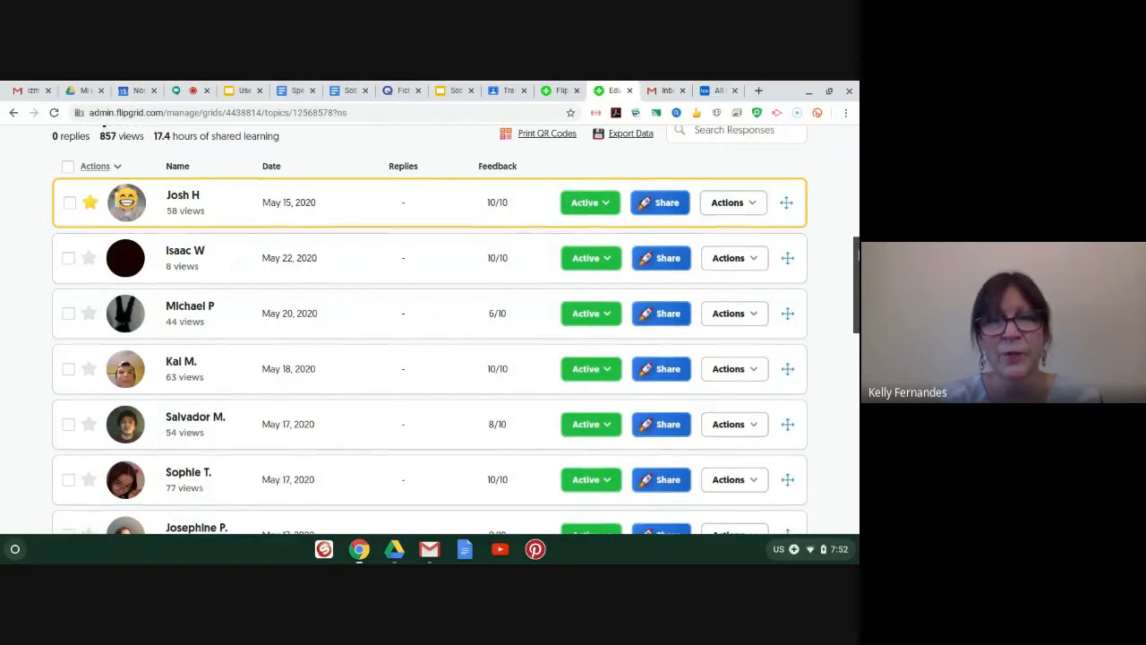
scroll("down", 3)
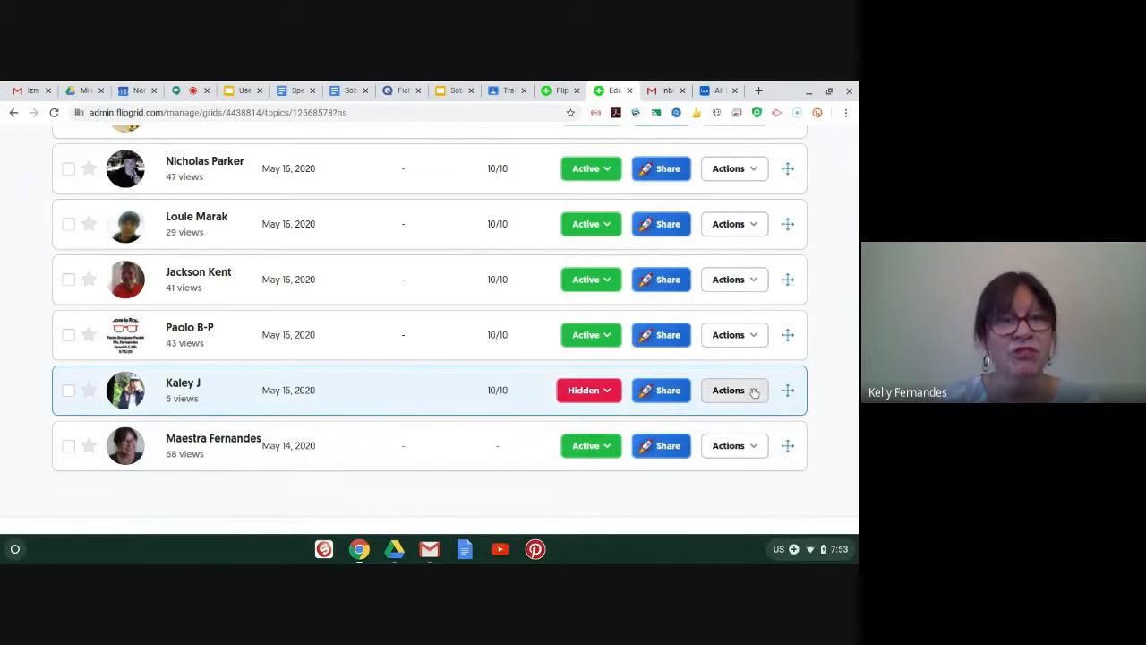
left_click(733, 389)
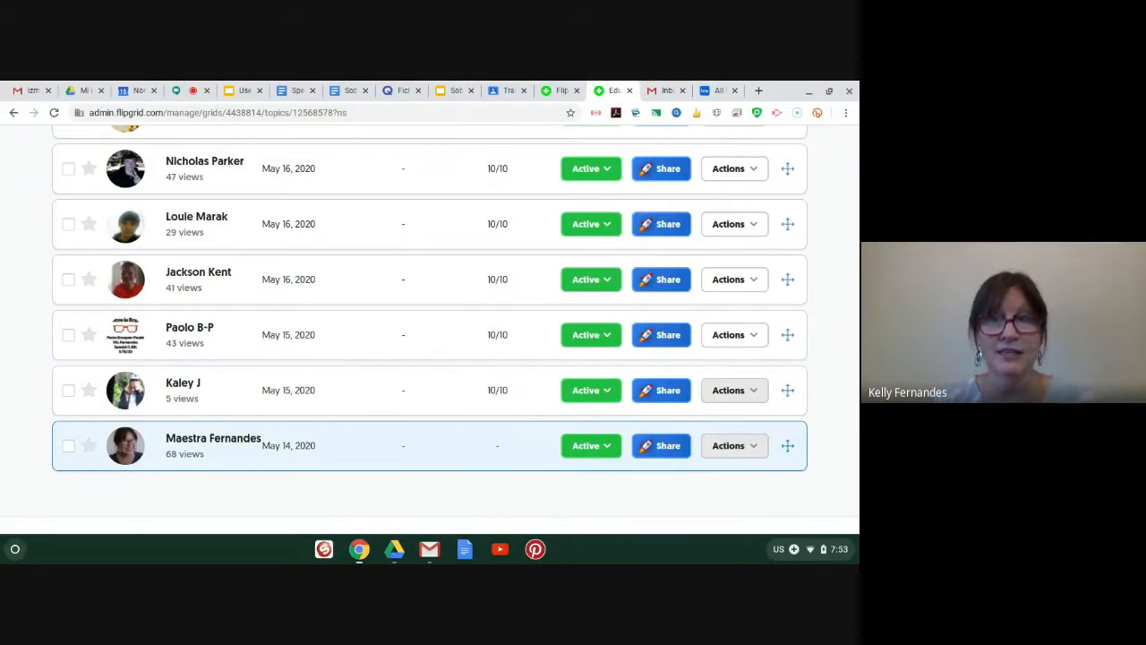
left_click(733, 389)
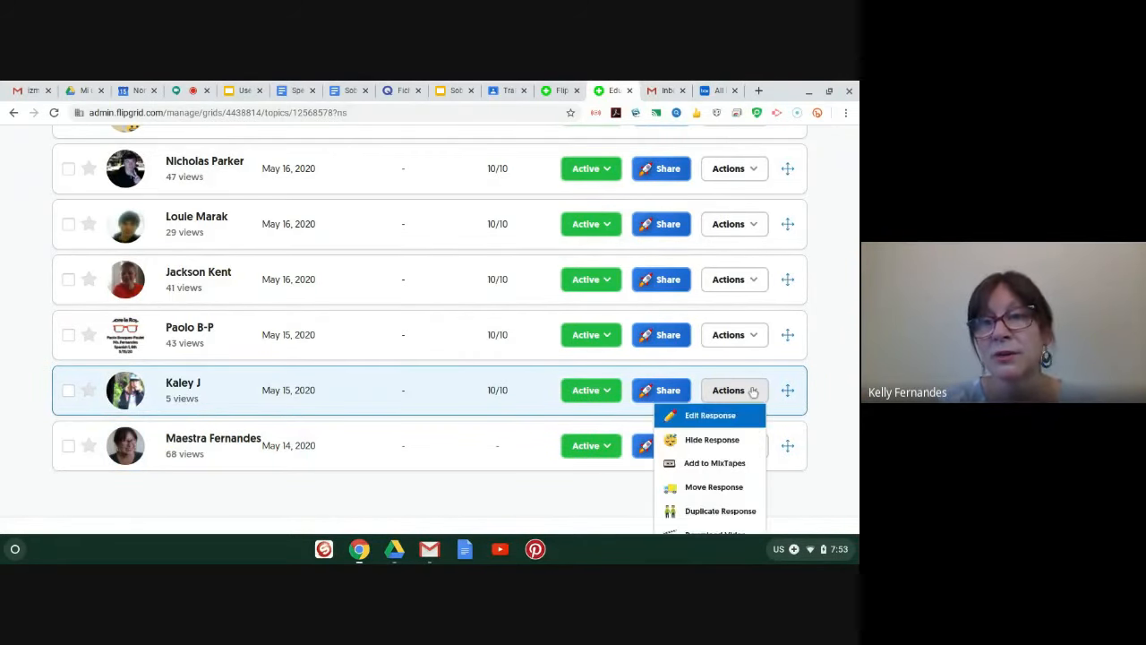
mouse_move(712, 440)
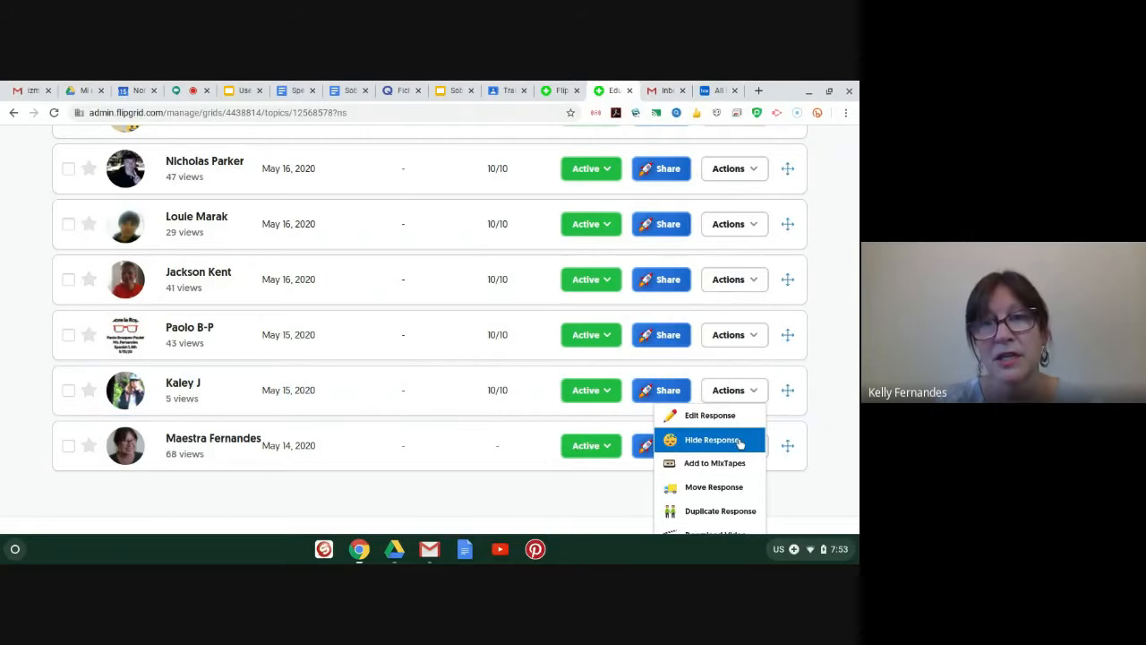
left_click(713, 440)
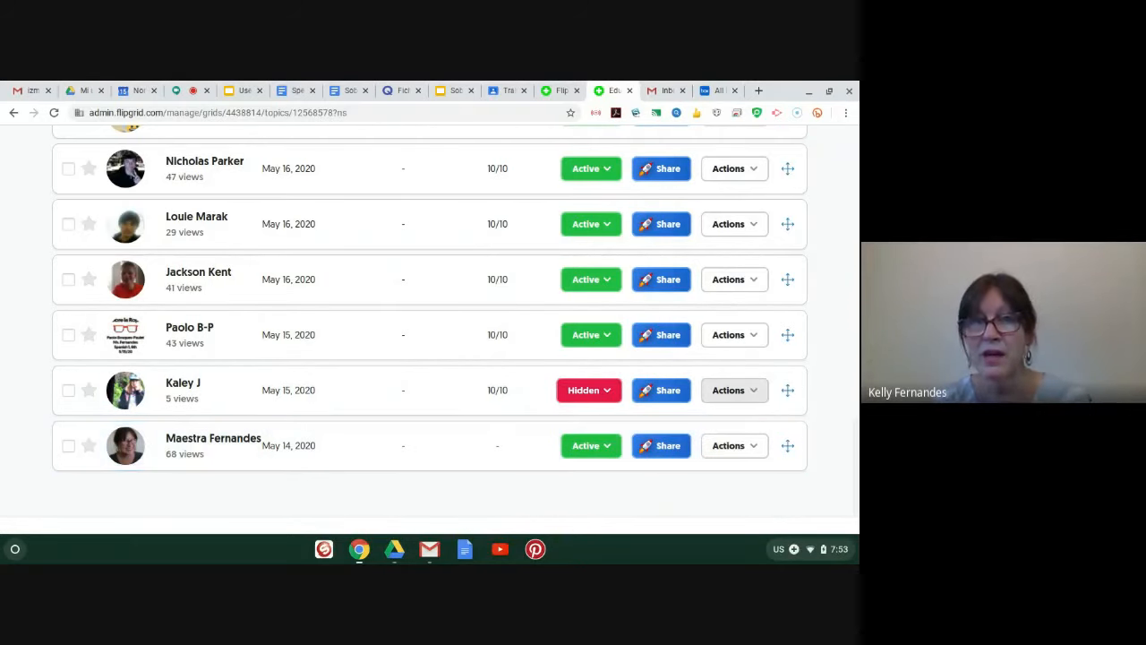
scroll("up", 3)
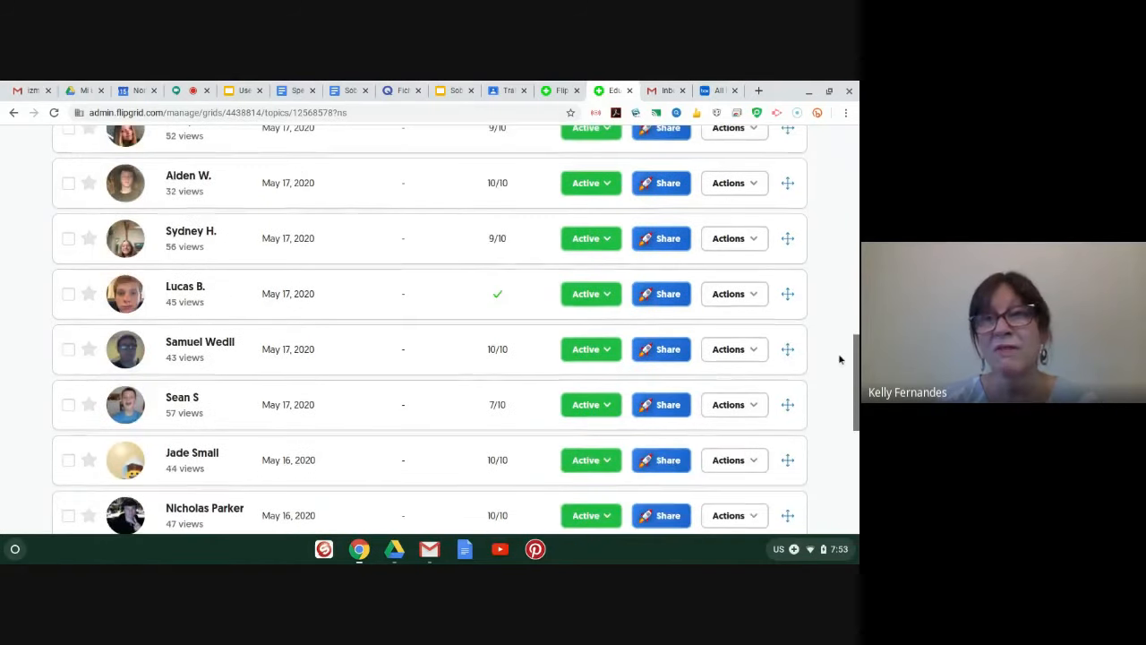
scroll("up", 3)
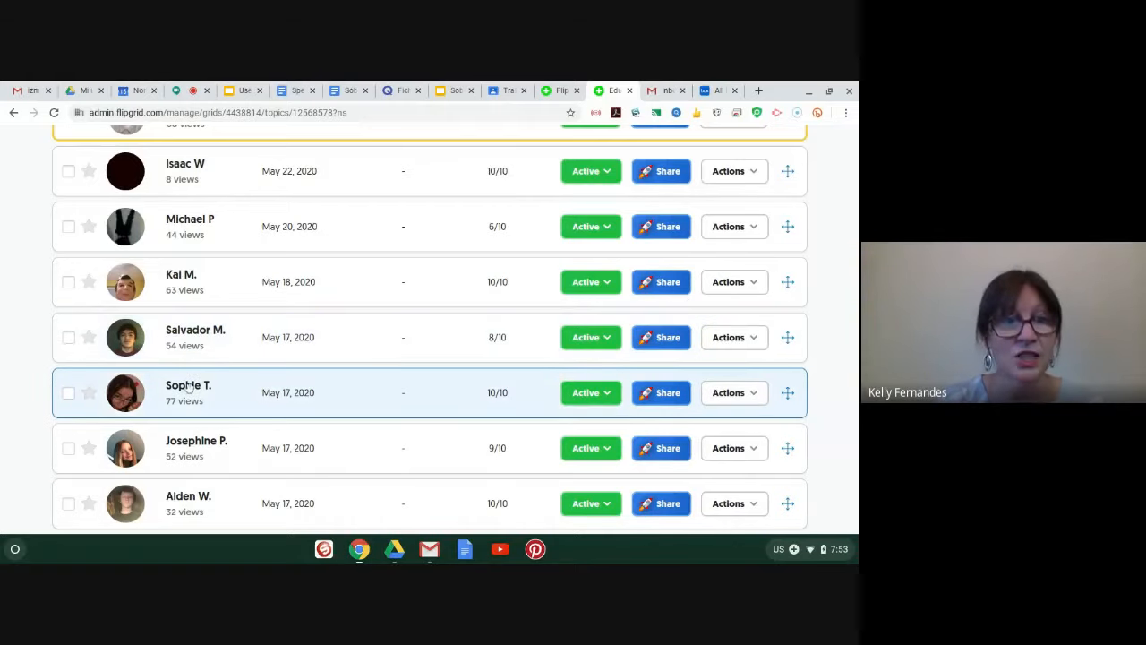
left_click(188, 392)
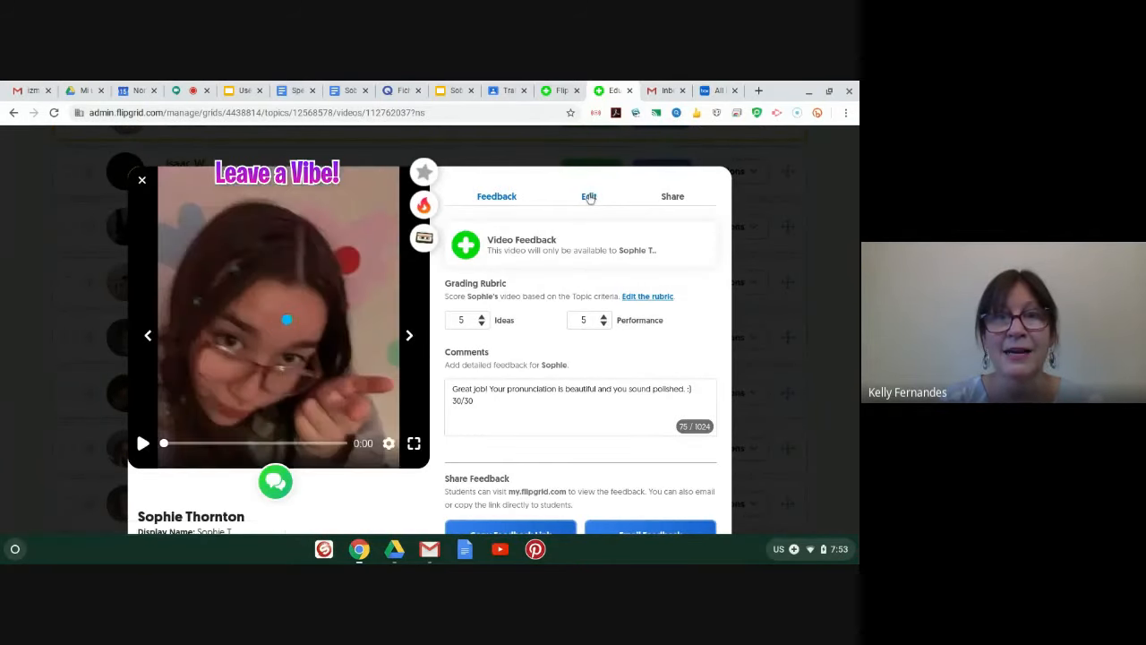
left_click(589, 196)
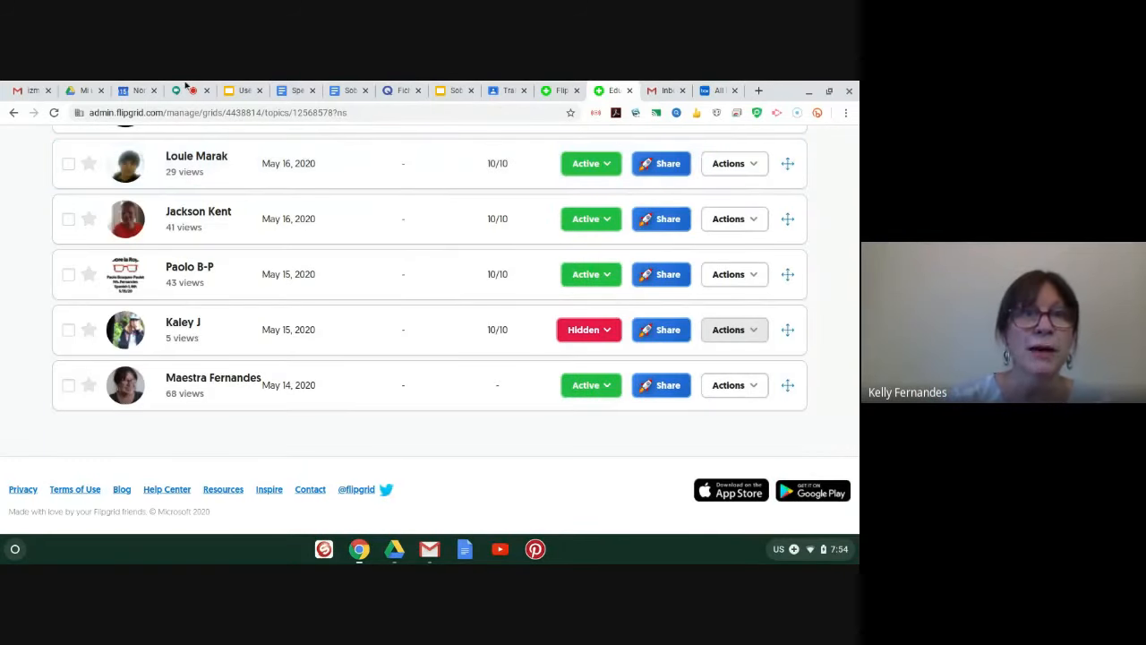
- Present slide 14, Post Listening Activity, and open the linked Sobre mi ropa worksheet
left_click(242, 90)
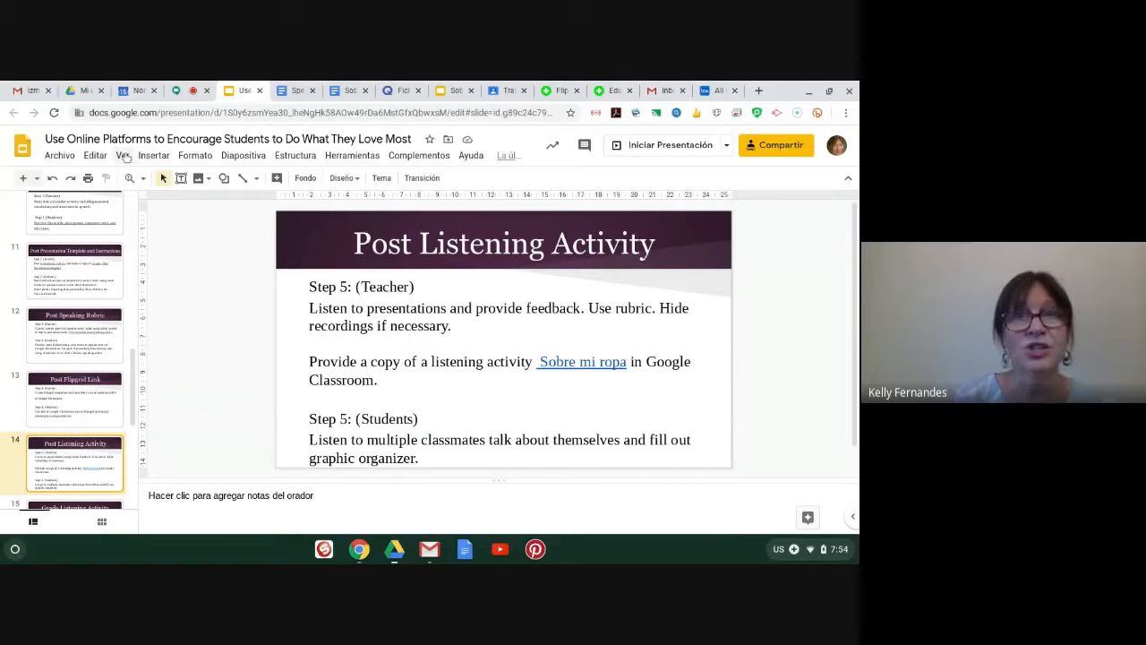
left_click(123, 154)
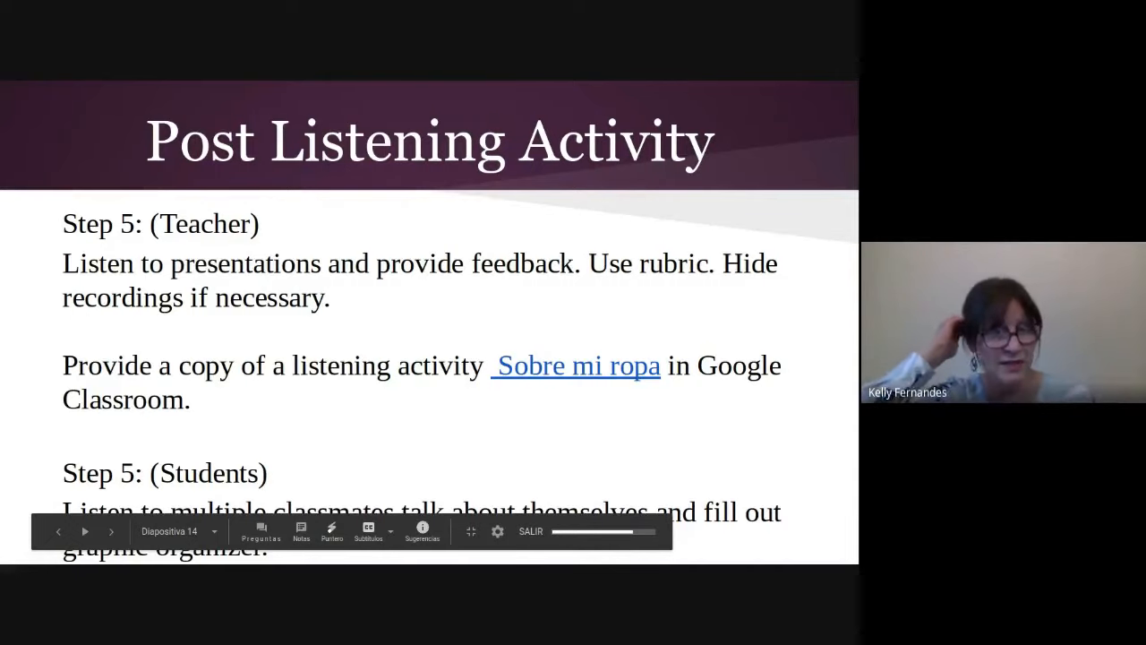
left_click(576, 365)
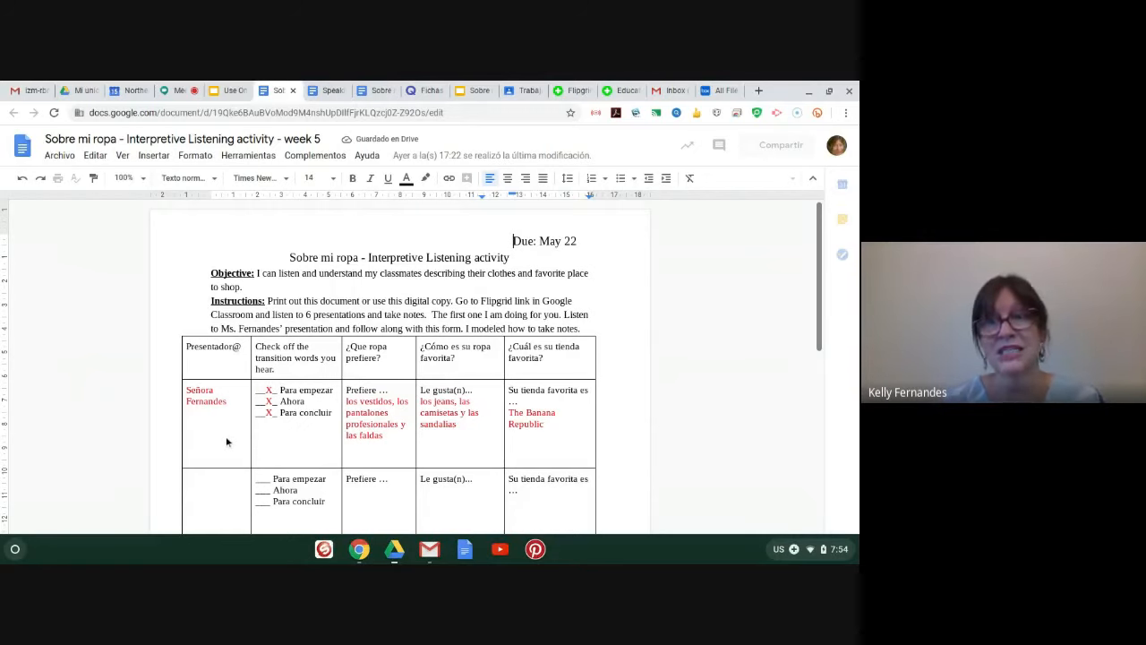
- Scroll through the worksheet's blank note-taking rows, then return to the Post Listening Activity slide
scroll("down", 3)
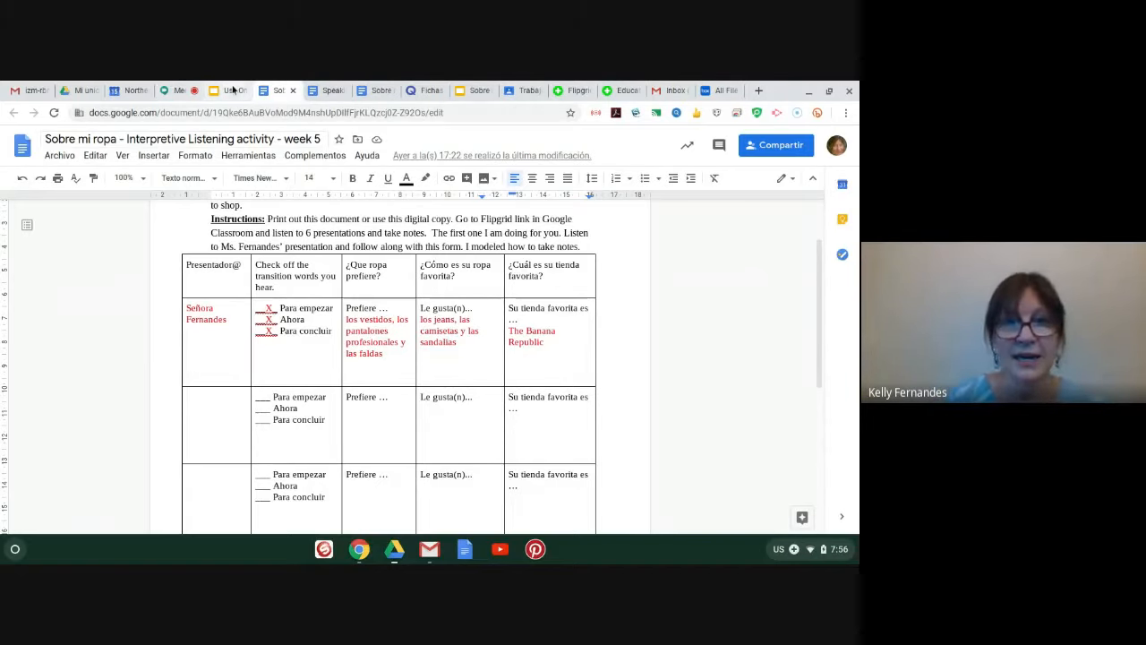
left_click(225, 90)
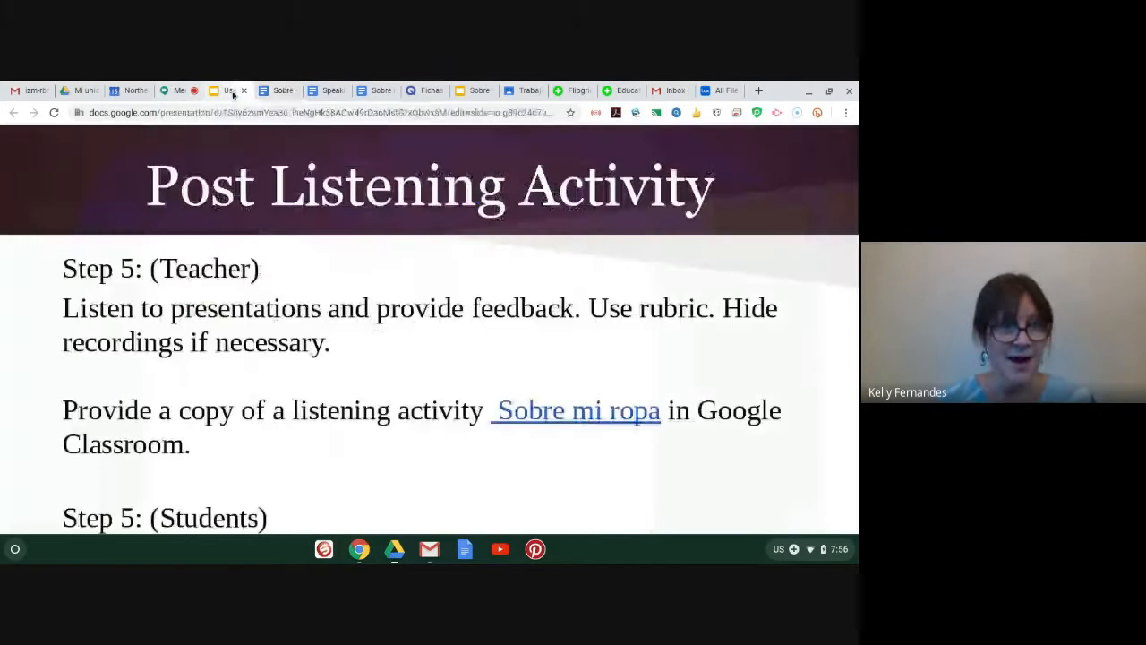